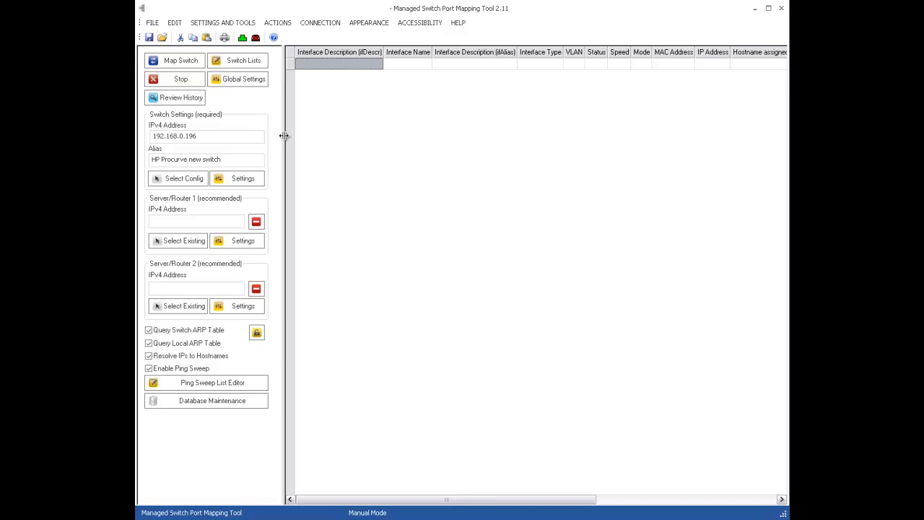
{"action": "mouse_move", "coordinate": [254, 134]}
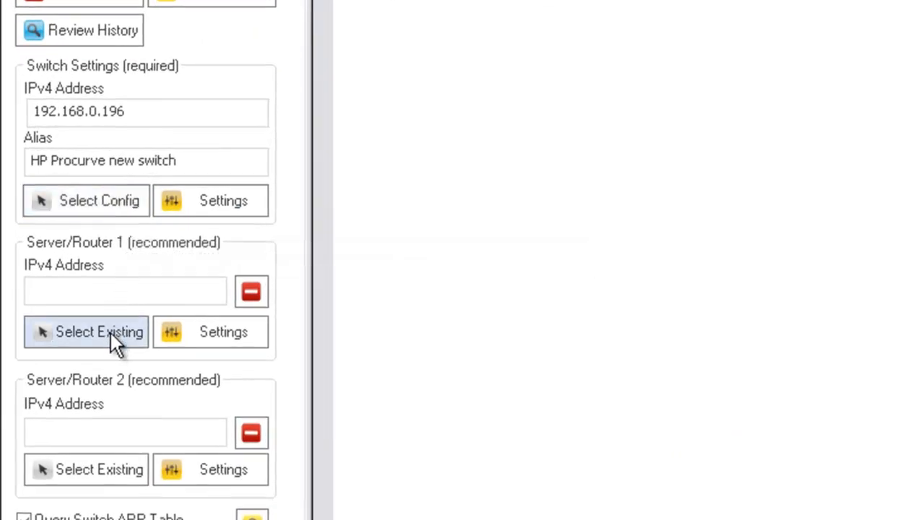
Step: Show the Switch Lists overview with hp-test, newList, test switch list and test2
{"action": "left_click", "coordinate": [86, 330]}
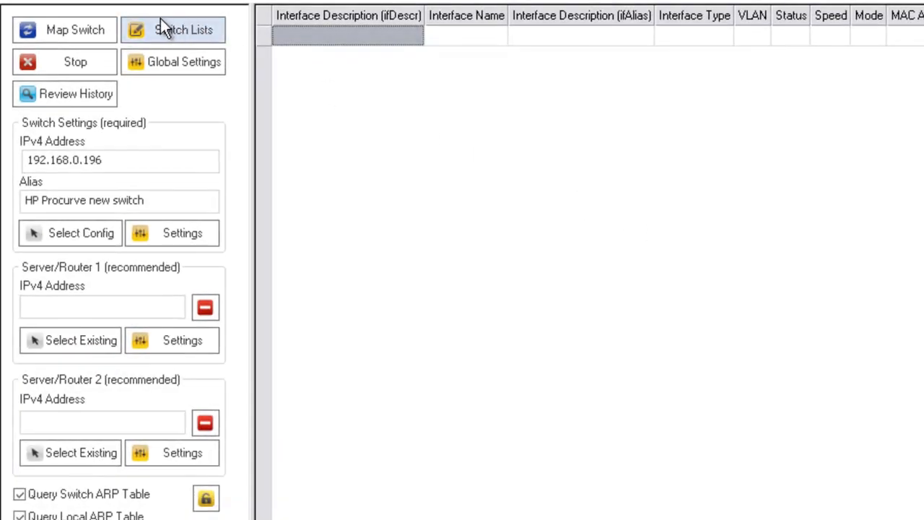
{"action": "left_click", "coordinate": [182, 29]}
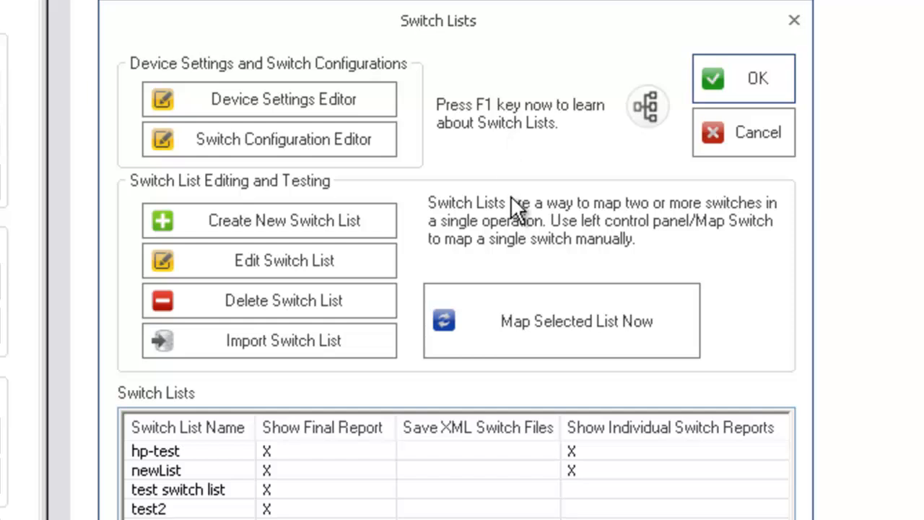
{"action": "mouse_move", "coordinate": [527, 238]}
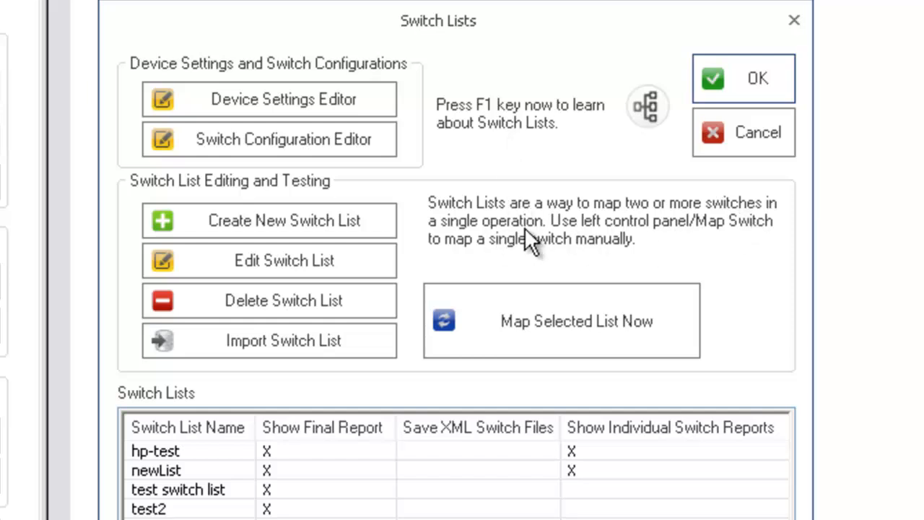
{"action": "mouse_move", "coordinate": [624, 303]}
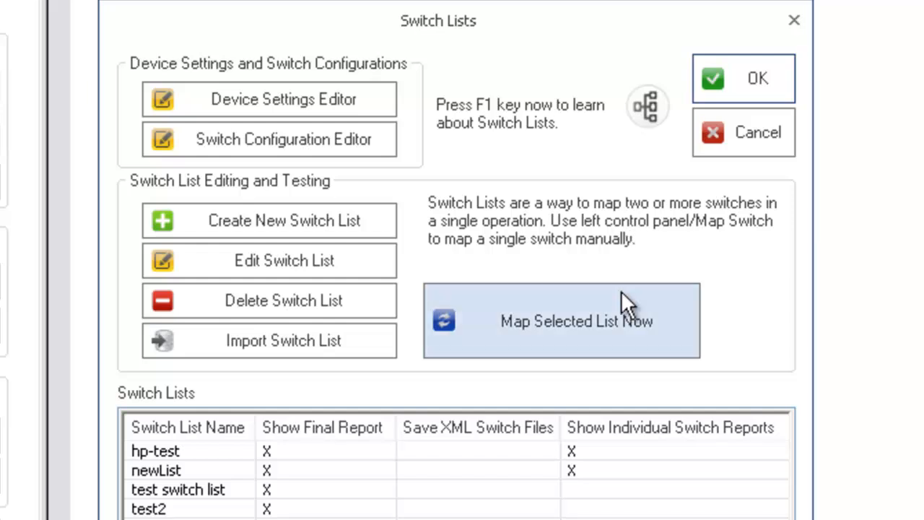
{"action": "mouse_move", "coordinate": [589, 234]}
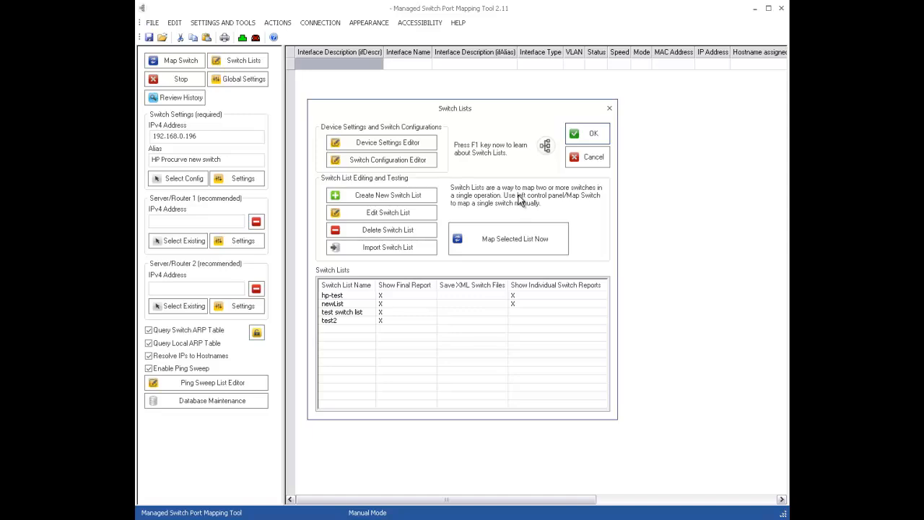
{"action": "mouse_move", "coordinate": [517, 152]}
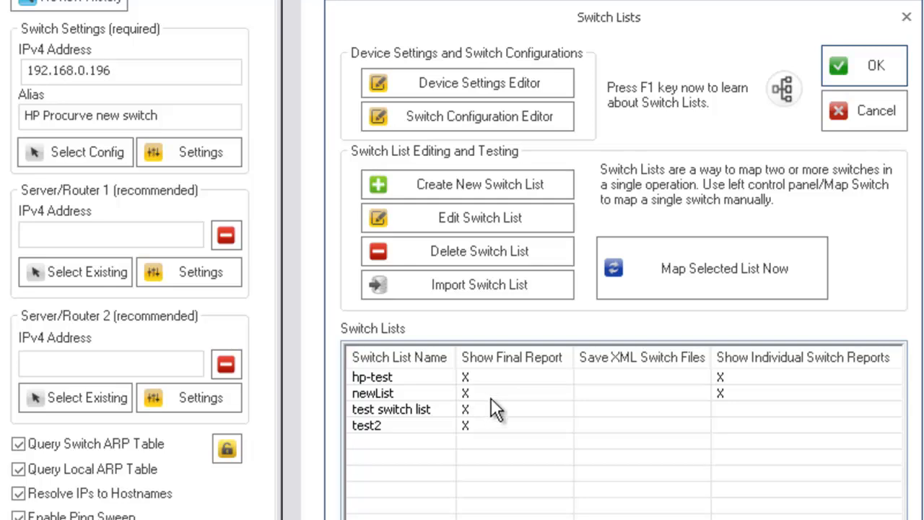
{"action": "mouse_move", "coordinate": [591, 314]}
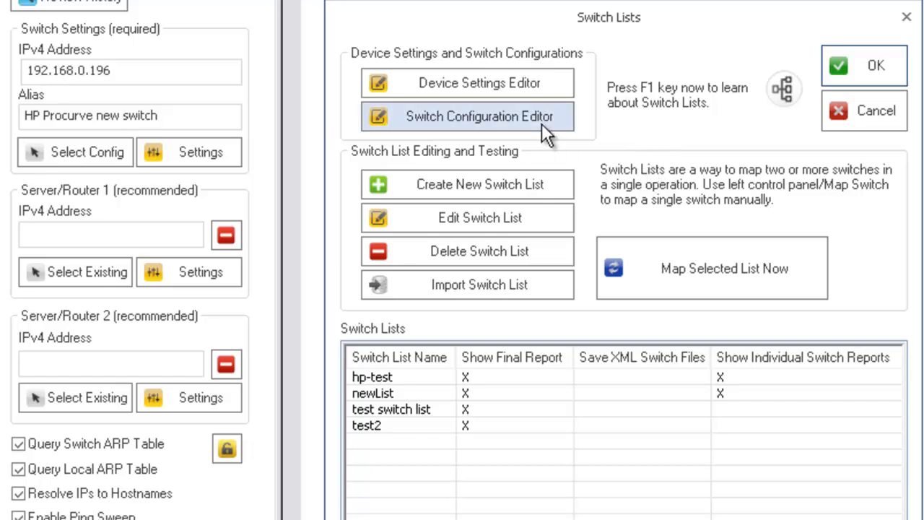
{"action": "mouse_move", "coordinate": [620, 166]}
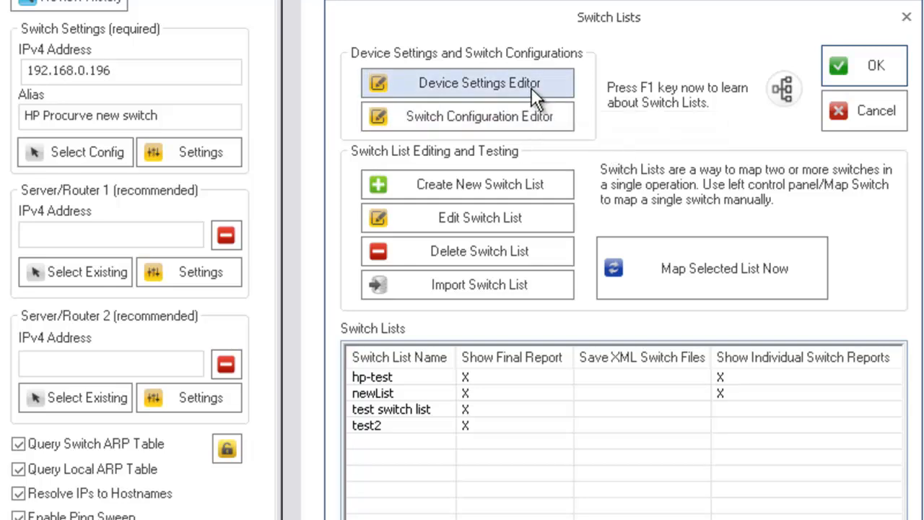
{"action": "mouse_move", "coordinate": [479, 83]}
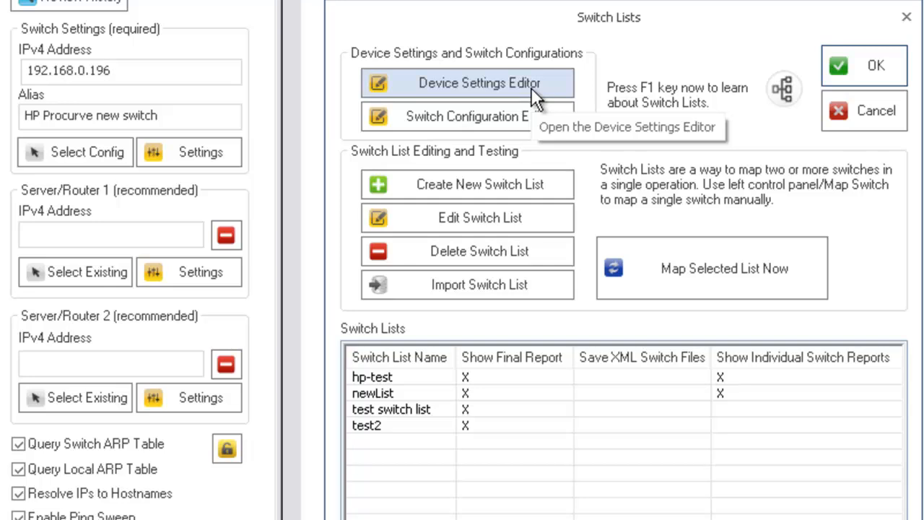
{"action": "mouse_move", "coordinate": [166, 228]}
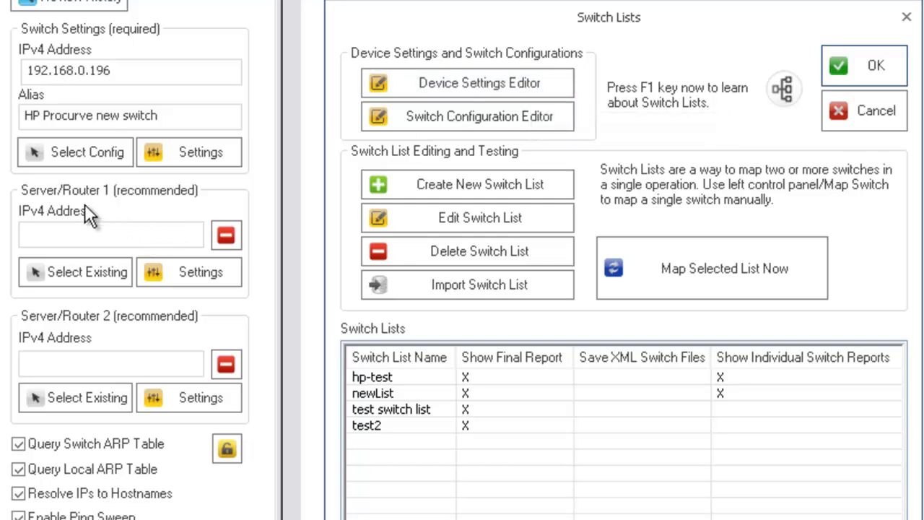
{"action": "mouse_move", "coordinate": [259, 216]}
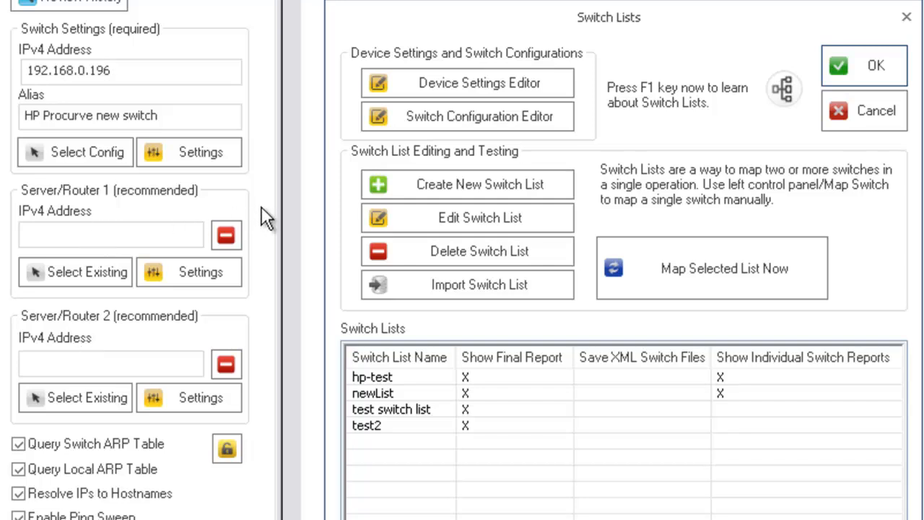
{"action": "mouse_move", "coordinate": [479, 82]}
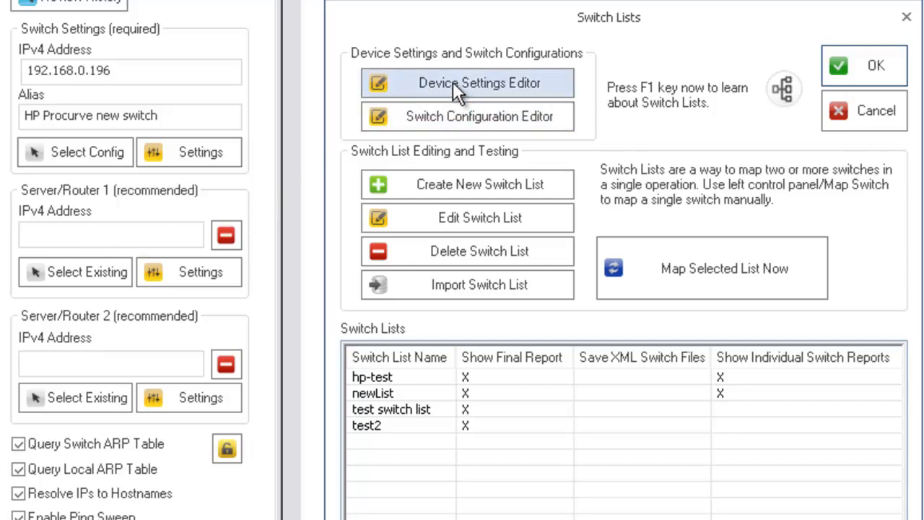
{"action": "mouse_move", "coordinate": [479, 82]}
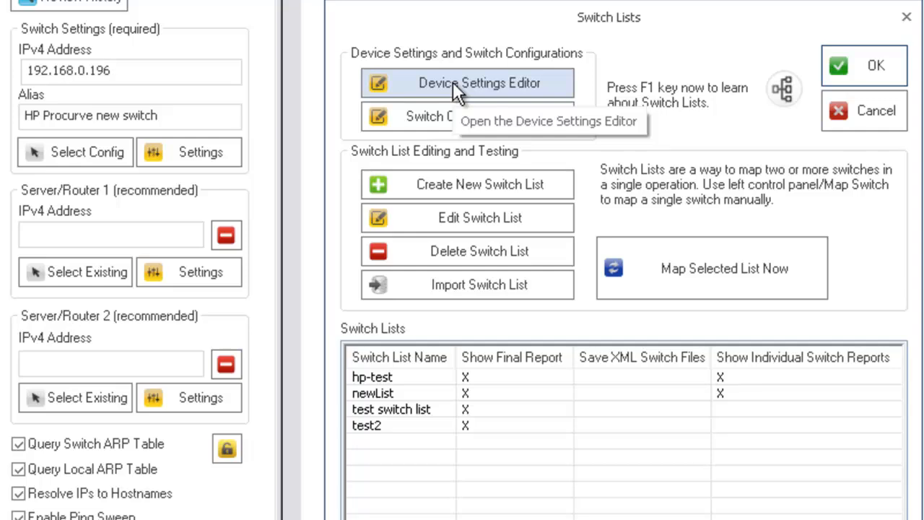
Step: Show the SNMP Enabled Device Settings Editor and select record 21, the HP Color LaserJet 2840
{"action": "left_click", "coordinate": [479, 83]}
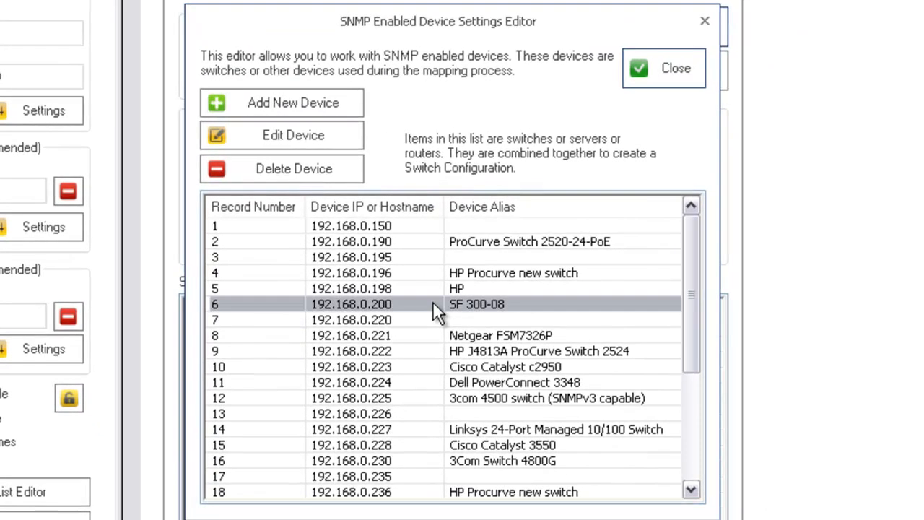
{"action": "scroll", "scroll_direction": "down", "scroll_amount": 3}
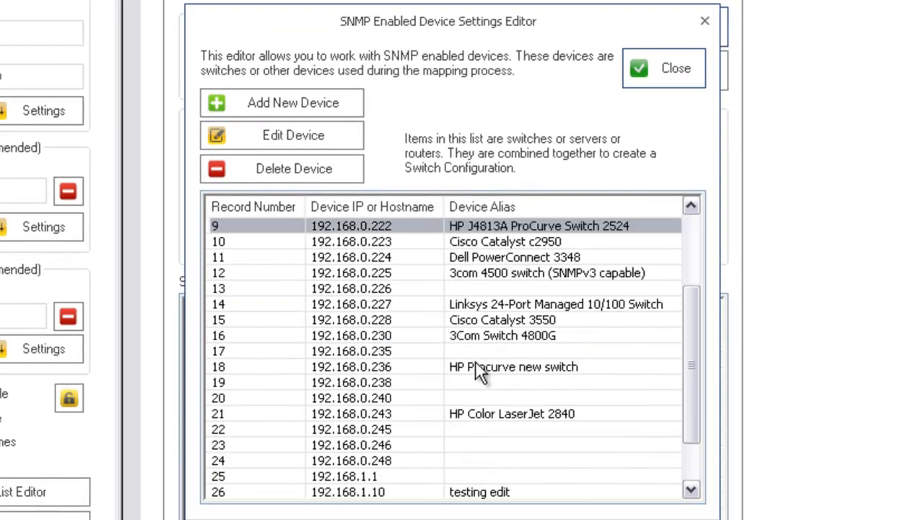
{"action": "scroll", "scroll_direction": "down", "scroll_amount": 3}
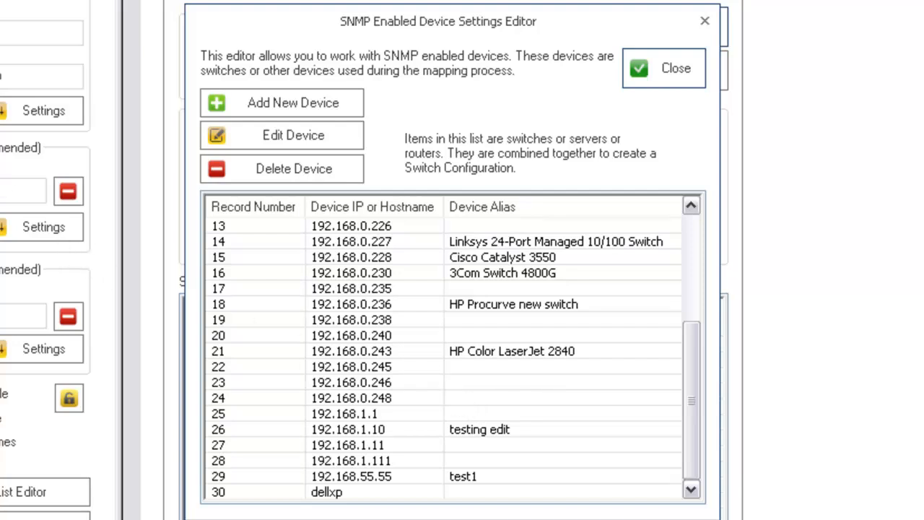
{"action": "mouse_move", "coordinate": [431, 312]}
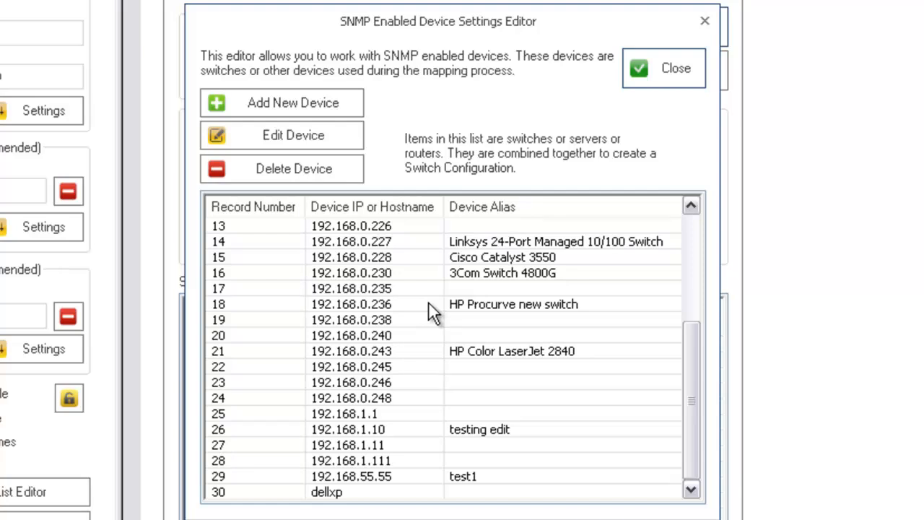
{"action": "mouse_move", "coordinate": [502, 360]}
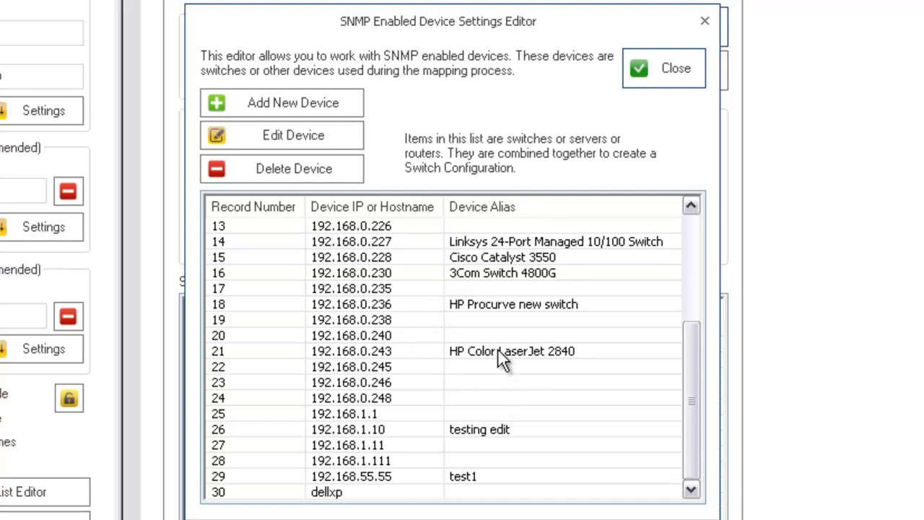
{"action": "left_click", "coordinate": [498, 351]}
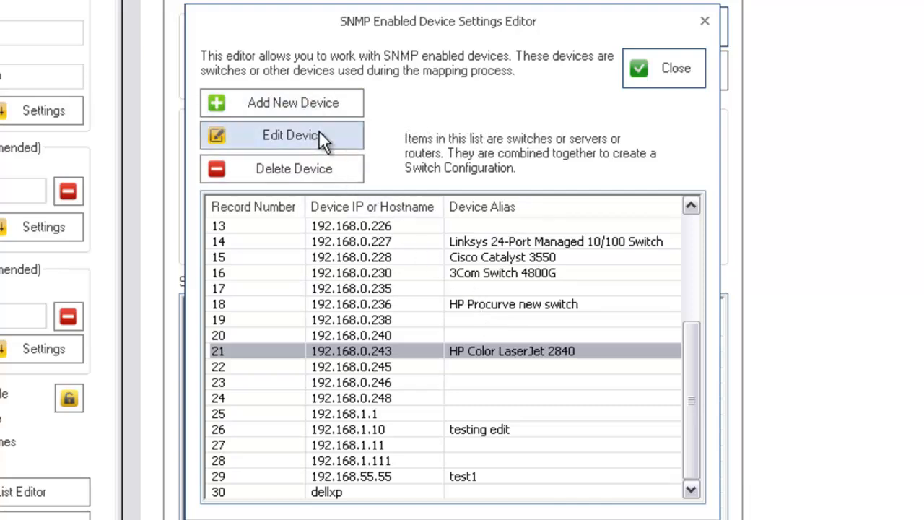
{"action": "left_click", "coordinate": [292, 135]}
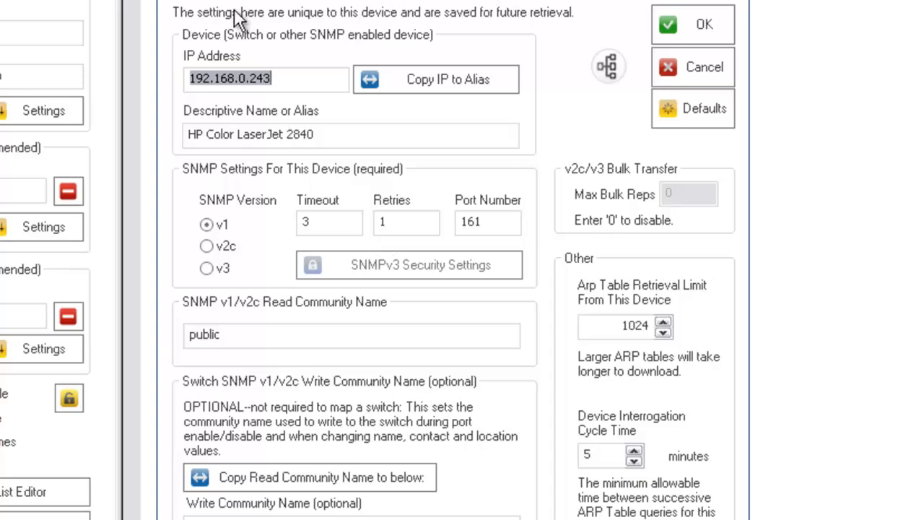
{"action": "mouse_move", "coordinate": [69, 360]}
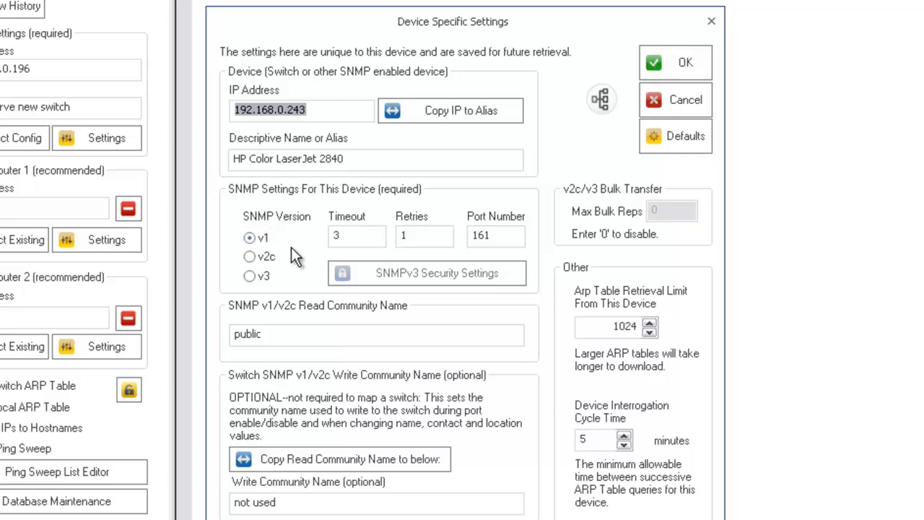
{"action": "mouse_move", "coordinate": [277, 280]}
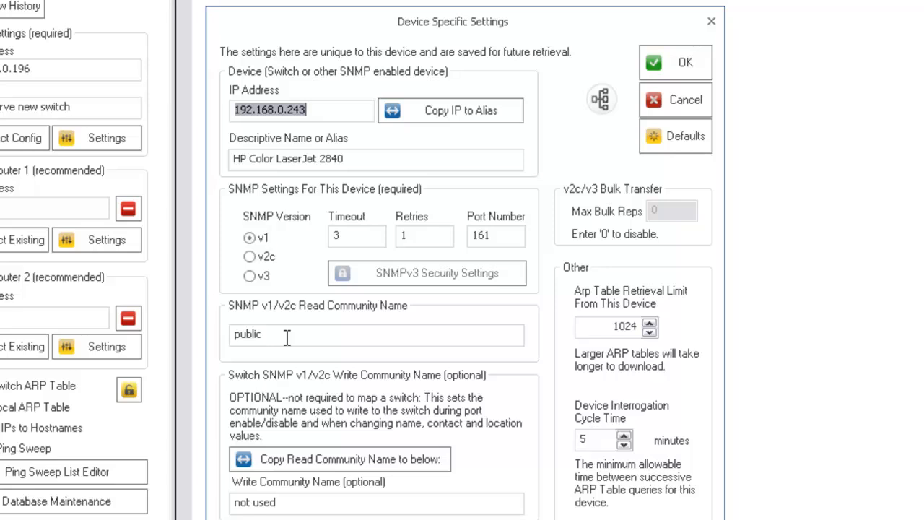
{"action": "mouse_move", "coordinate": [560, 267]}
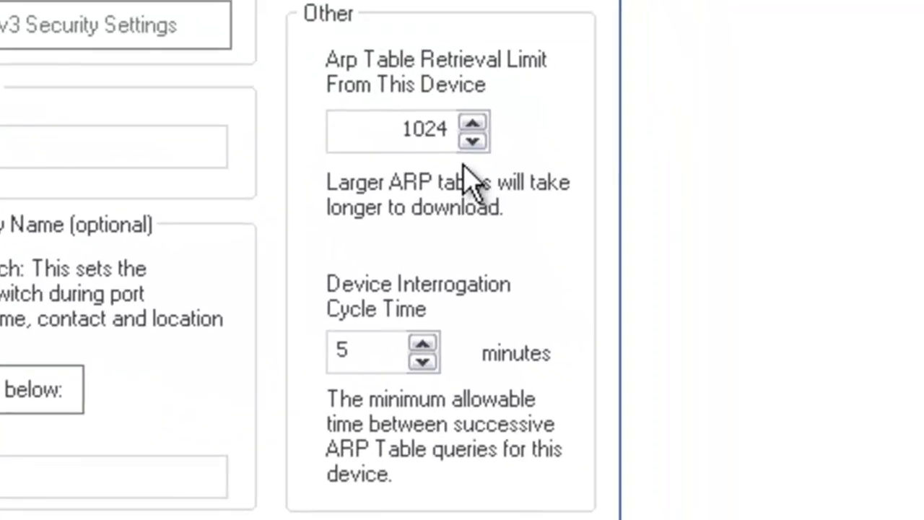
{"action": "left_click", "coordinate": [404, 131]}
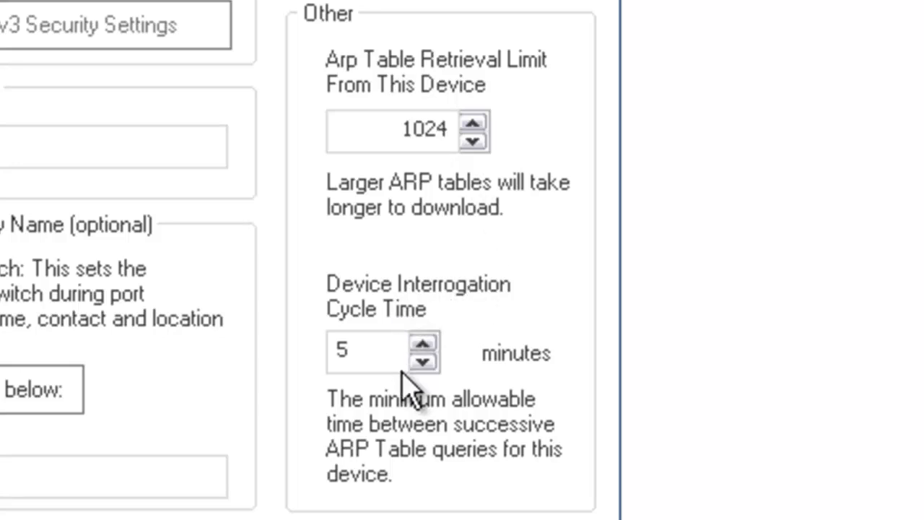
{"action": "mouse_move", "coordinate": [411, 454]}
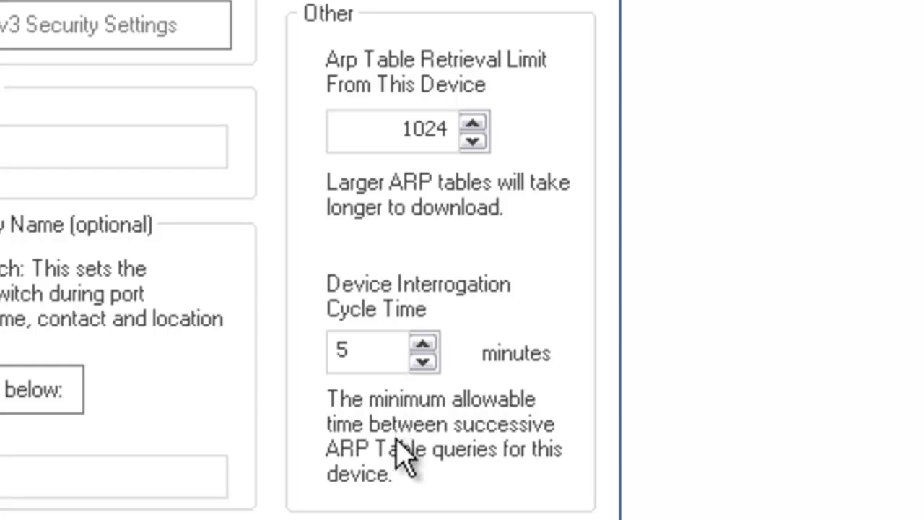
{"action": "mouse_move", "coordinate": [416, 469]}
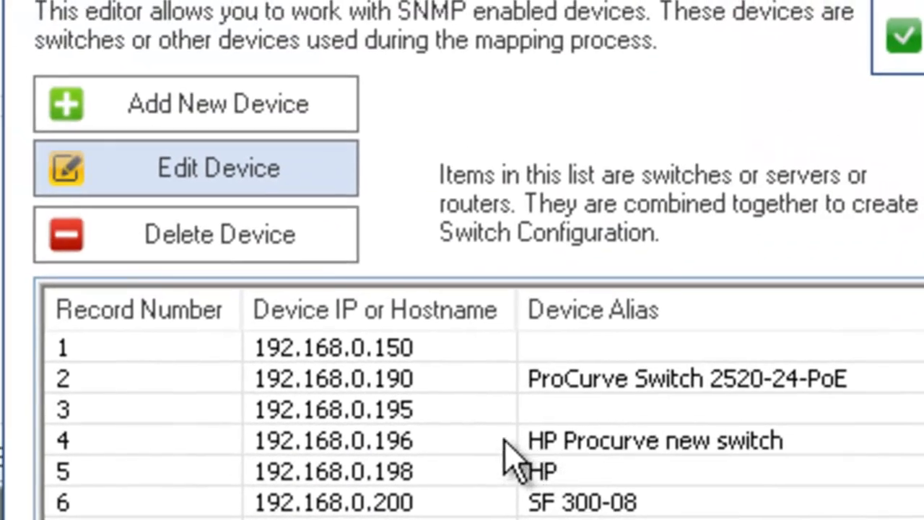
{"action": "left_click", "coordinate": [332, 440]}
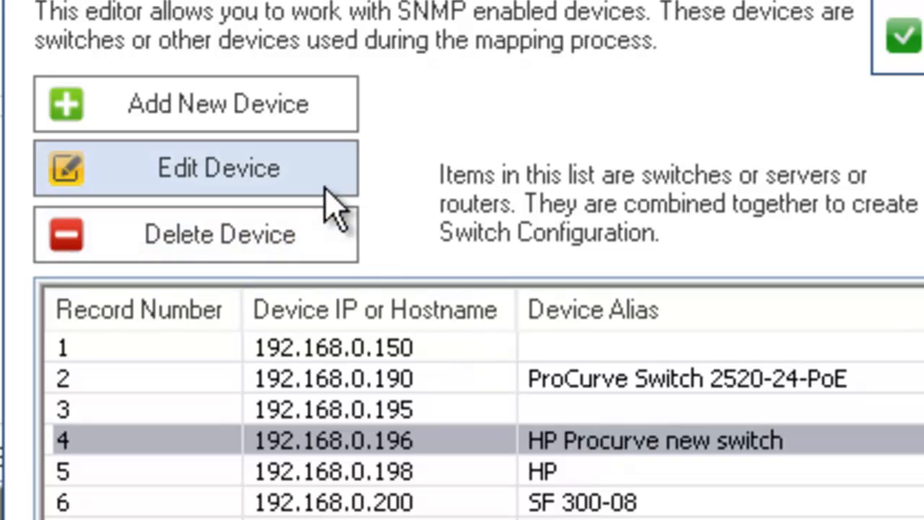
{"action": "left_click", "coordinate": [195, 168]}
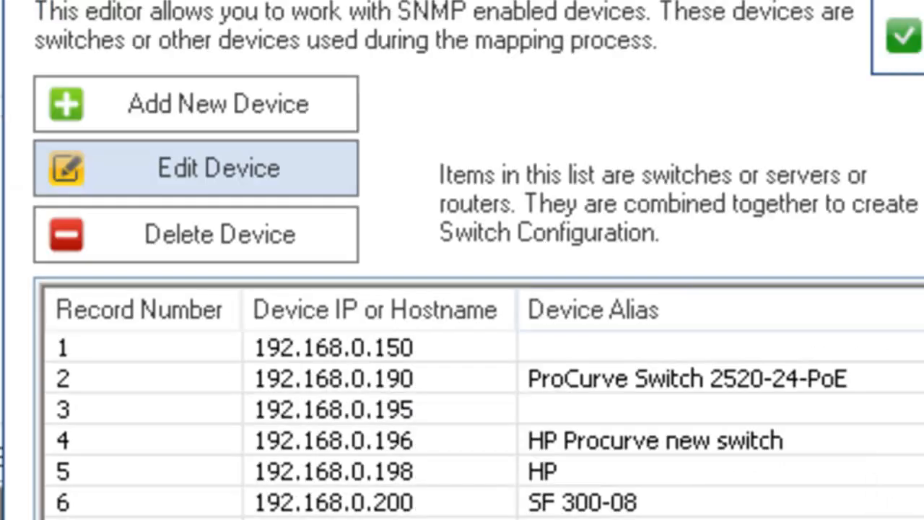
{"action": "left_click", "coordinate": [332, 409]}
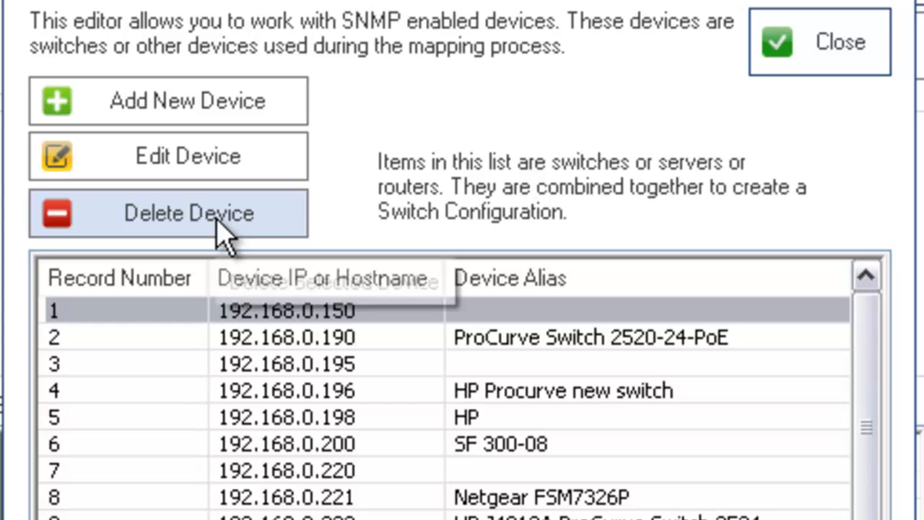
{"action": "scroll", "scroll_direction": "down", "scroll_amount": 3}
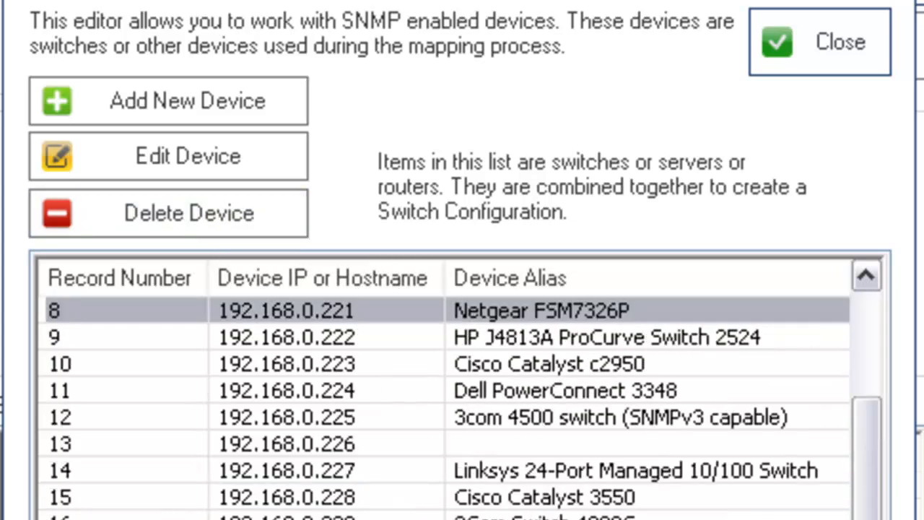
{"action": "left_click", "coordinate": [167, 212]}
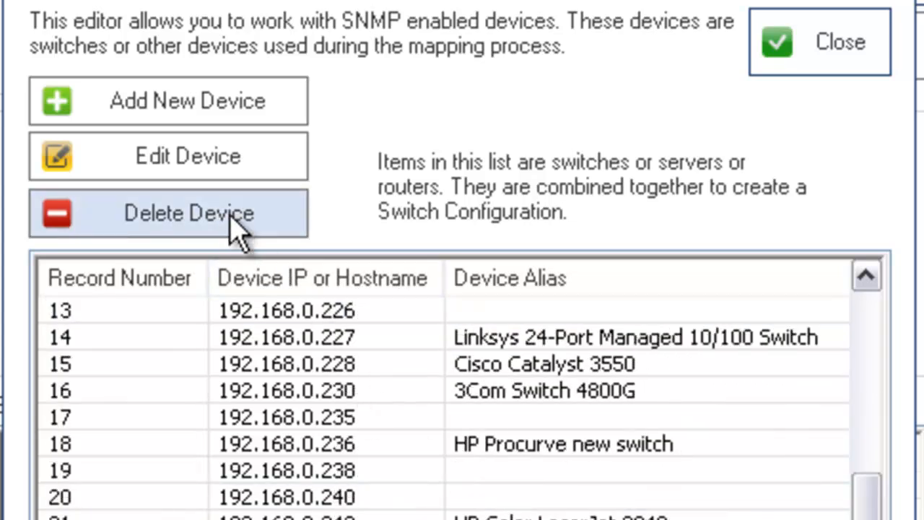
{"action": "left_click", "coordinate": [188, 212]}
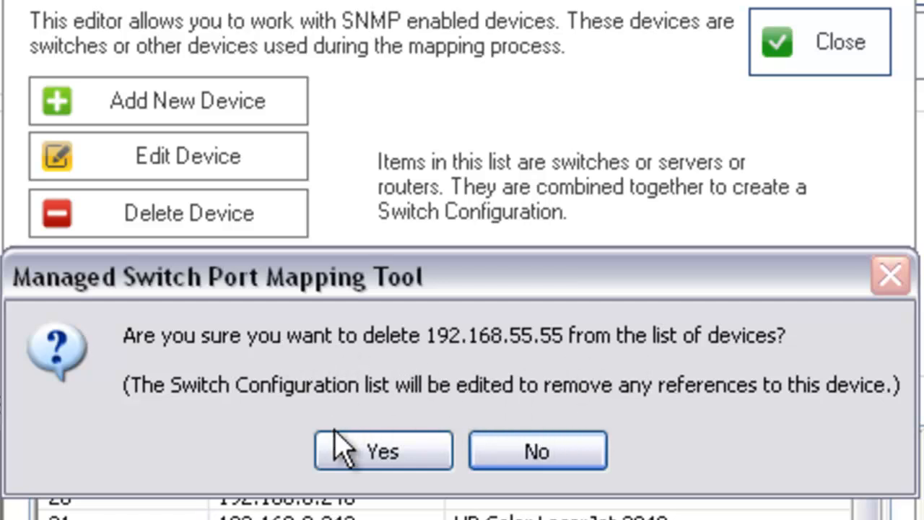
{"action": "mouse_move", "coordinate": [373, 401]}
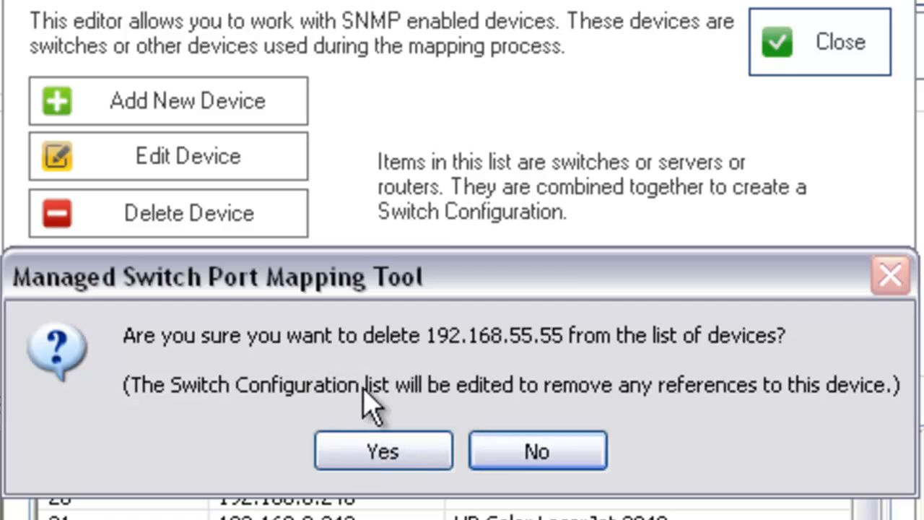
{"action": "mouse_move", "coordinate": [537, 404]}
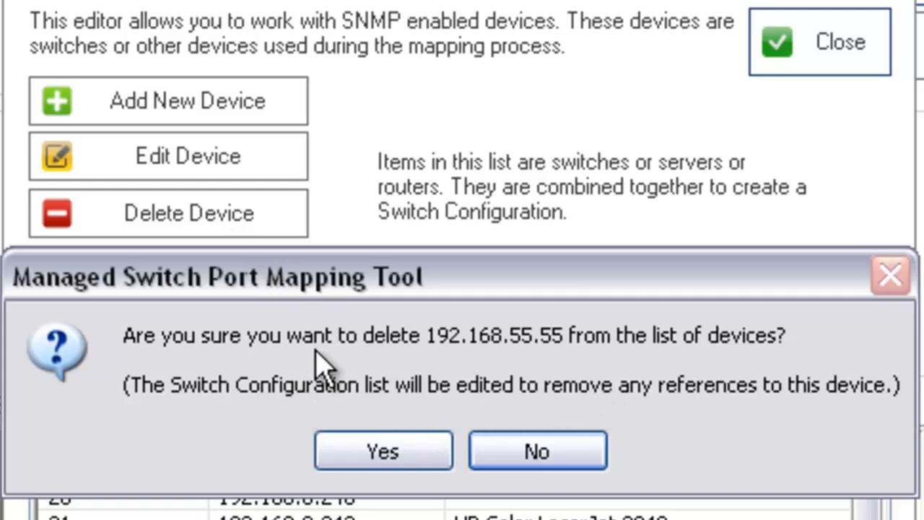
{"action": "left_click", "coordinate": [383, 450]}
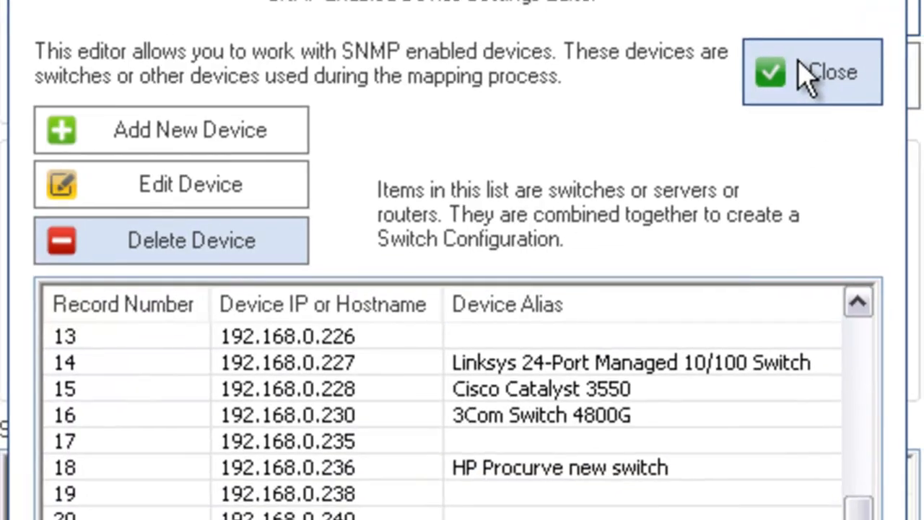
Step: Close the Device Settings Editor and return to the Switch Lists dialog
{"action": "left_click", "coordinate": [811, 72]}
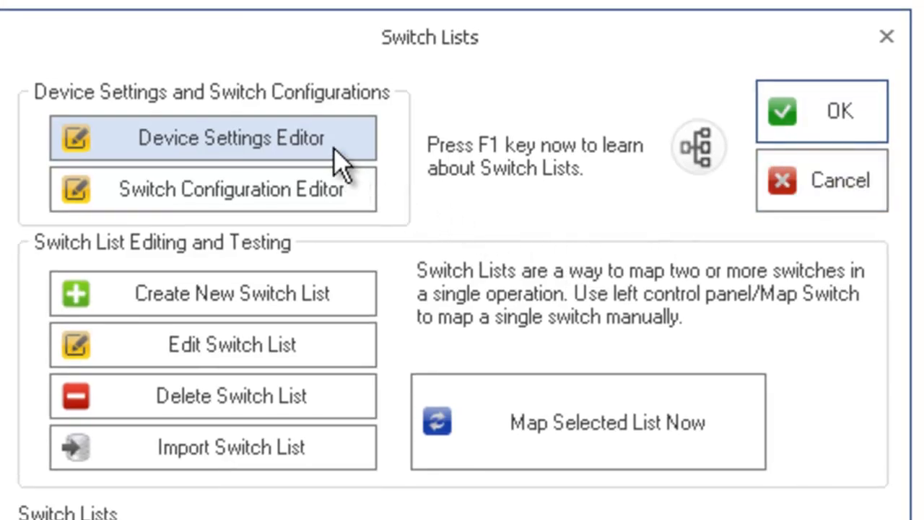
{"action": "mouse_move", "coordinate": [349, 158]}
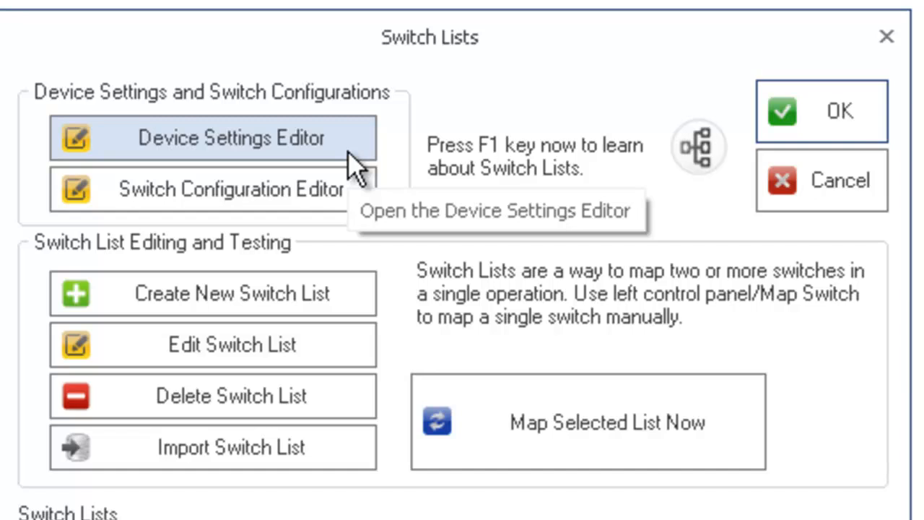
{"action": "mouse_move", "coordinate": [296, 141]}
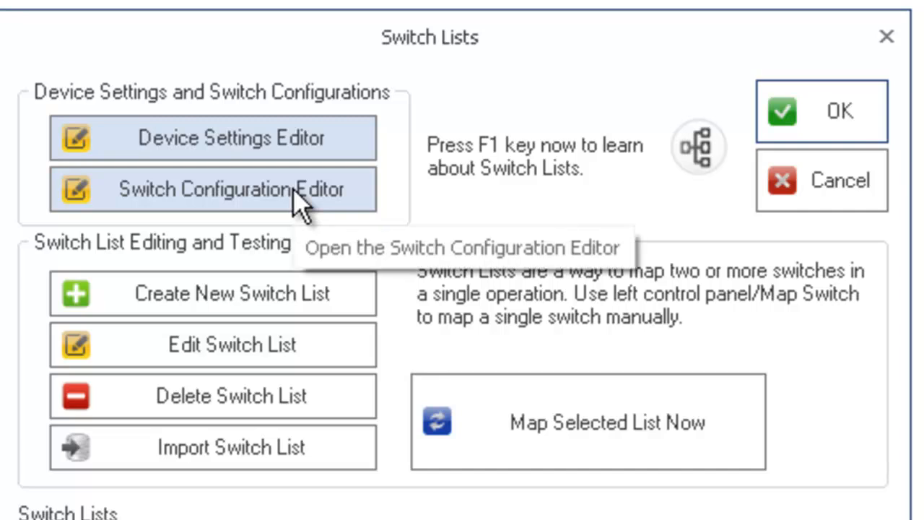
{"action": "left_click", "coordinate": [211, 188]}
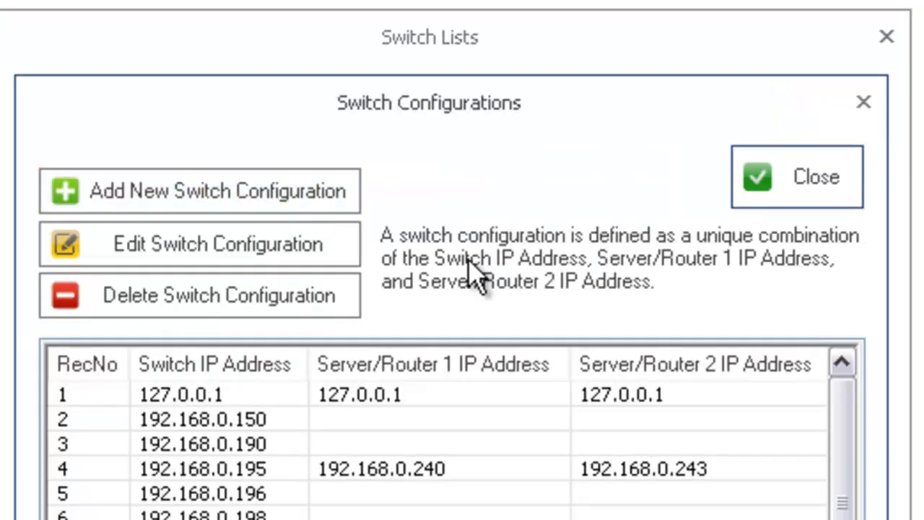
{"action": "mouse_move", "coordinate": [311, 426]}
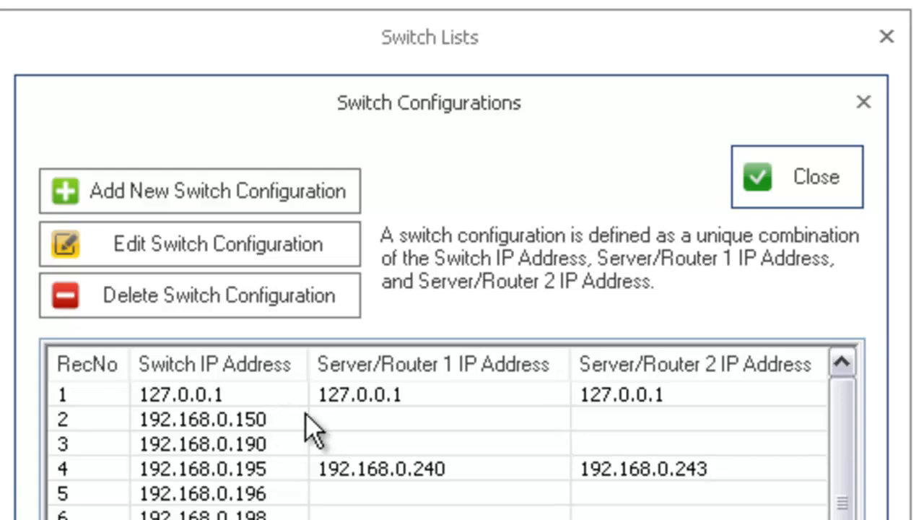
{"action": "left_click", "coordinate": [200, 243]}
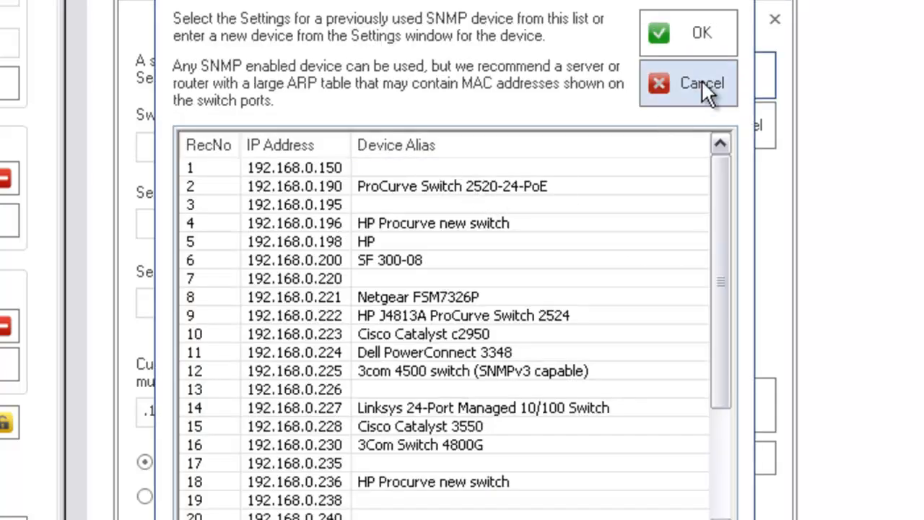
{"action": "mouse_move", "coordinate": [661, 108]}
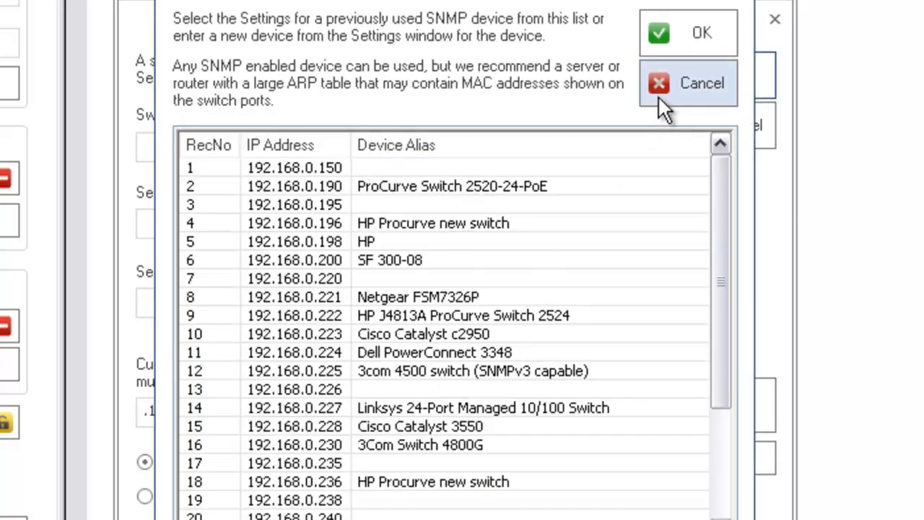
{"action": "mouse_move", "coordinate": [382, 321]}
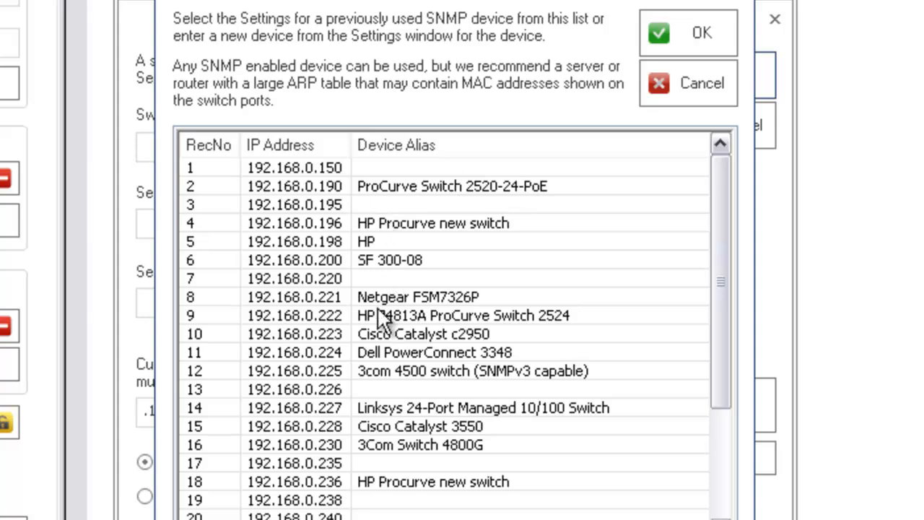
{"action": "mouse_move", "coordinate": [397, 303]}
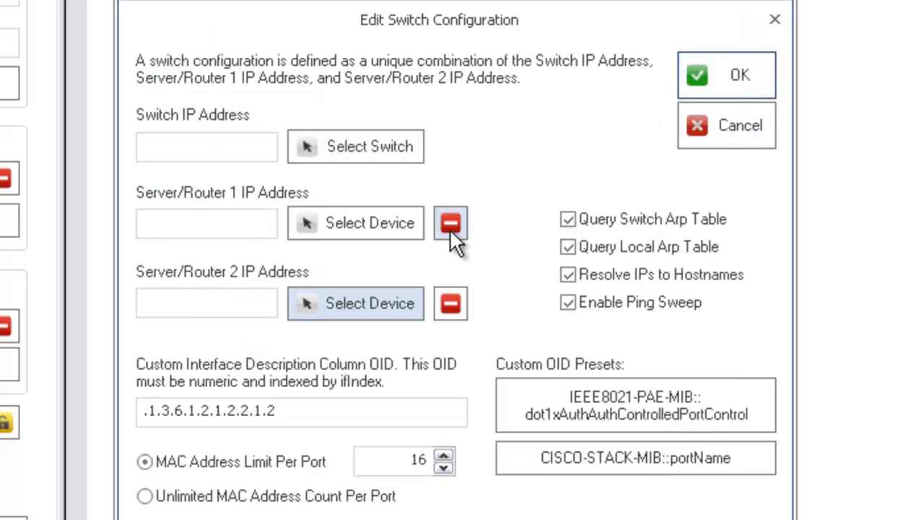
{"action": "mouse_move", "coordinate": [504, 268]}
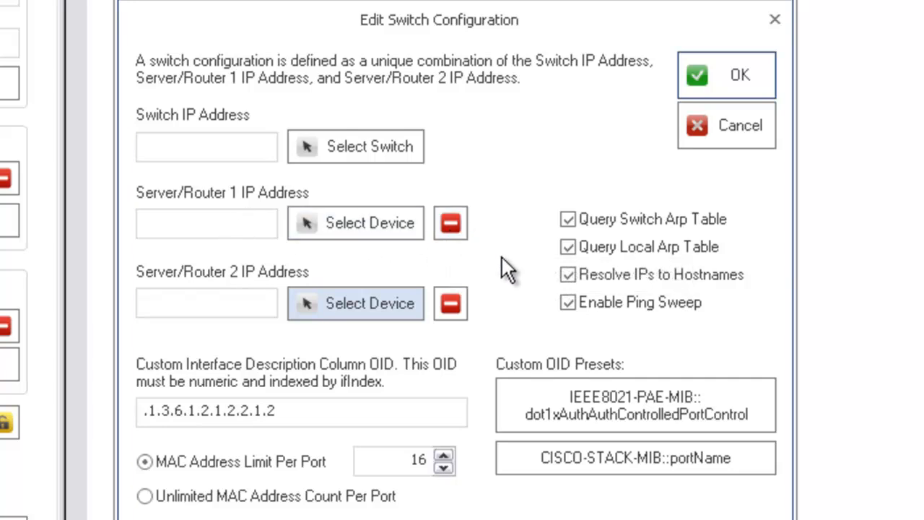
{"action": "mouse_move", "coordinate": [604, 216]}
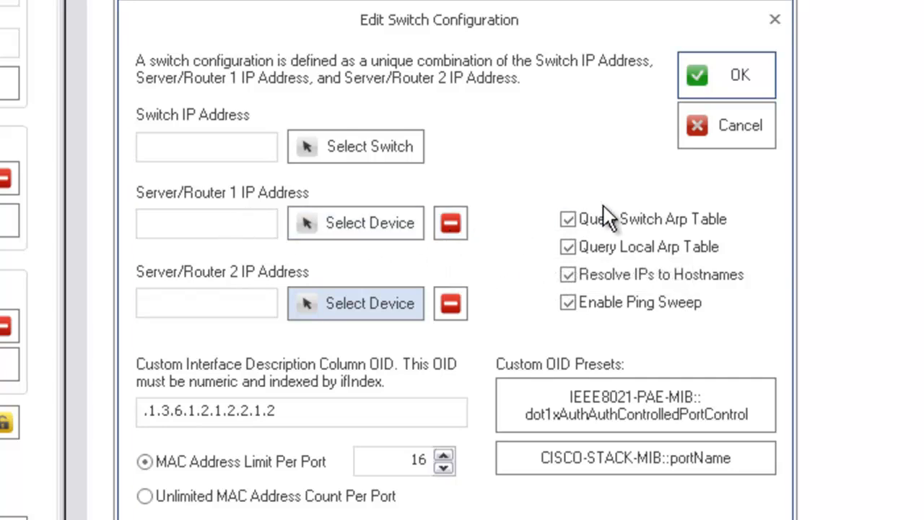
{"action": "mouse_move", "coordinate": [618, 238]}
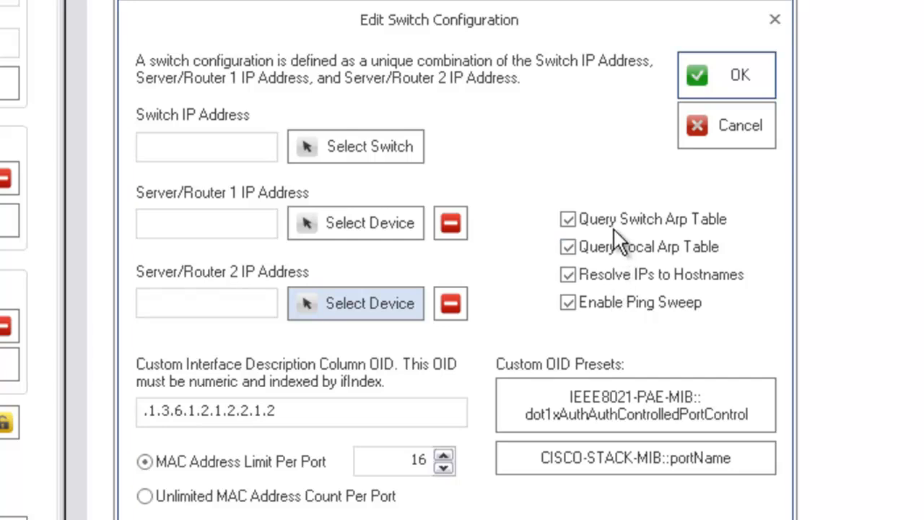
{"action": "left_click", "coordinate": [569, 246]}
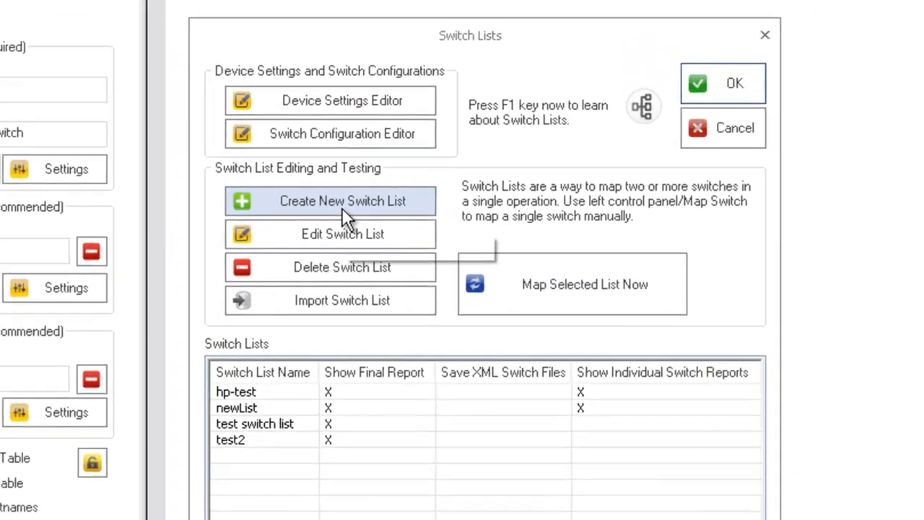
Step: Create a new switch list and name it 'newtest1', keeping final and individual reports shown
{"action": "left_click", "coordinate": [342, 200]}
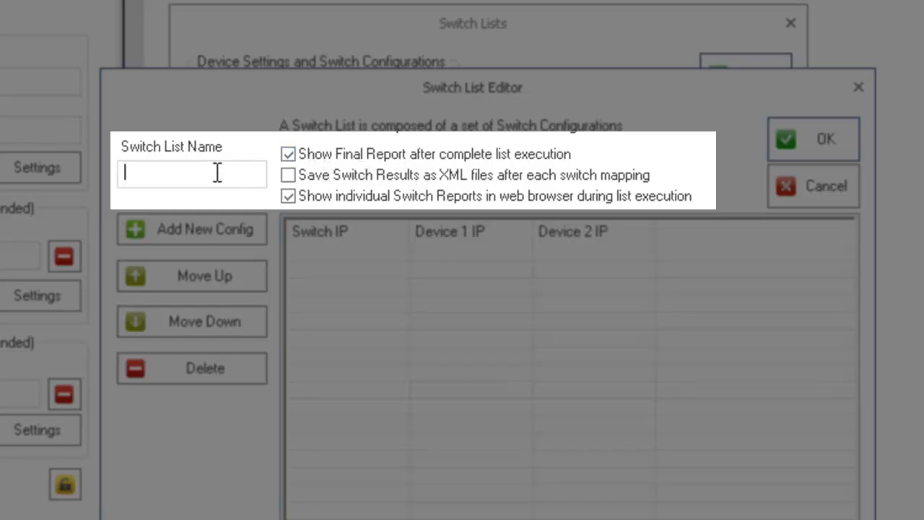
{"action": "type", "text": "new"}
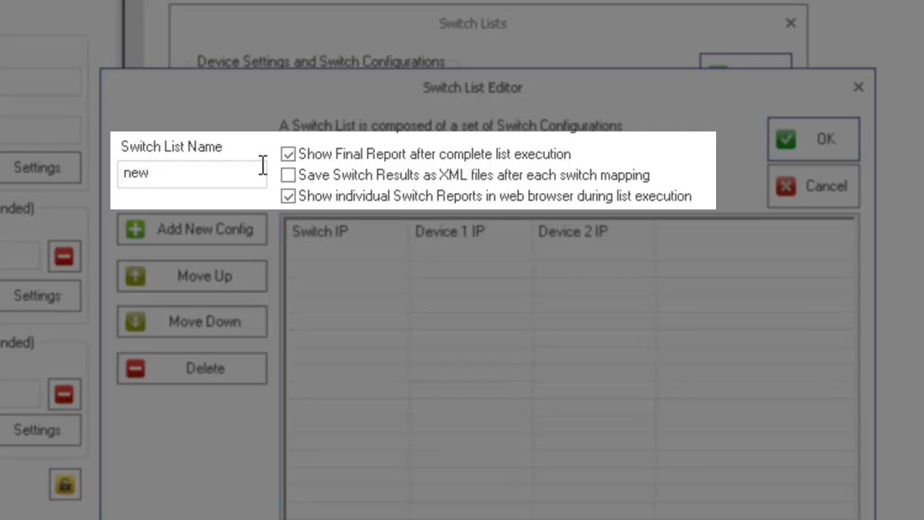
{"action": "type", "text": "t"}
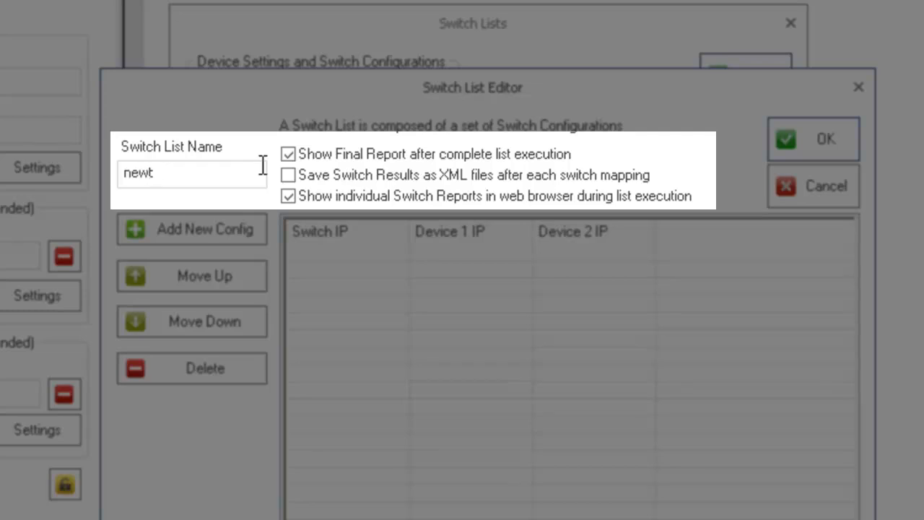
{"action": "type", "text": "est1"}
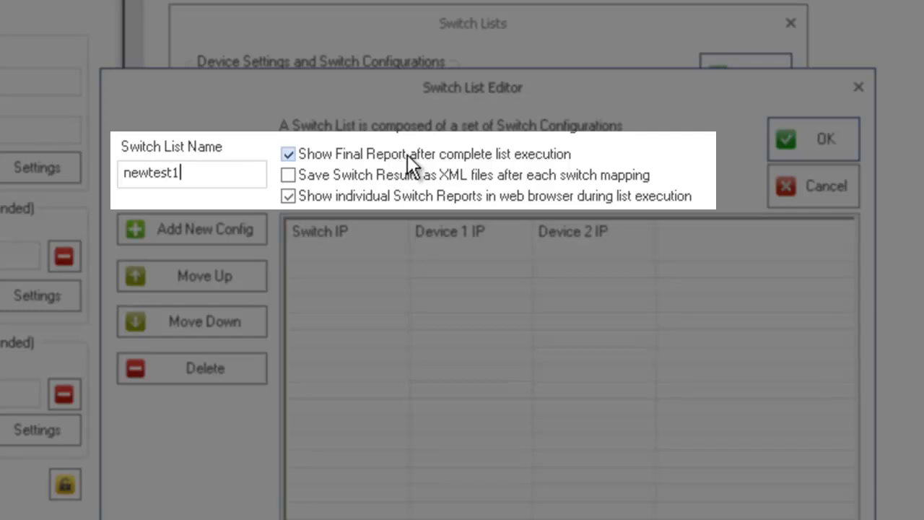
{"action": "mouse_move", "coordinate": [453, 165]}
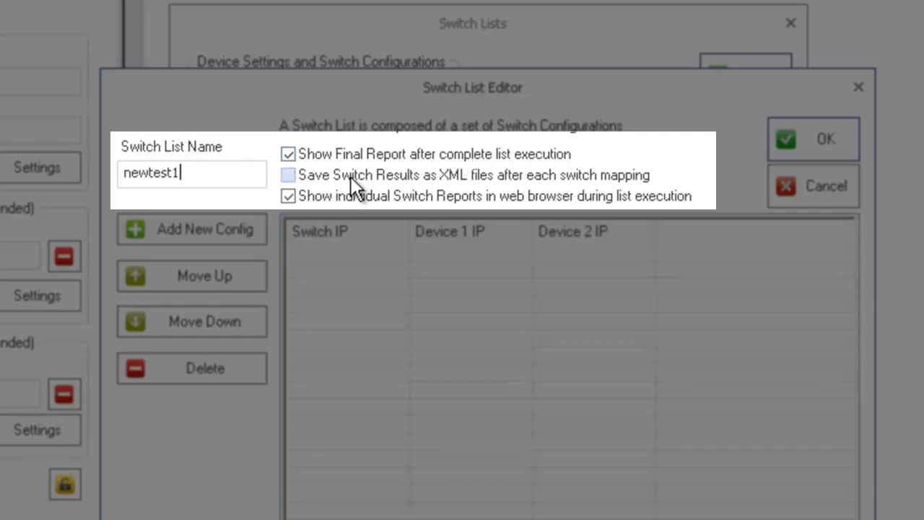
{"action": "mouse_move", "coordinate": [436, 181]}
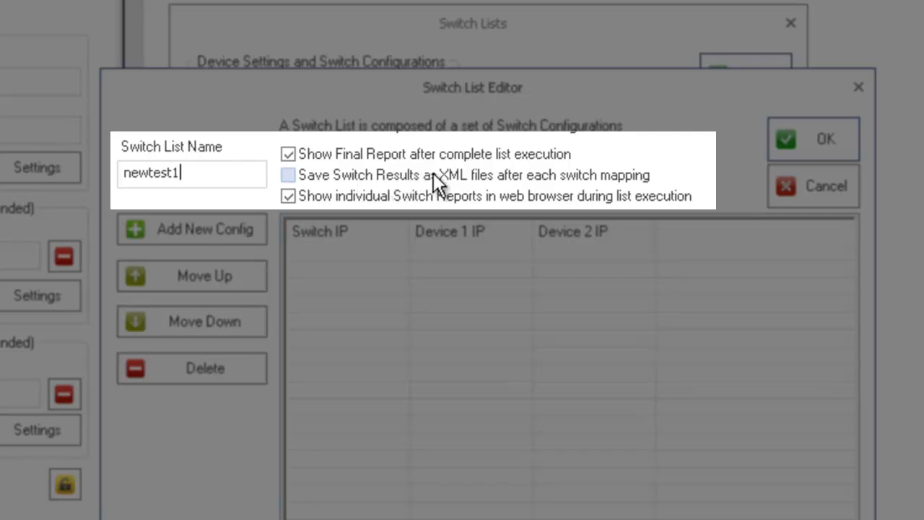
{"action": "mouse_move", "coordinate": [566, 185]}
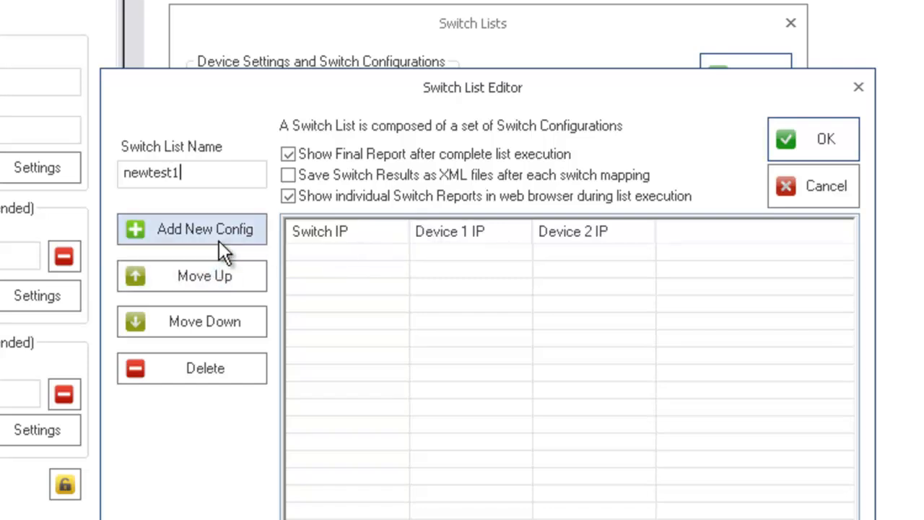
Step: Add the 192.168.0.222 and 192.168.0.196 switch configurations to newtest1
{"action": "left_click", "coordinate": [190, 228]}
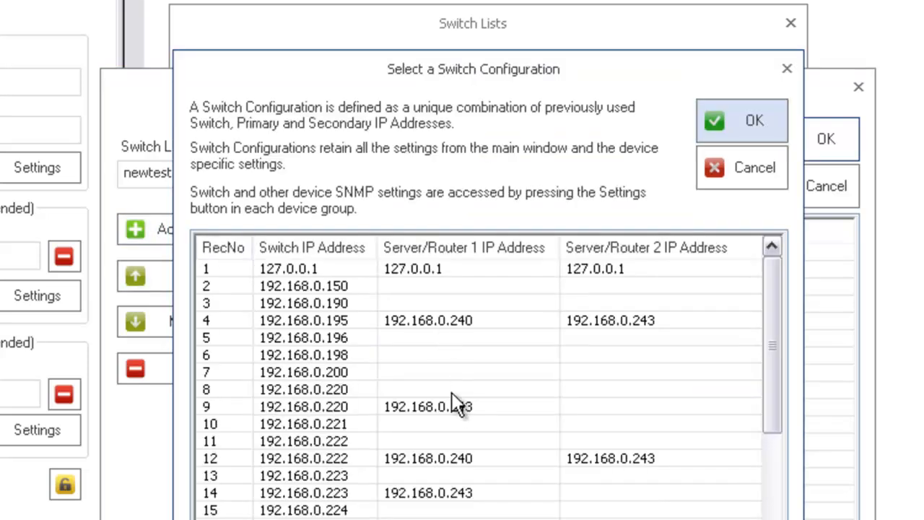
{"action": "mouse_move", "coordinate": [447, 446]}
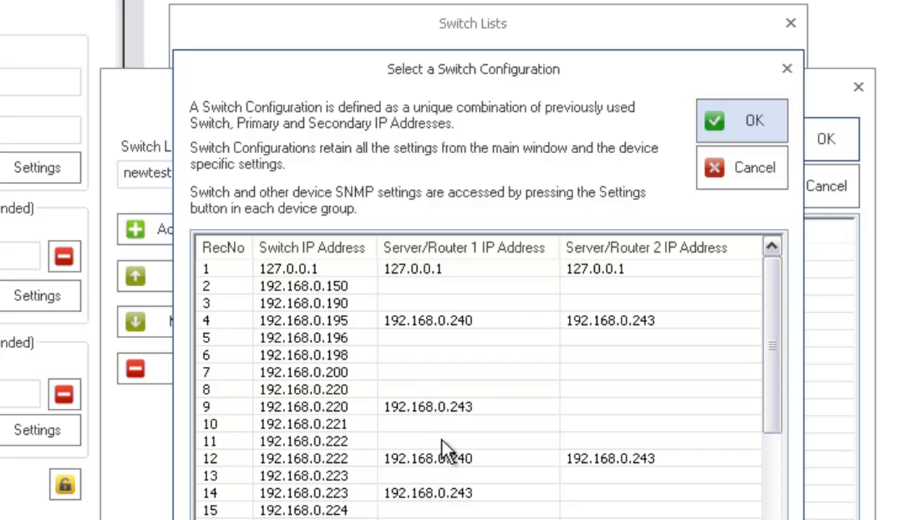
{"action": "left_click", "coordinate": [304, 441]}
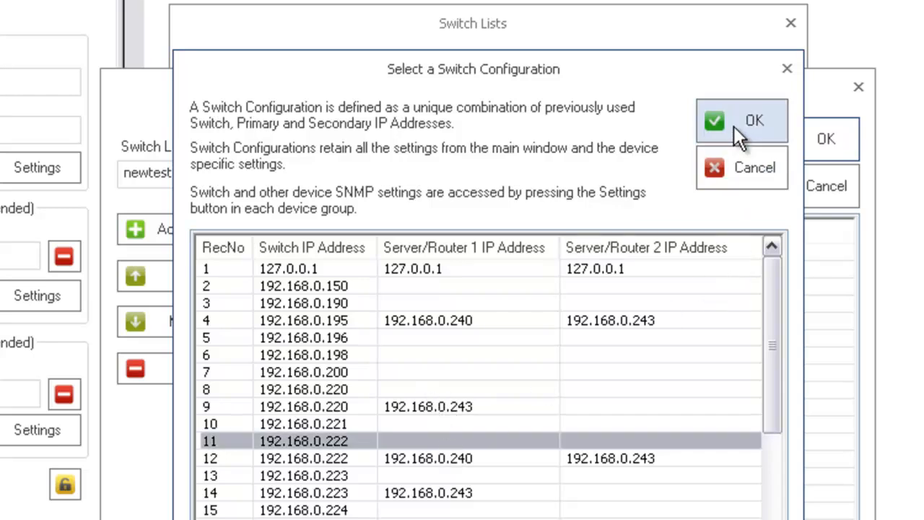
{"action": "left_click", "coordinate": [742, 119]}
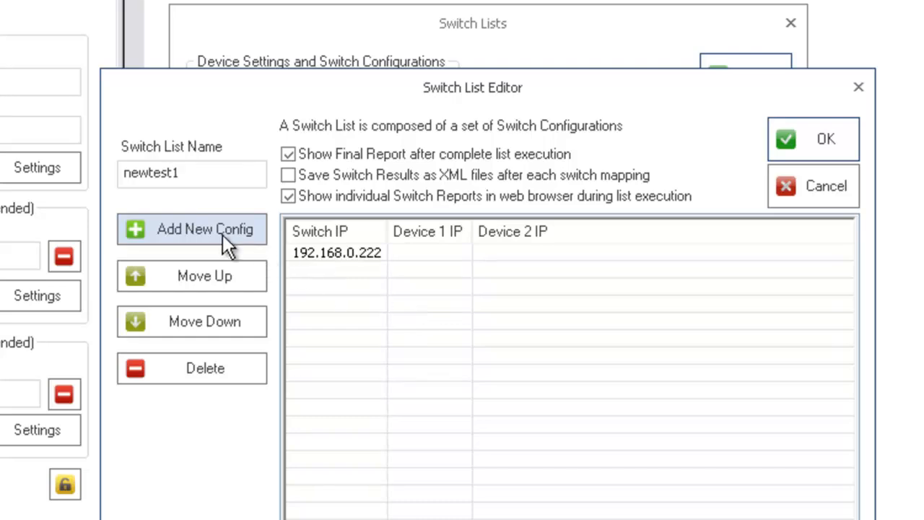
{"action": "left_click", "coordinate": [192, 228]}
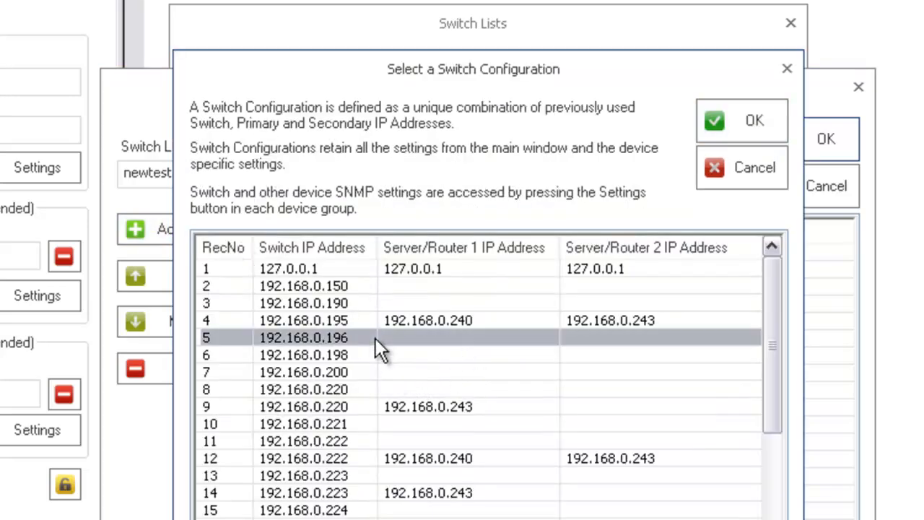
{"action": "left_click", "coordinate": [753, 120]}
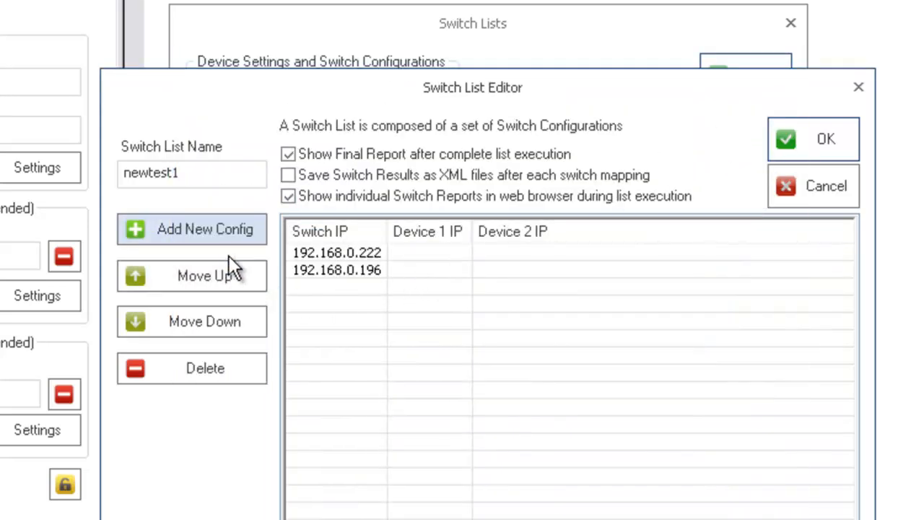
Step: Add 192.168.0.230 as the last switch and save the newtest1 list
{"action": "left_click", "coordinate": [191, 228]}
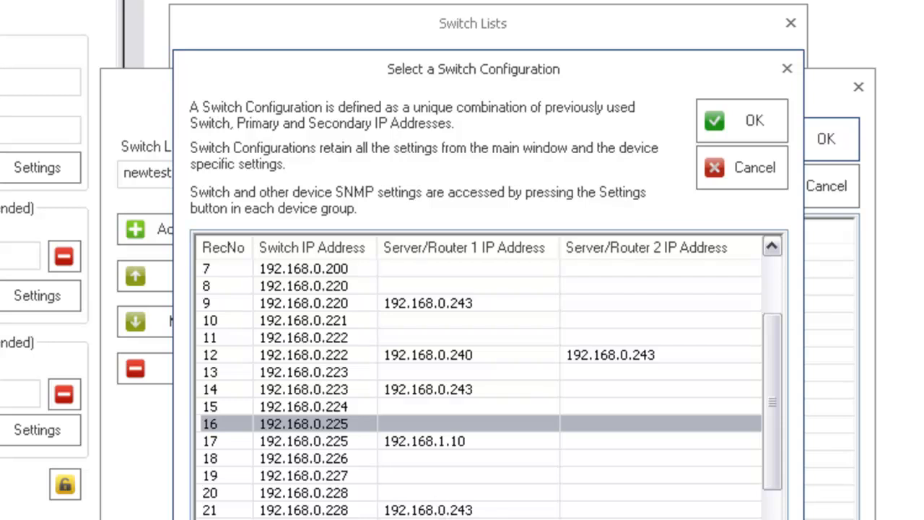
{"action": "left_click", "coordinate": [742, 119]}
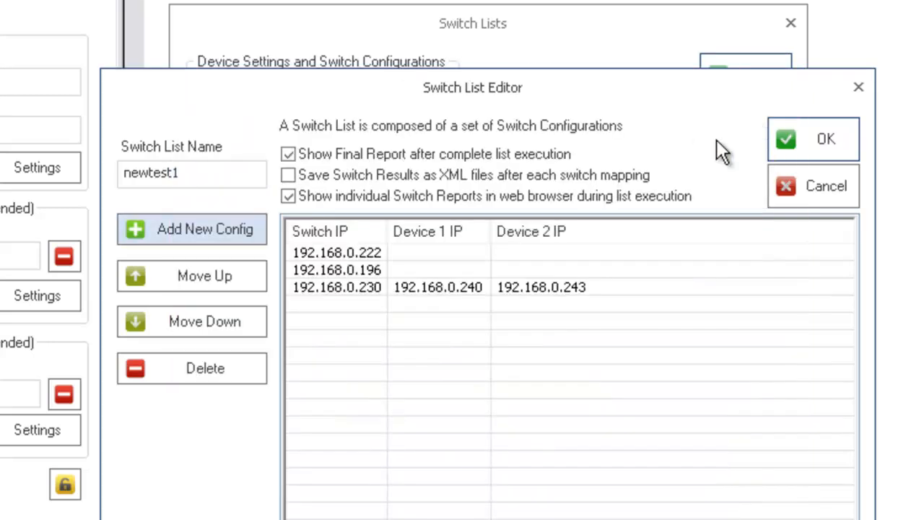
{"action": "mouse_move", "coordinate": [372, 297]}
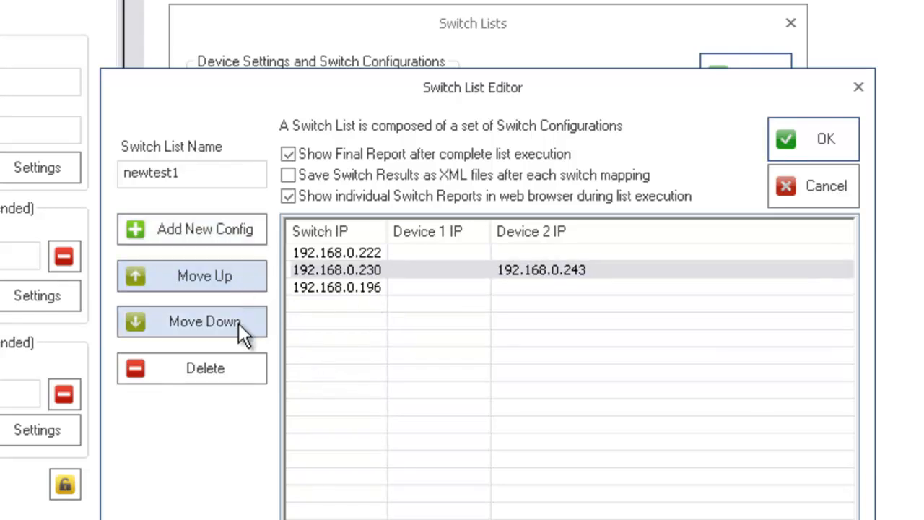
{"action": "left_click", "coordinate": [205, 321]}
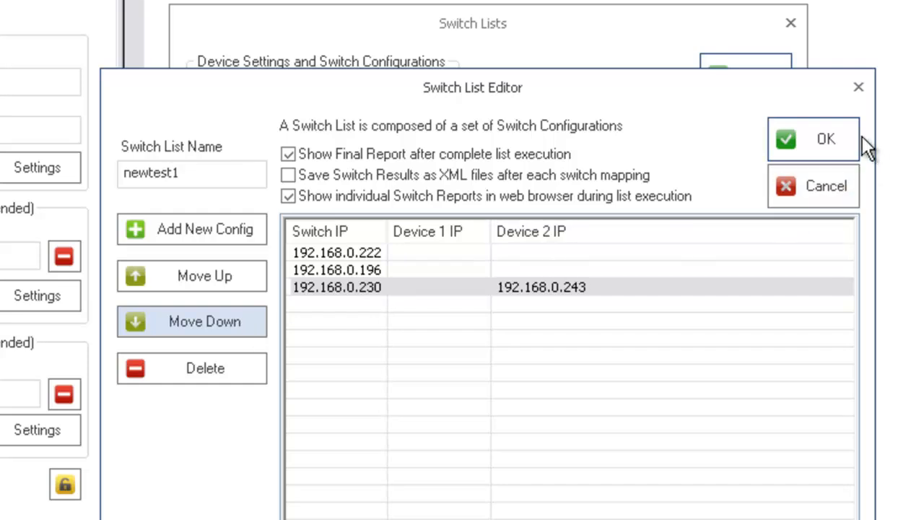
{"action": "left_click", "coordinate": [814, 139]}
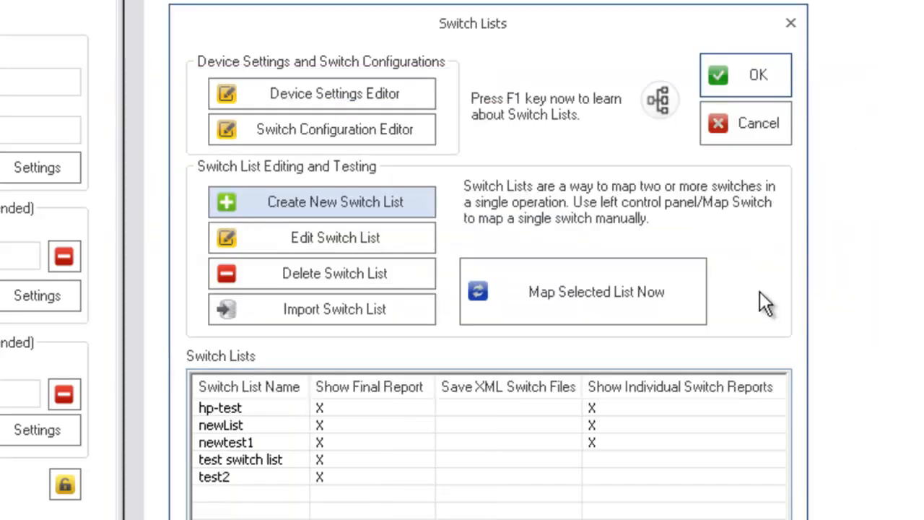
{"action": "mouse_move", "coordinate": [588, 263]}
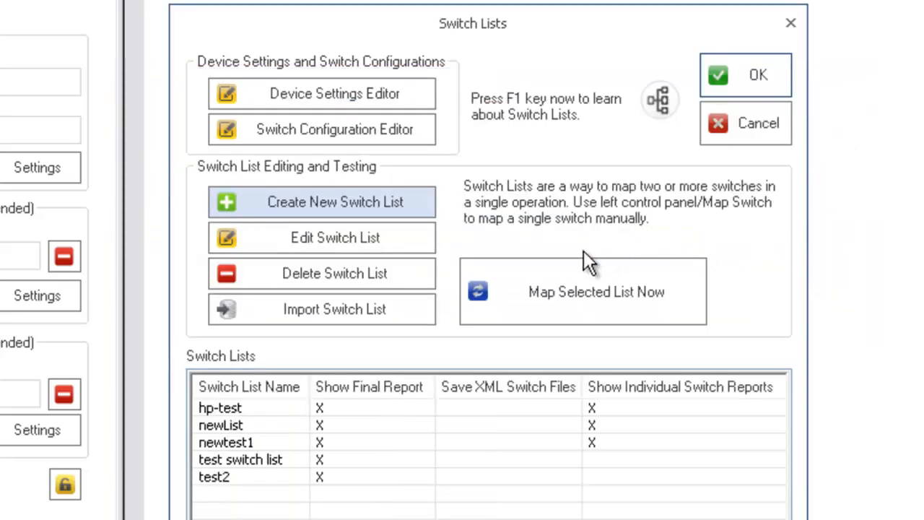
{"action": "mouse_move", "coordinate": [321, 450]}
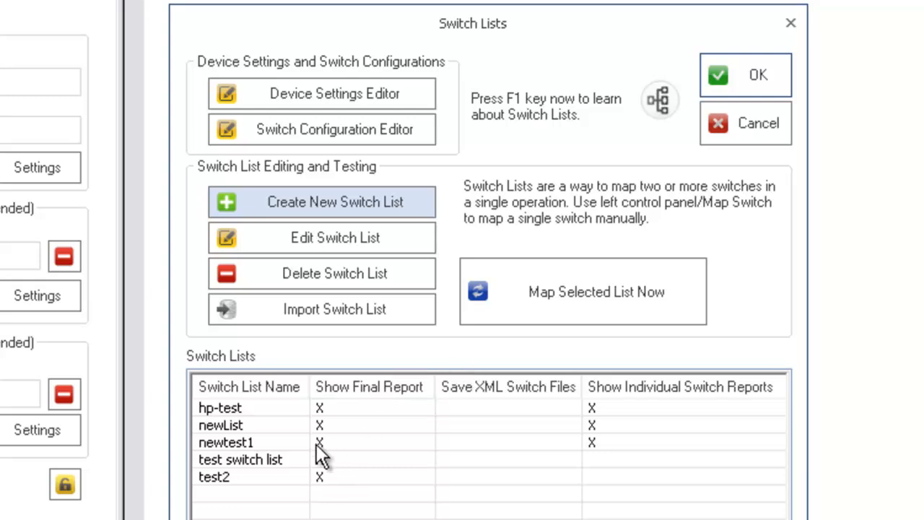
{"action": "left_click", "coordinate": [225, 442]}
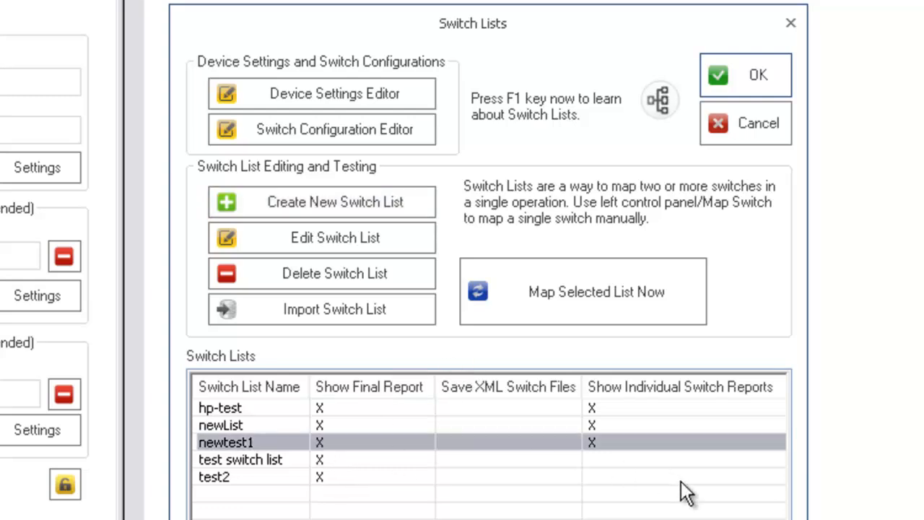
{"action": "mouse_move", "coordinate": [517, 378]}
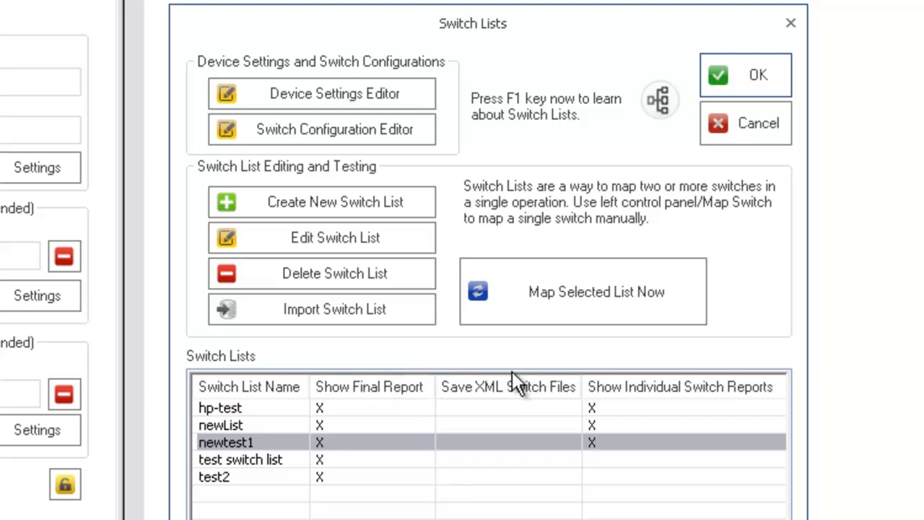
{"action": "mouse_move", "coordinate": [277, 455]}
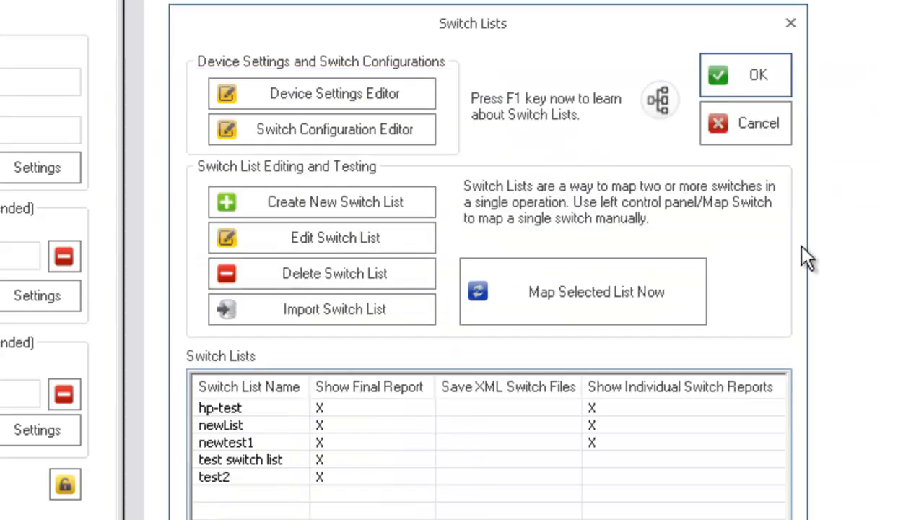
{"action": "left_click", "coordinate": [230, 437]}
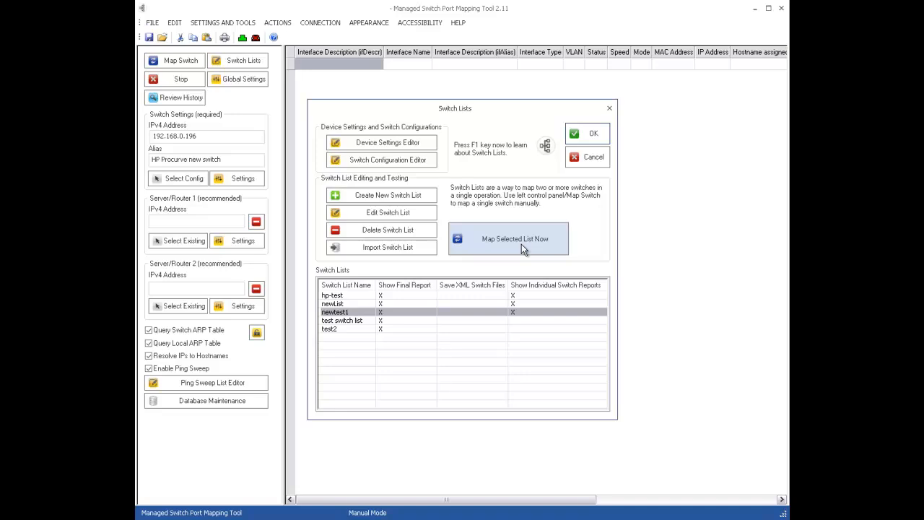
Step: Map every switch in the newtest1 list, starting with 192.168.0.222
{"action": "left_click", "coordinate": [514, 238]}
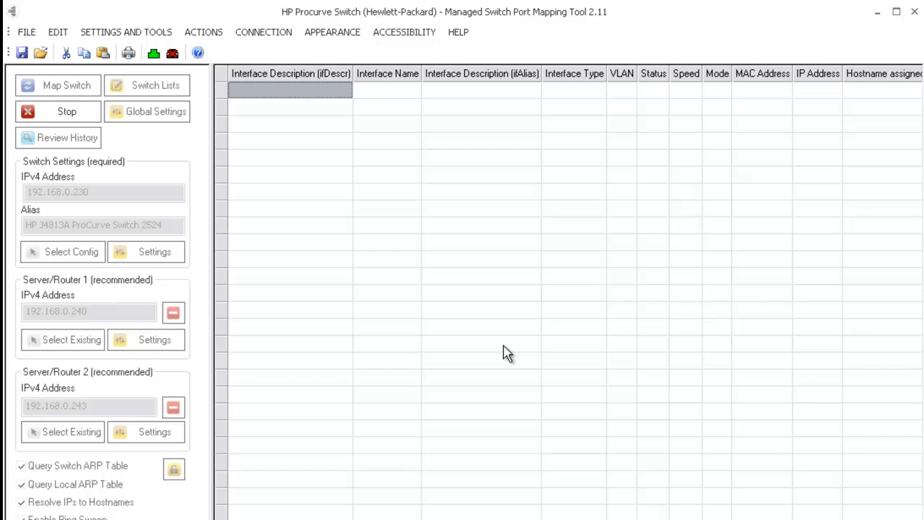
{"action": "left_click", "coordinate": [58, 85]}
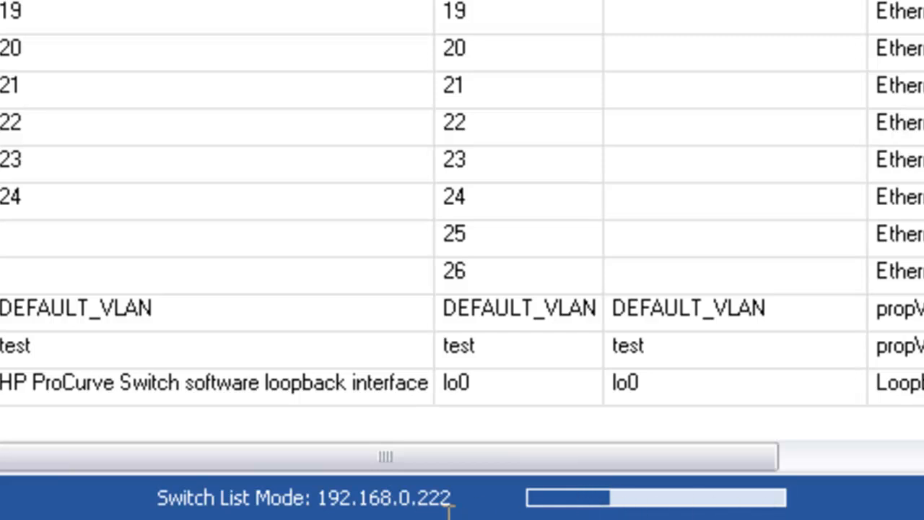
{"action": "mouse_move", "coordinate": [433, 505]}
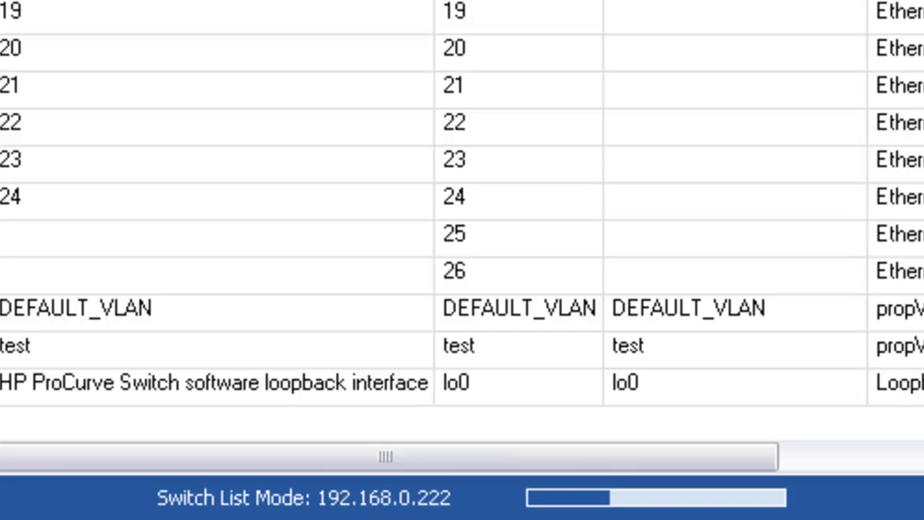
{"action": "mouse_move", "coordinate": [390, 329]}
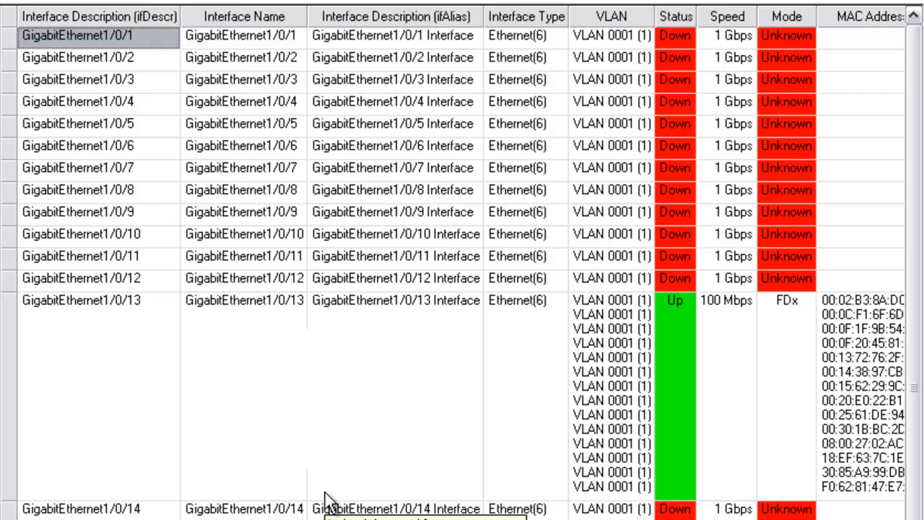
{"action": "mouse_move", "coordinate": [422, 473]}
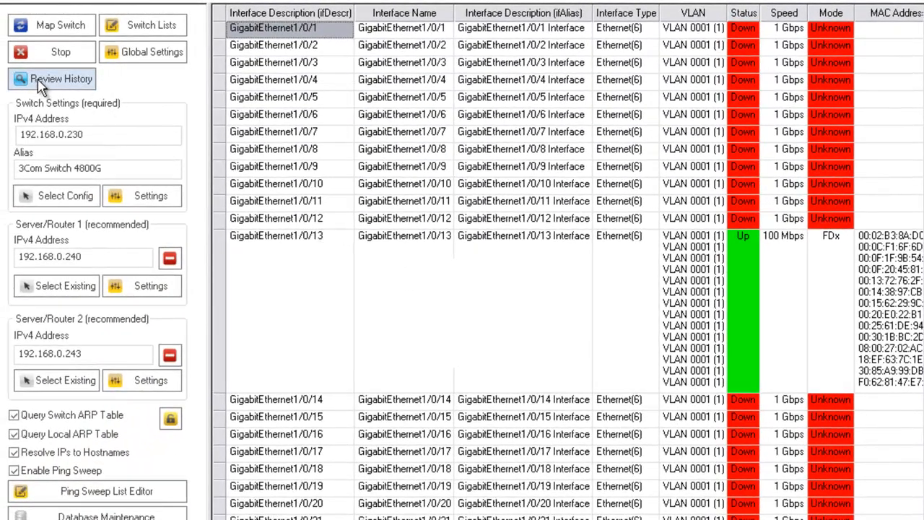
Step: Review the Switch List Mappings history for newtest1's 192.168.0.222, 192.168.0.196 and 192.168.0.230 results
{"action": "left_click", "coordinate": [52, 78]}
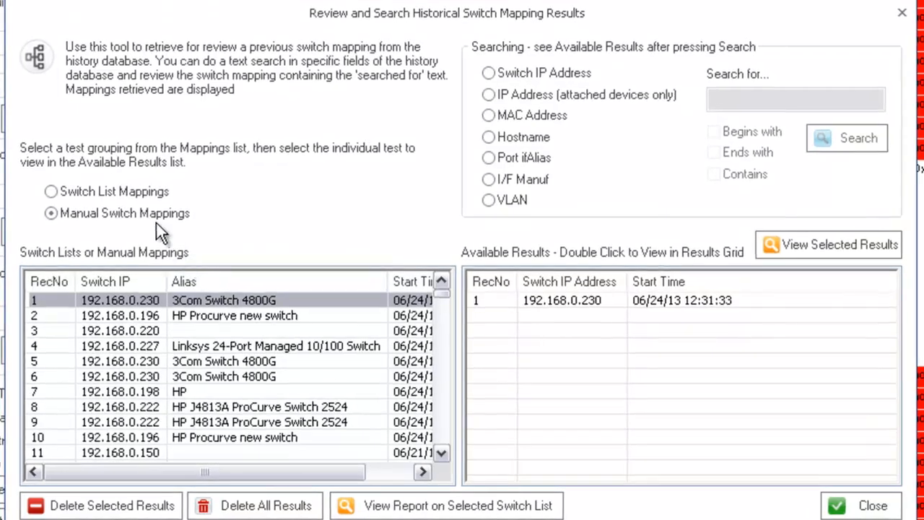
{"action": "left_click", "coordinate": [51, 191]}
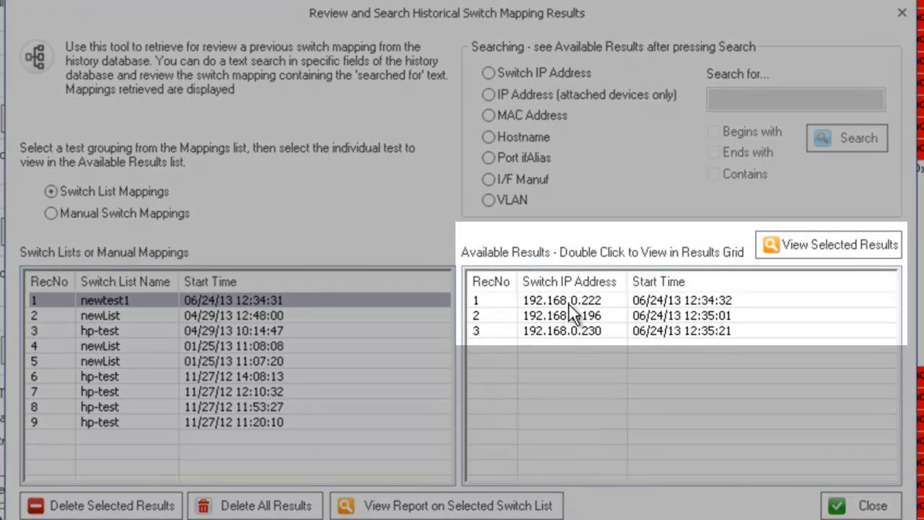
{"action": "left_click", "coordinate": [570, 315]}
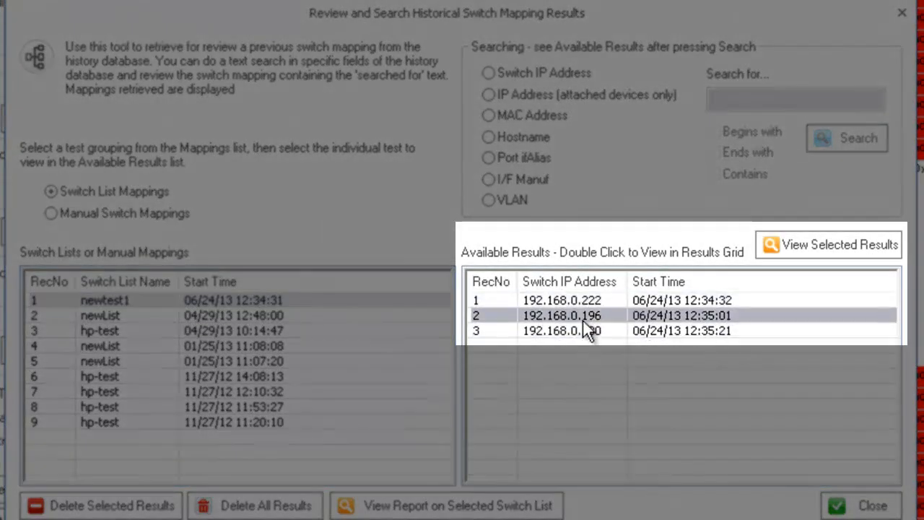
{"action": "left_click", "coordinate": [682, 331]}
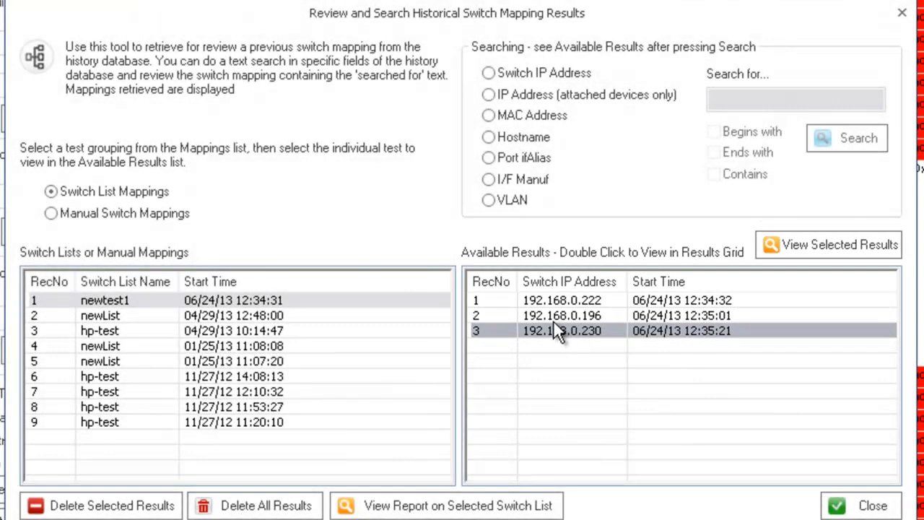
{"action": "left_click", "coordinate": [561, 314]}
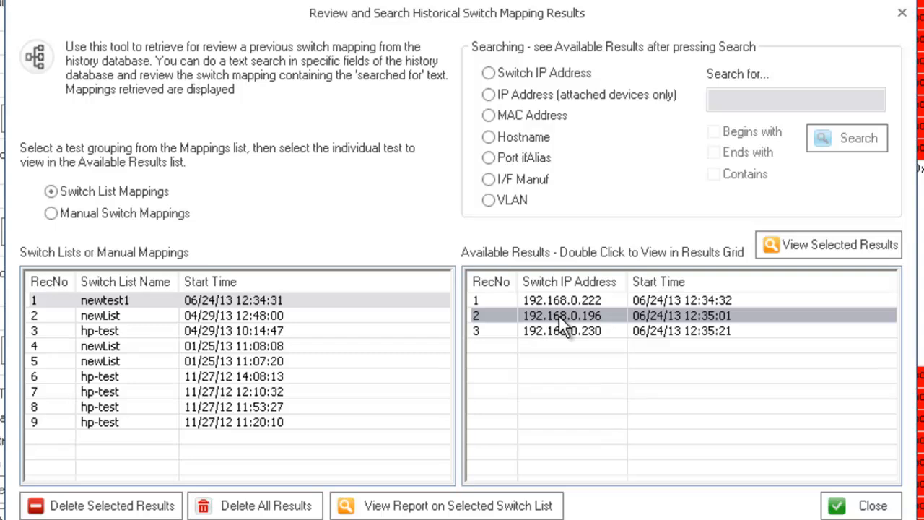
{"action": "left_click", "coordinate": [561, 298]}
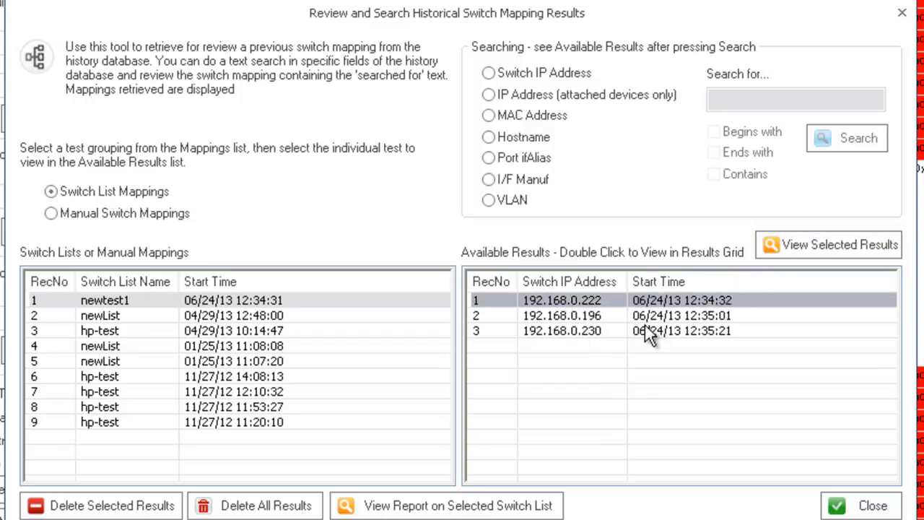
{"action": "left_click", "coordinate": [563, 331]}
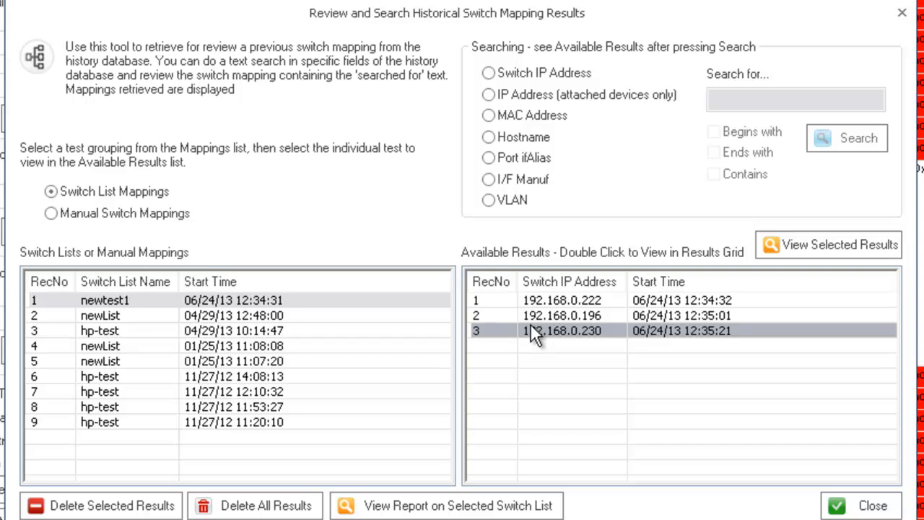
{"action": "mouse_move", "coordinate": [540, 334]}
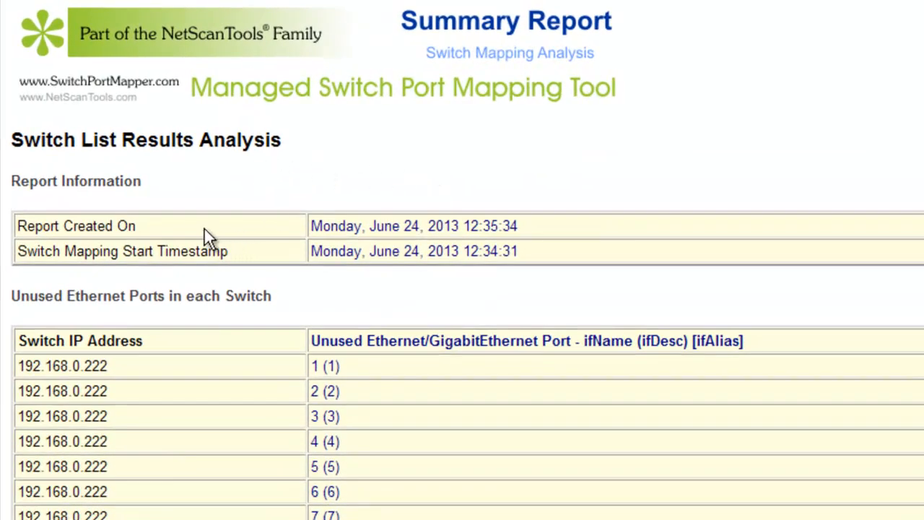
{"action": "mouse_move", "coordinate": [144, 231]}
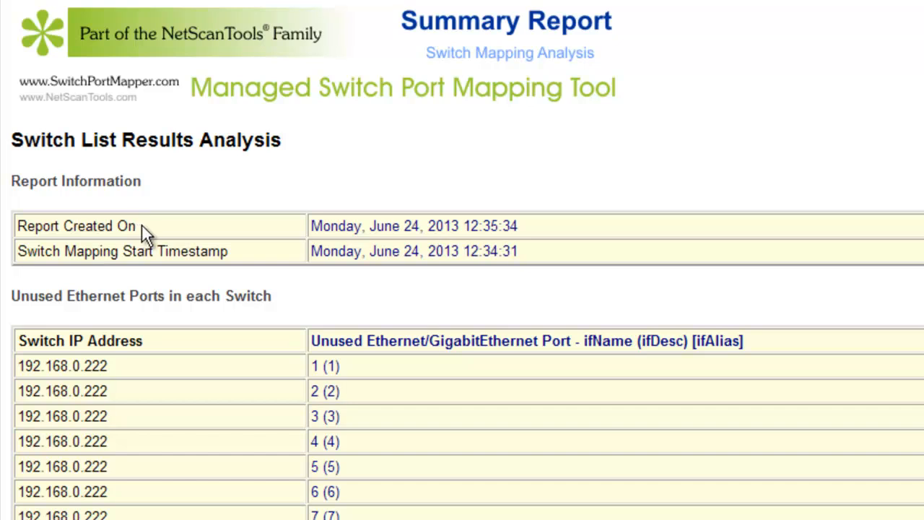
{"action": "mouse_move", "coordinate": [540, 266]}
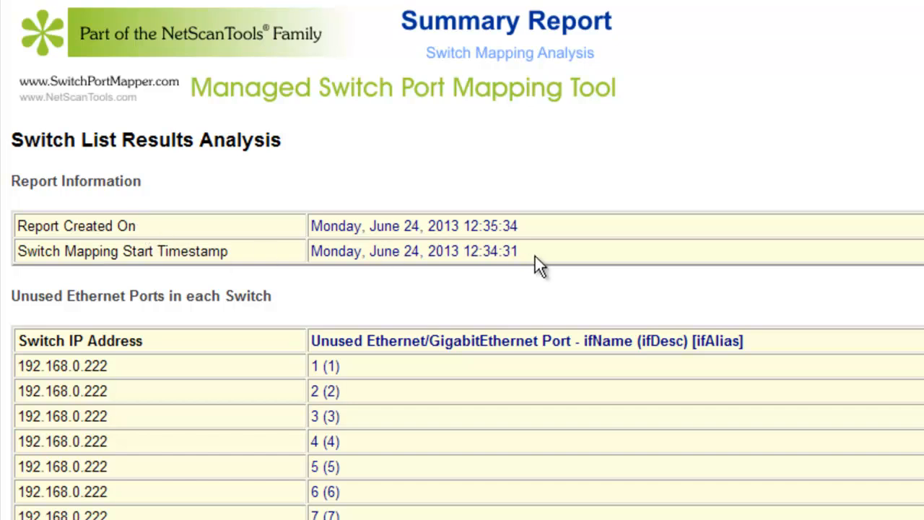
{"action": "mouse_move", "coordinate": [392, 383]}
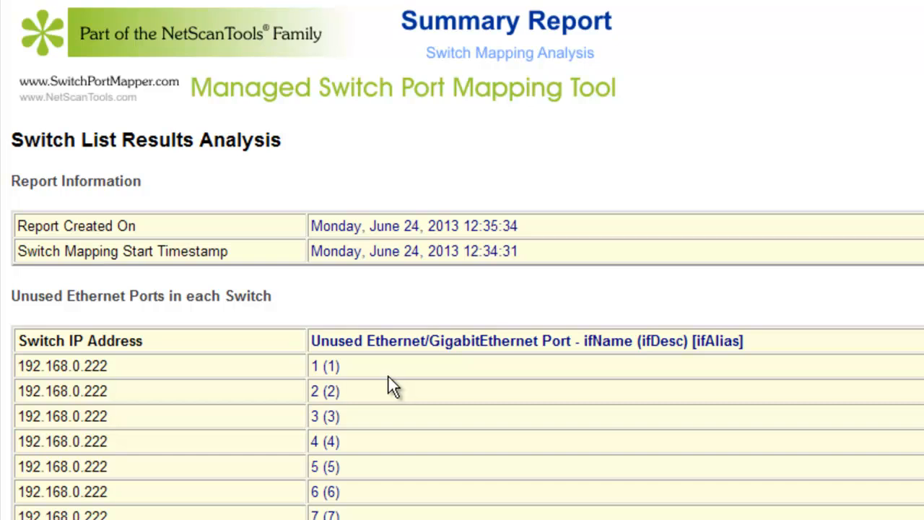
Step: Scroll through the Unused Ethernet Ports table for 192.168.0.222, 192.168.0.196 and 192.168.0.230
{"action": "scroll", "scroll_direction": "down", "scroll_amount": 3}
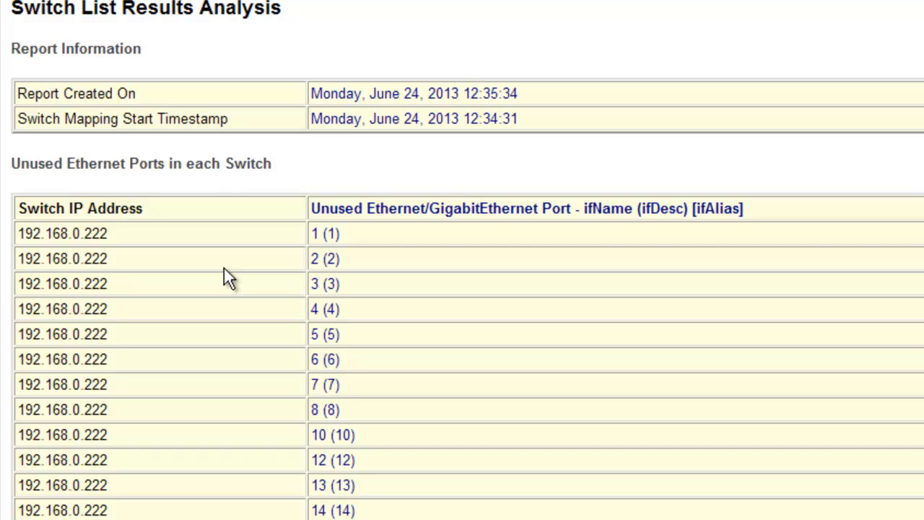
{"action": "scroll", "scroll_direction": "down", "scroll_amount": 3}
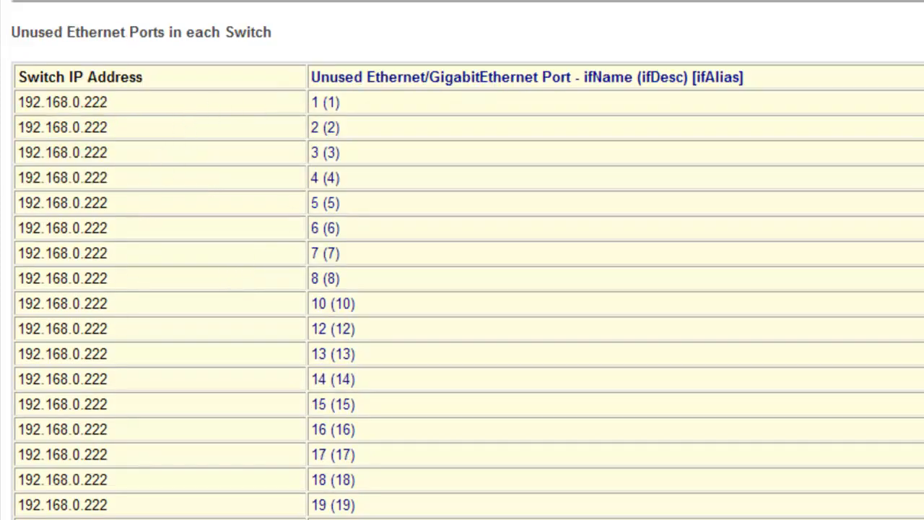
{"action": "scroll", "scroll_direction": "down", "scroll_amount": 3}
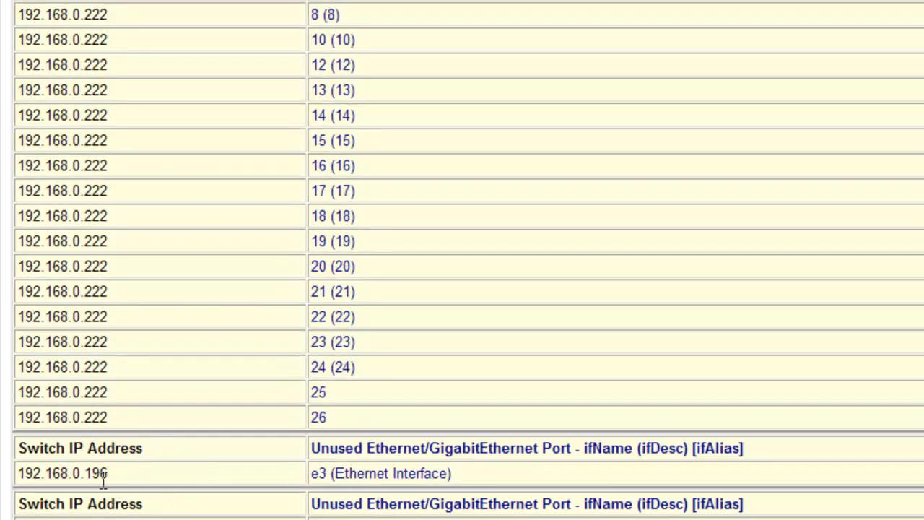
{"action": "mouse_move", "coordinate": [262, 479]}
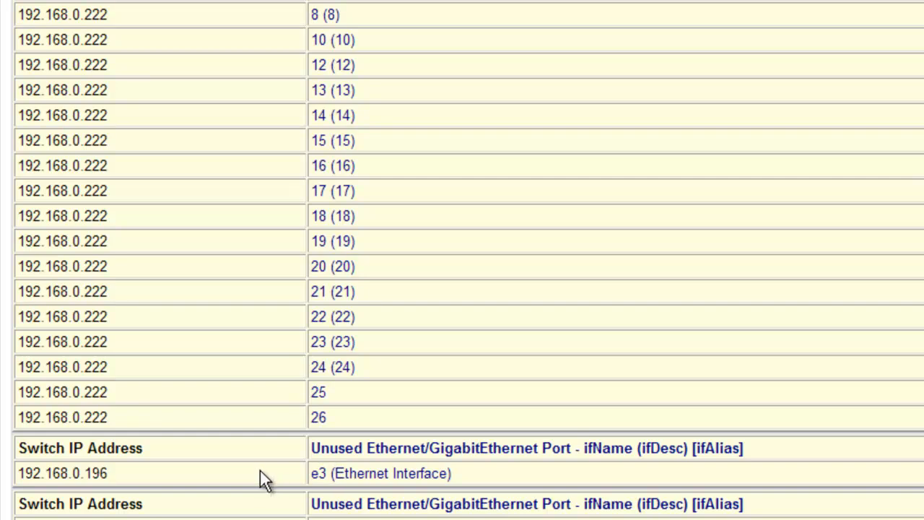
{"action": "scroll", "scroll_direction": "down", "scroll_amount": 3}
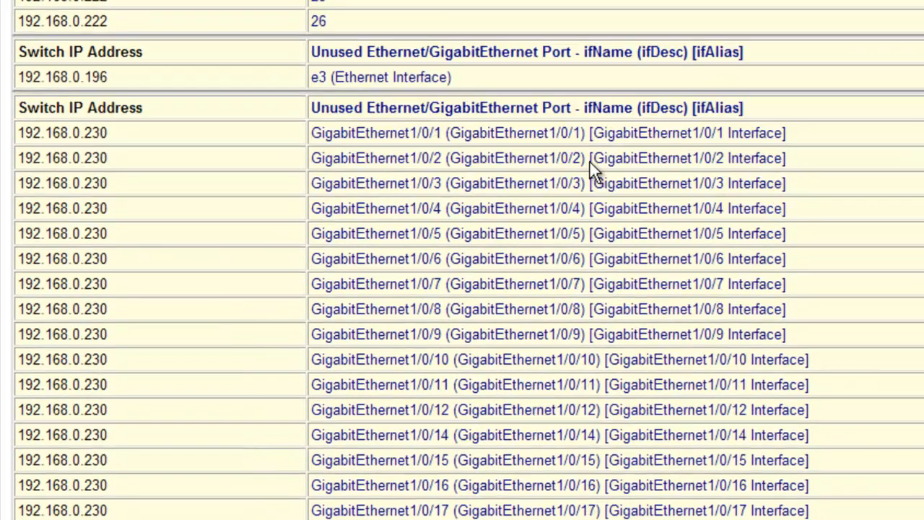
{"action": "mouse_move", "coordinate": [103, 130]}
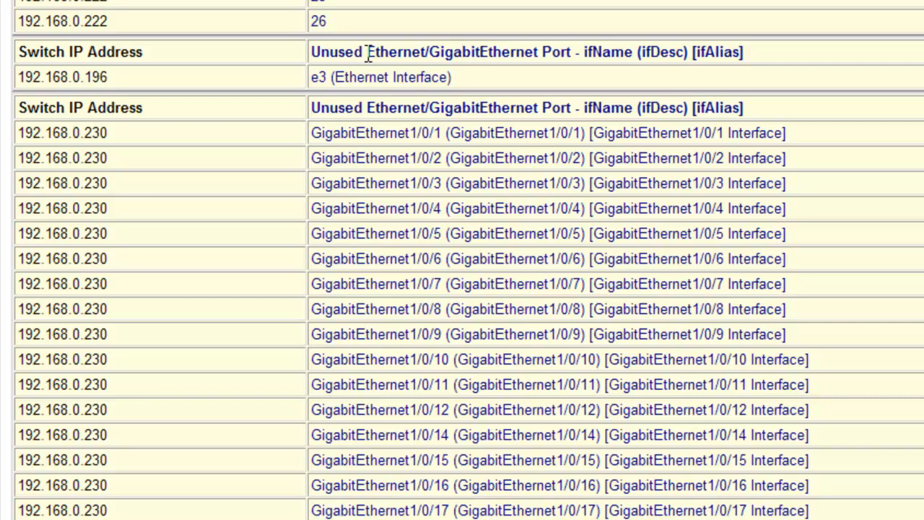
{"action": "mouse_move", "coordinate": [667, 52]}
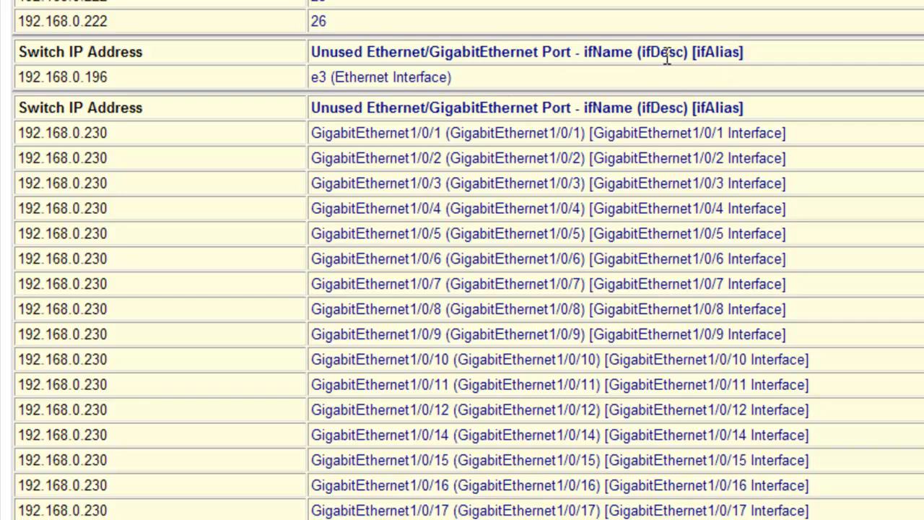
{"action": "mouse_move", "coordinate": [638, 157]}
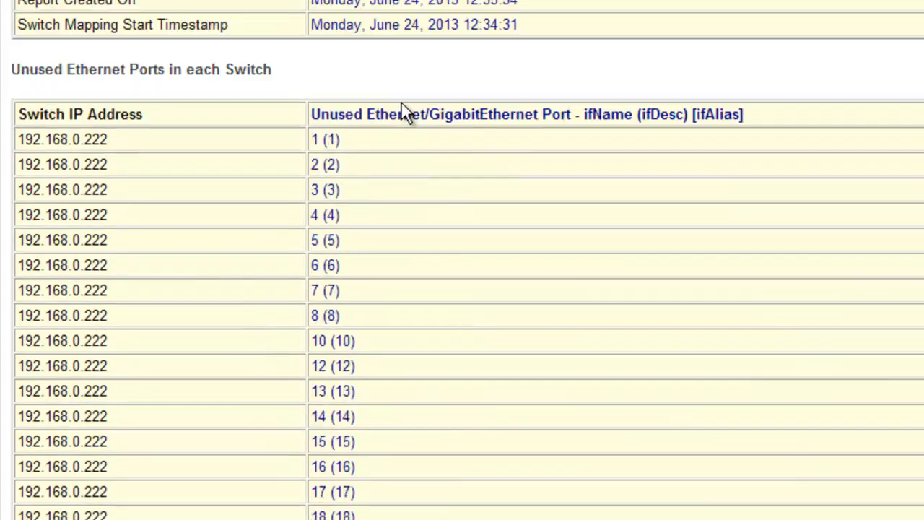
{"action": "scroll", "scroll_direction": "down", "scroll_amount": 3}
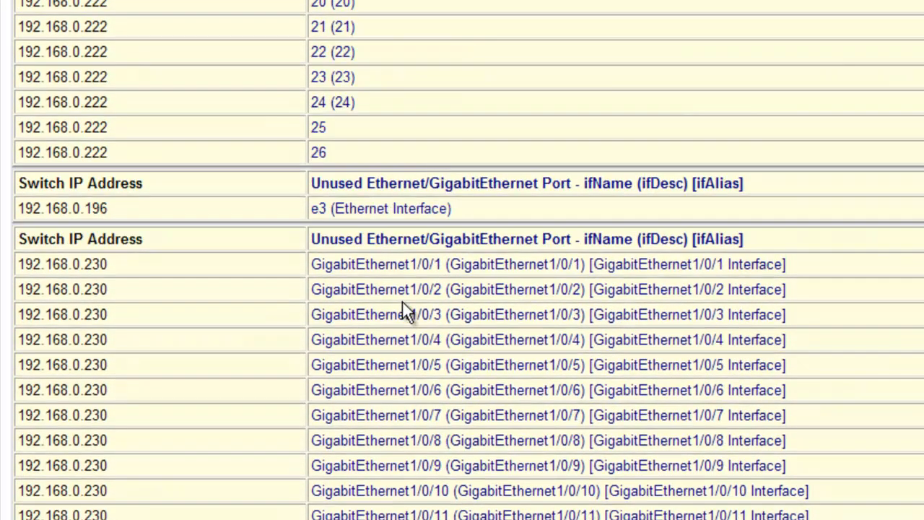
{"action": "mouse_move", "coordinate": [363, 282]}
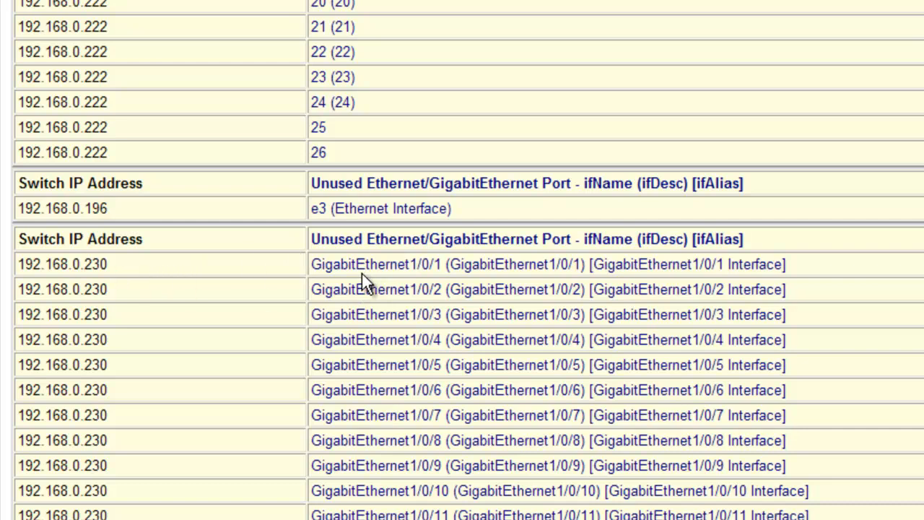
{"action": "mouse_move", "coordinate": [494, 261]}
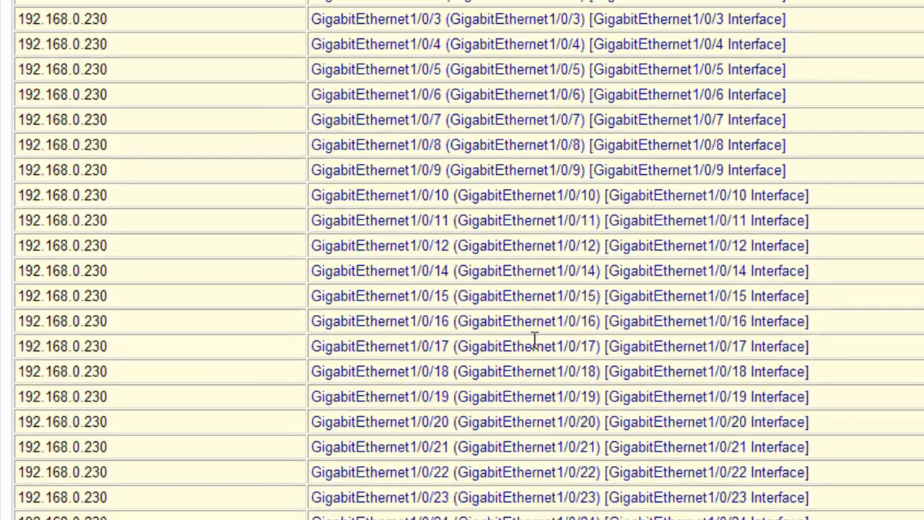
{"action": "scroll", "scroll_direction": "down", "scroll_amount": 3}
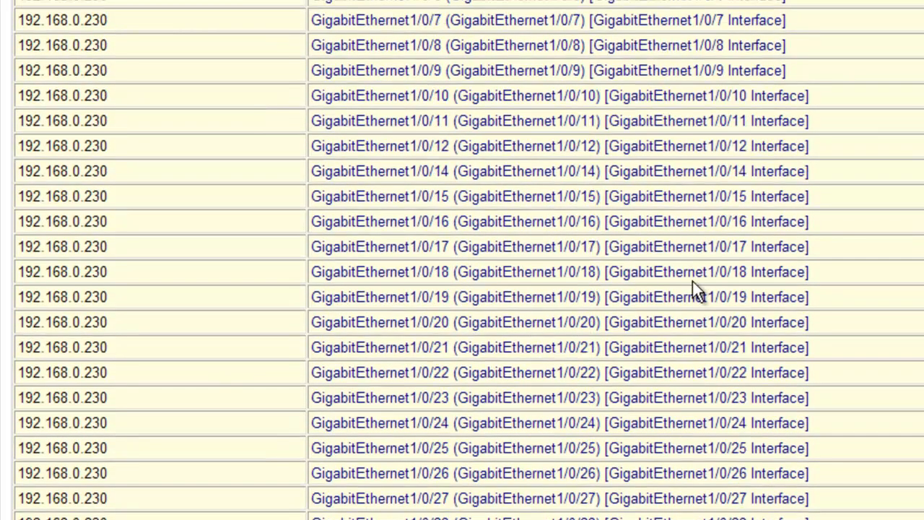
{"action": "scroll", "scroll_direction": "down", "scroll_amount": 3}
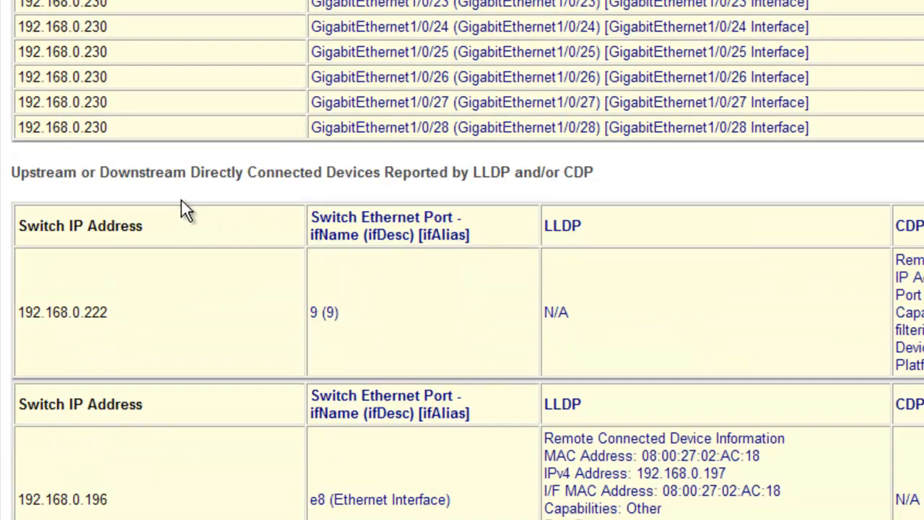
{"action": "mouse_move", "coordinate": [130, 180]}
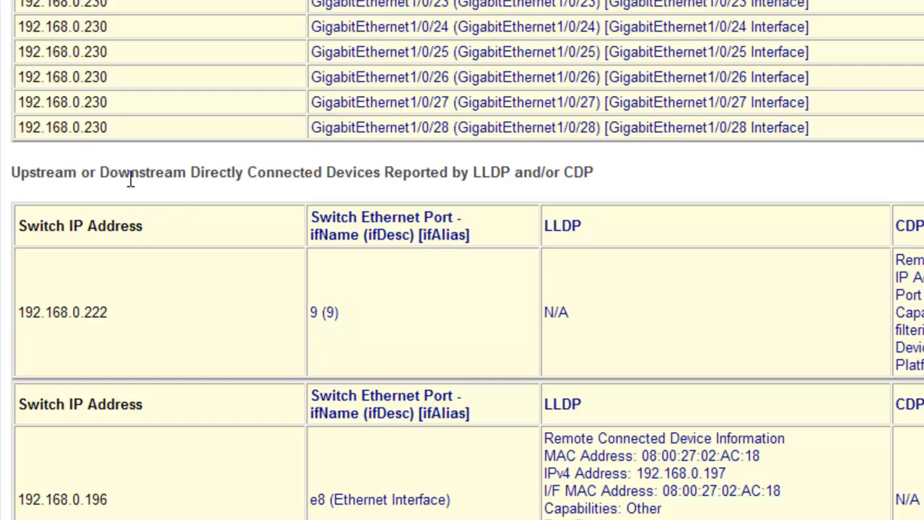
Step: Scroll through the LLDP/CDP connected devices table of the newtest1 report
{"action": "scroll", "scroll_direction": "down", "scroll_amount": 3}
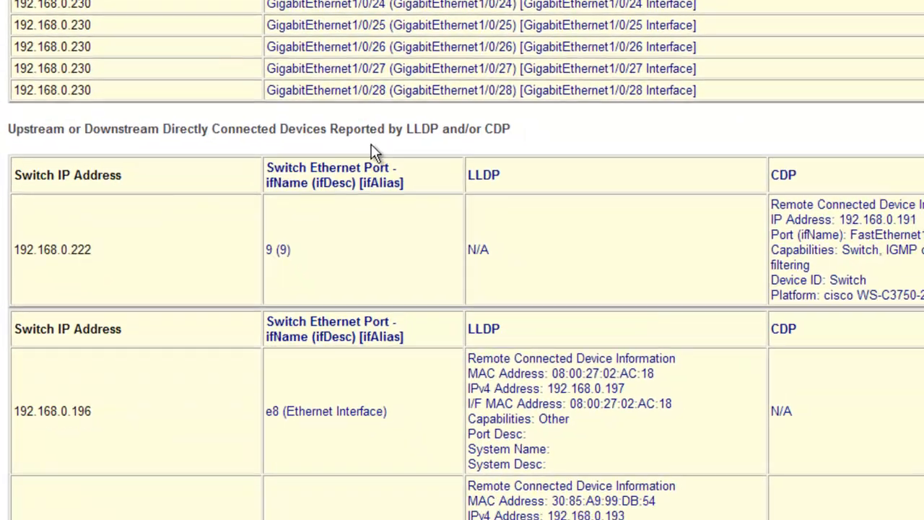
{"action": "scroll", "scroll_direction": "down", "scroll_amount": 3}
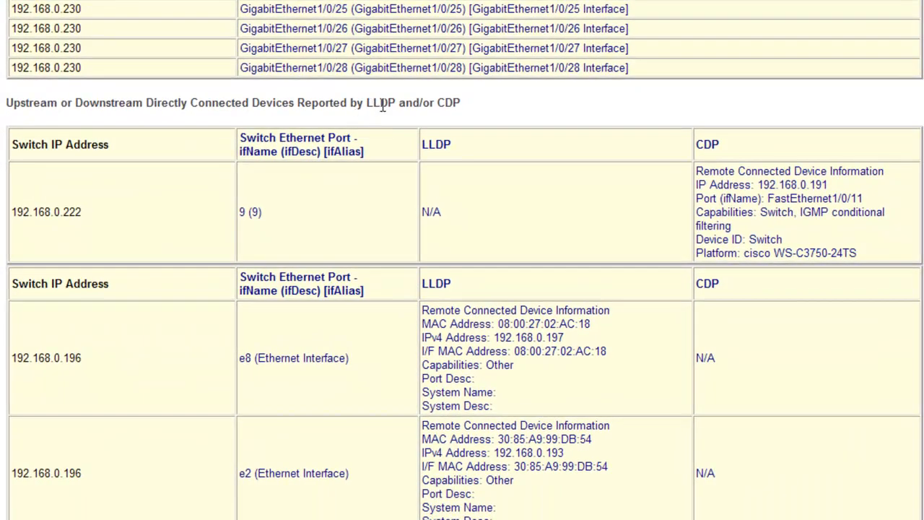
{"action": "mouse_move", "coordinate": [506, 185]}
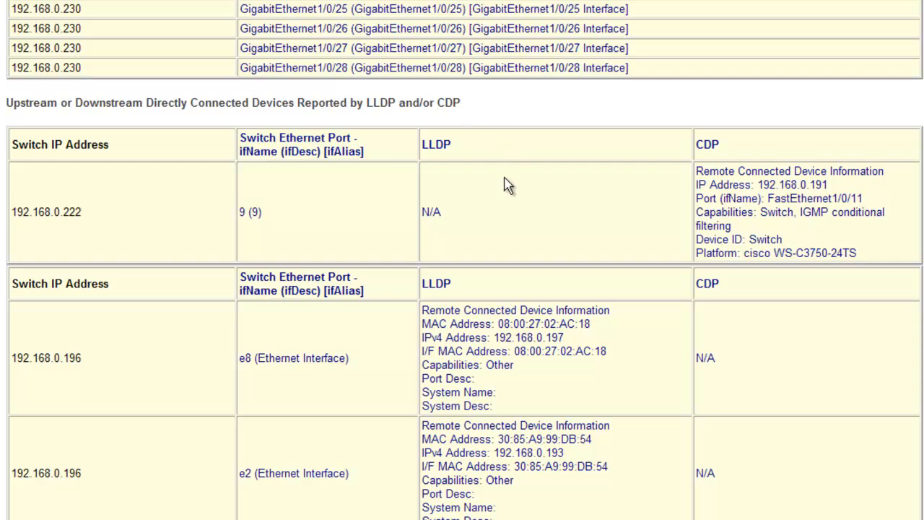
{"action": "scroll", "scroll_direction": "down", "scroll_amount": 3}
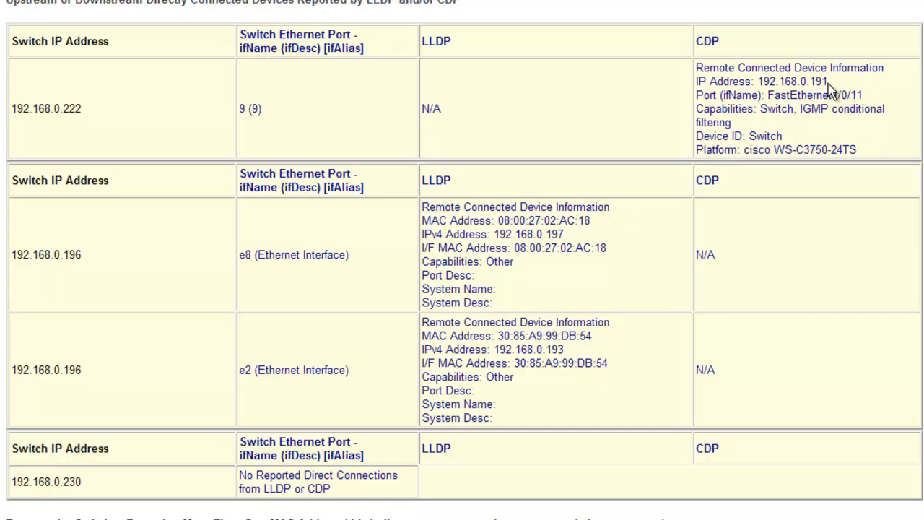
{"action": "double_click", "coordinate": [811, 80]}
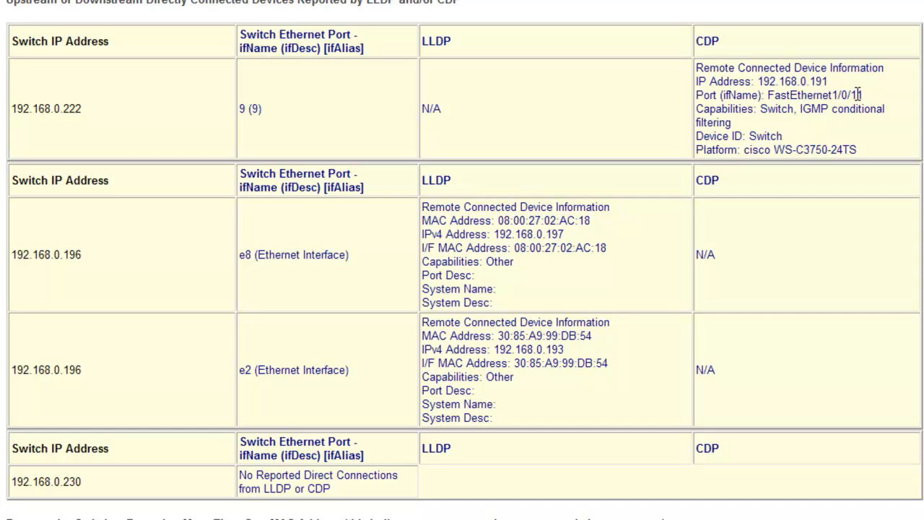
{"action": "mouse_move", "coordinate": [373, 156]}
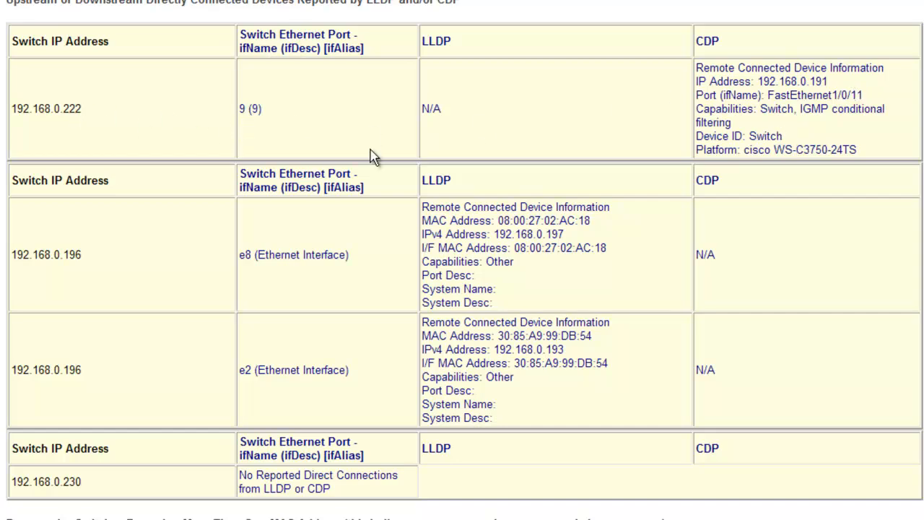
{"action": "scroll", "scroll_direction": "down", "scroll_amount": 3}
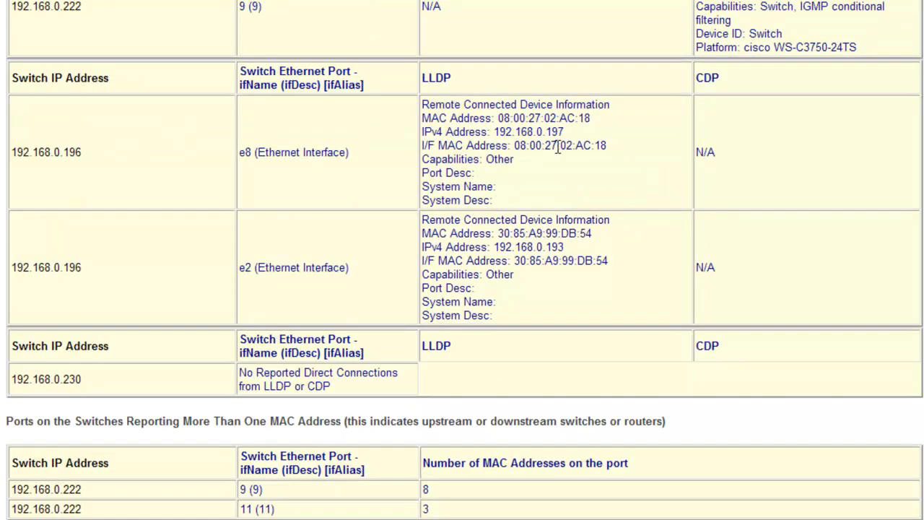
{"action": "mouse_move", "coordinate": [139, 151]}
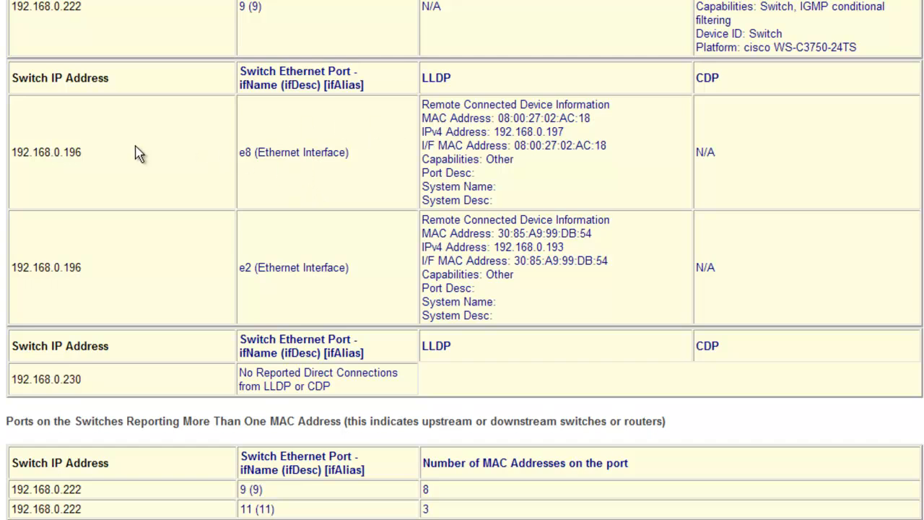
{"action": "mouse_move", "coordinate": [560, 133]}
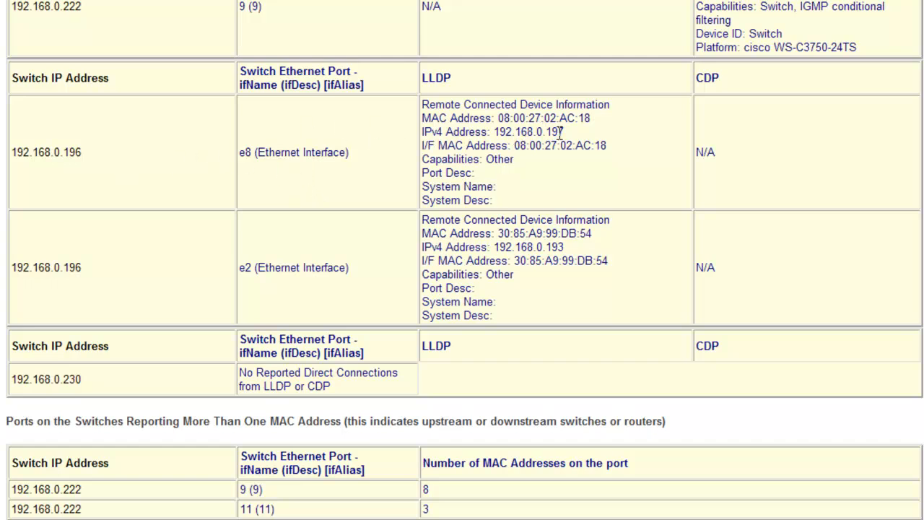
{"action": "mouse_move", "coordinate": [566, 138]}
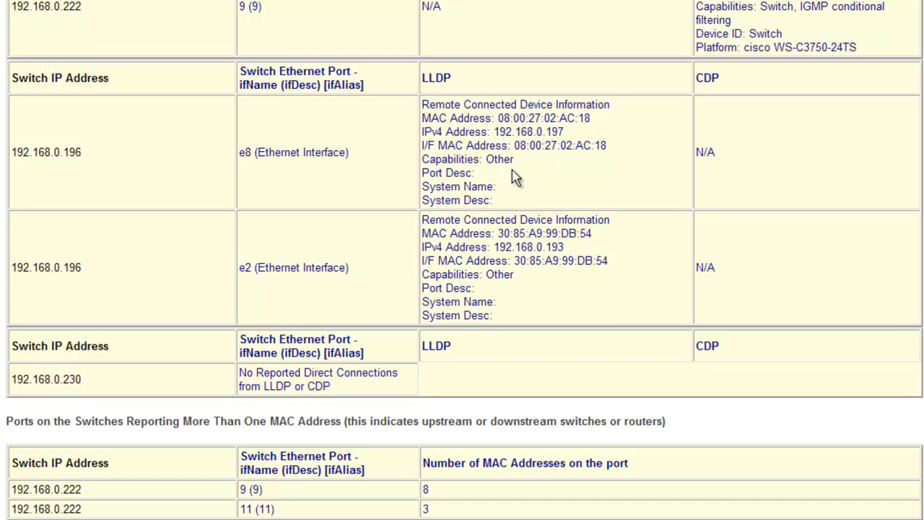
{"action": "mouse_move", "coordinate": [508, 179]}
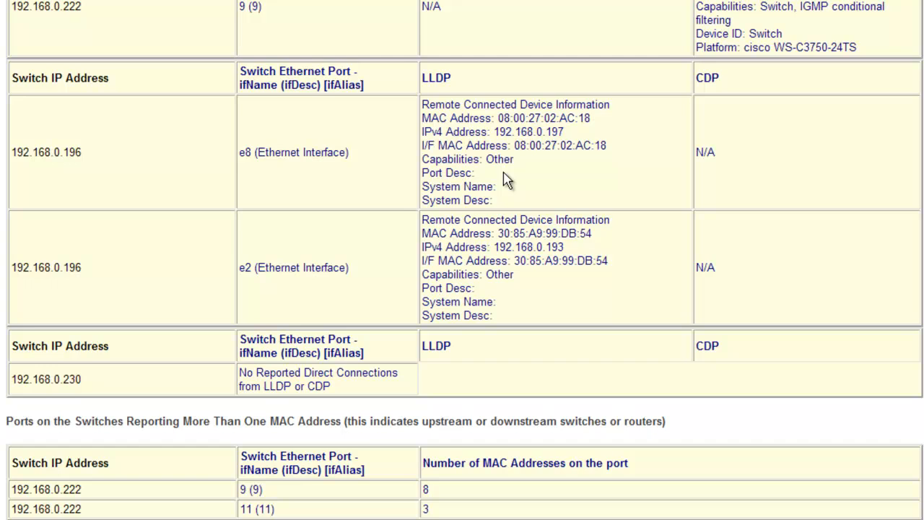
{"action": "mouse_move", "coordinate": [505, 176]}
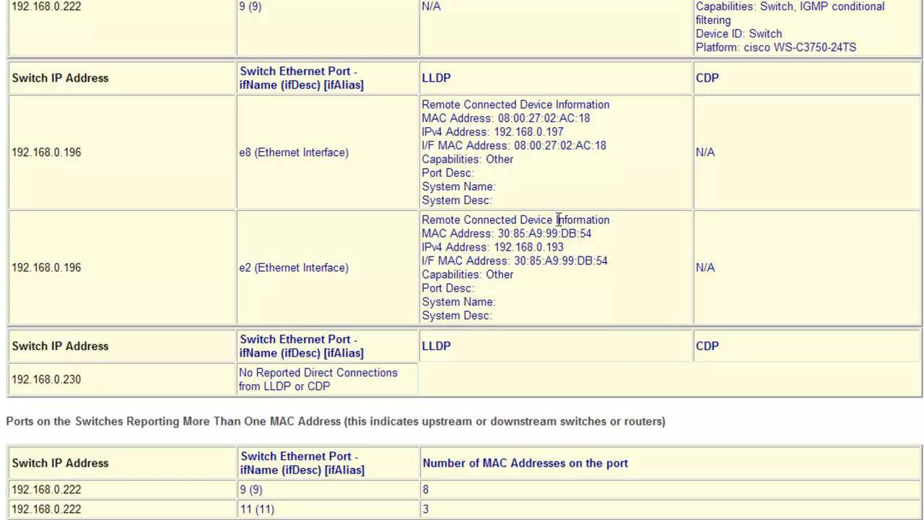
{"action": "mouse_move", "coordinate": [561, 260]}
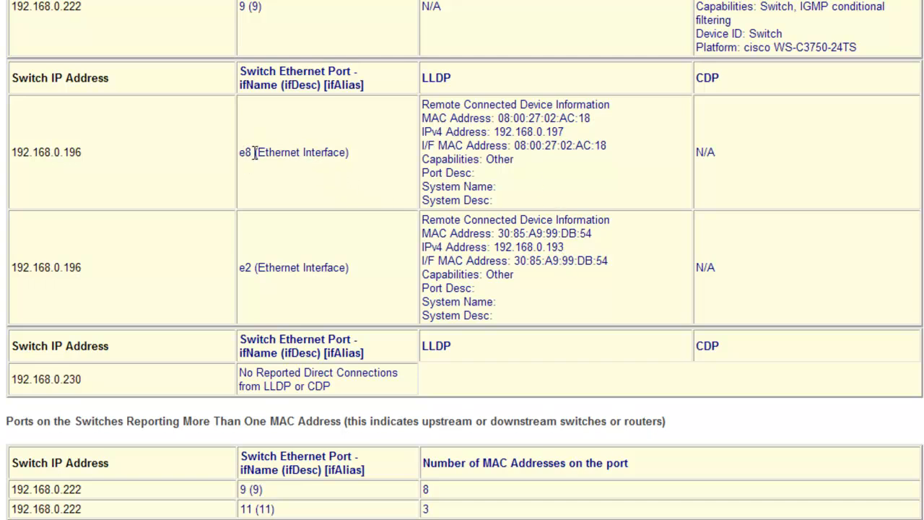
Step: Review the multiple-MAC-address ports table, marking port e2 of switch 192.168.0.196
{"action": "double_click", "coordinate": [244, 267]}
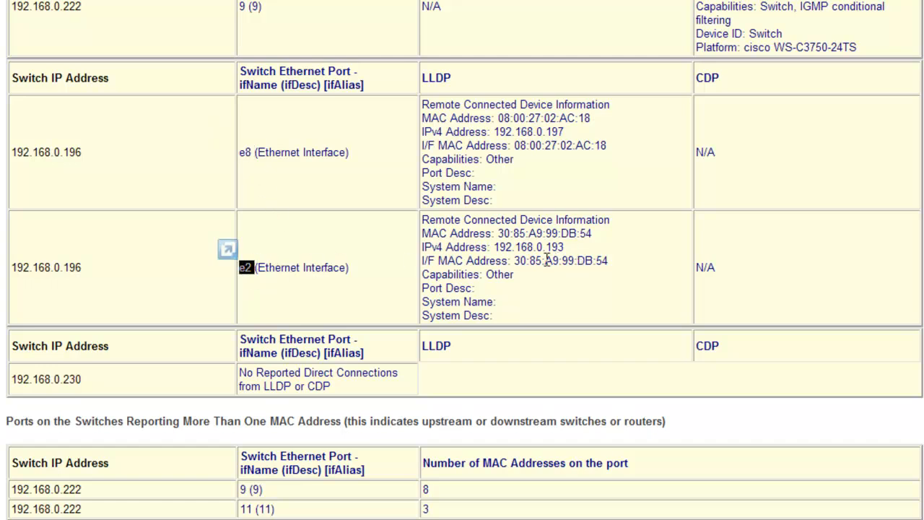
{"action": "scroll", "scroll_direction": "down", "scroll_amount": 3}
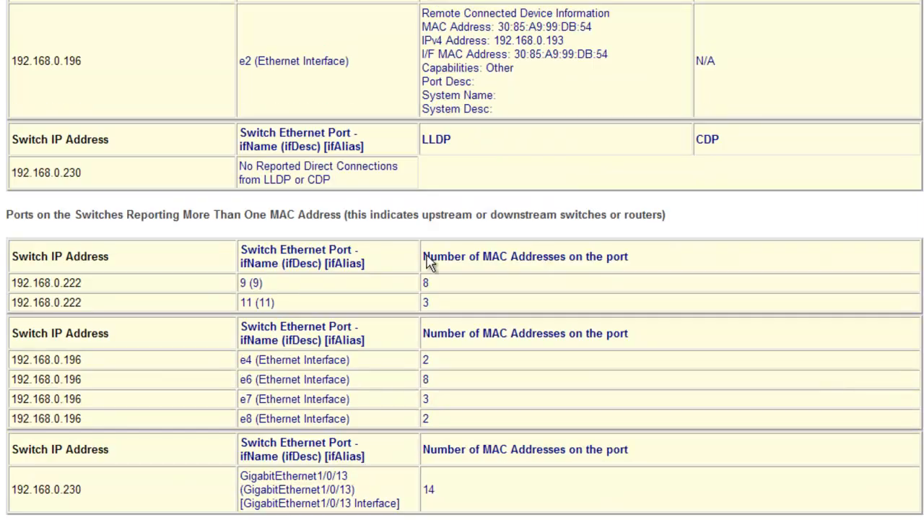
{"action": "double_click", "coordinate": [72, 172]}
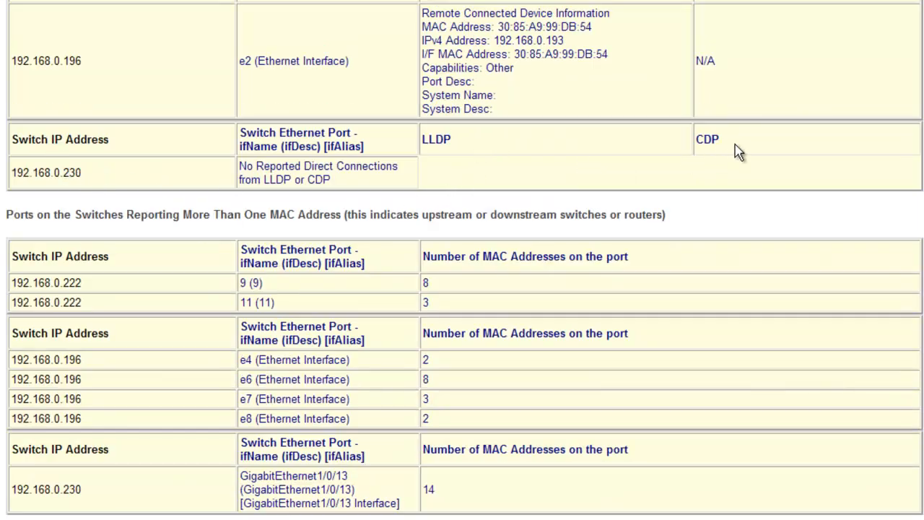
{"action": "scroll", "scroll_direction": "down", "scroll_amount": 3}
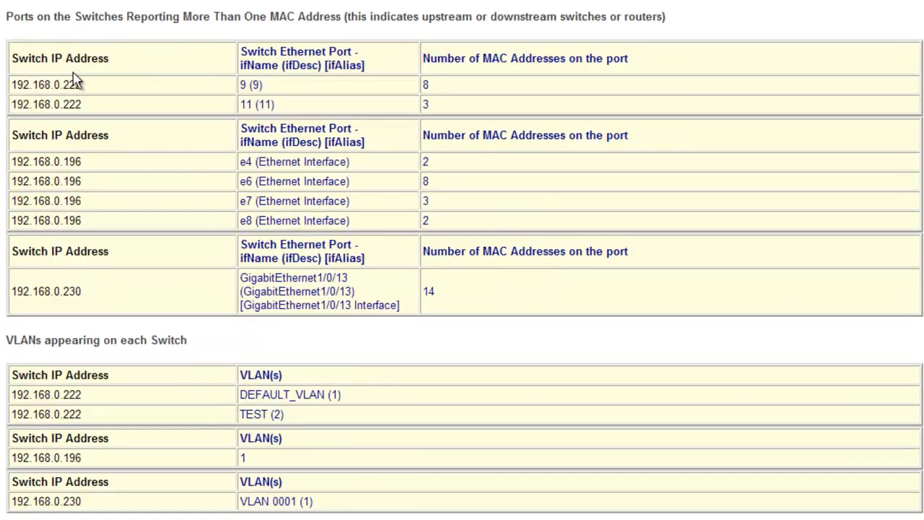
{"action": "scroll", "scroll_direction": "down", "scroll_amount": 3}
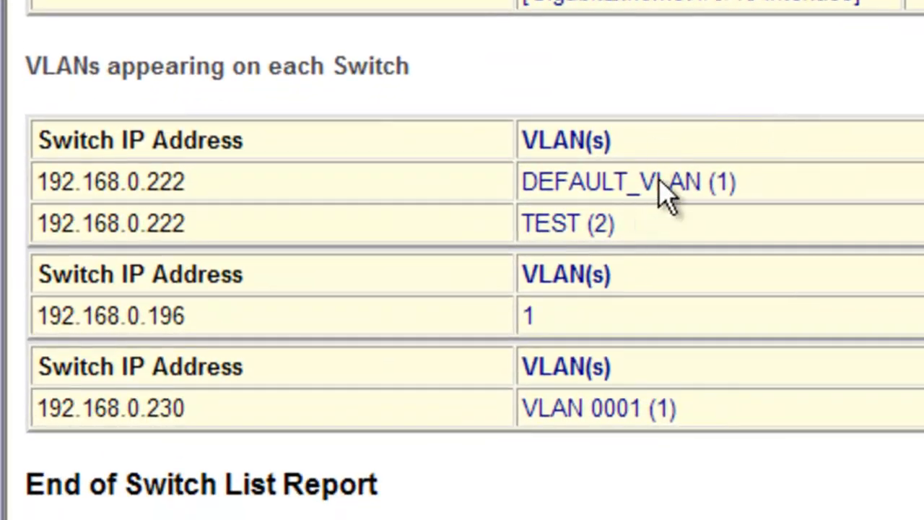
{"action": "mouse_move", "coordinate": [228, 205]}
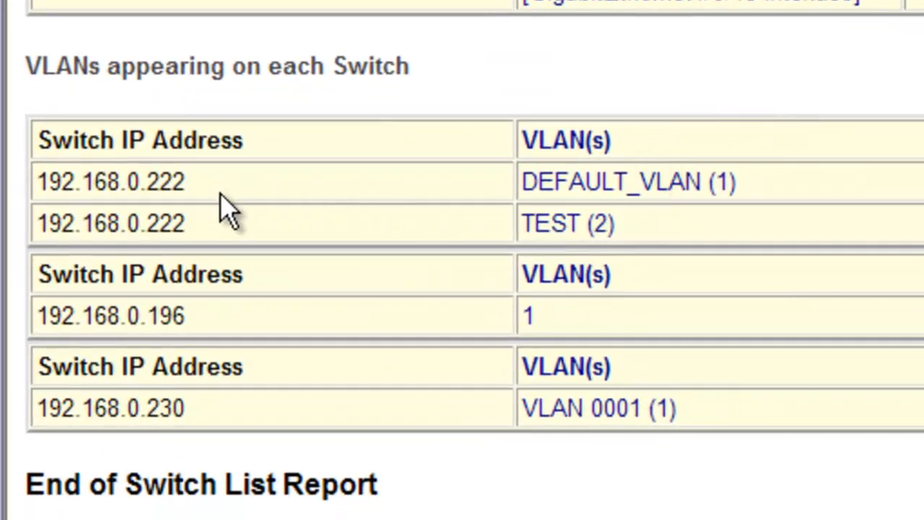
{"action": "mouse_move", "coordinate": [570, 315]}
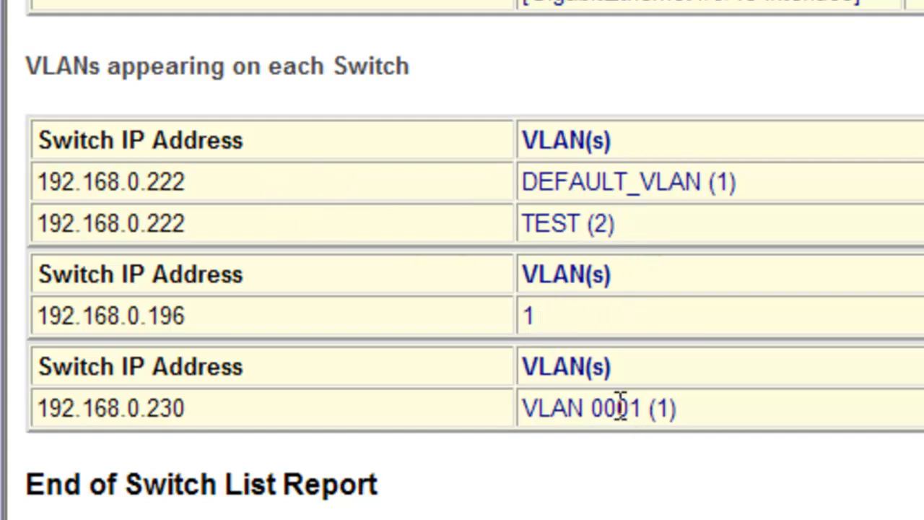
{"action": "mouse_move", "coordinate": [592, 209]}
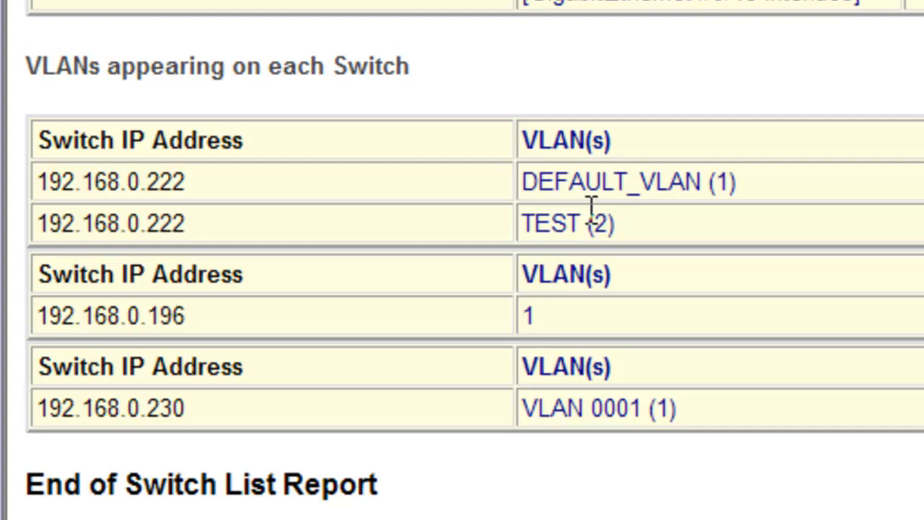
{"action": "scroll", "scroll_direction": "up", "scroll_amount": 3}
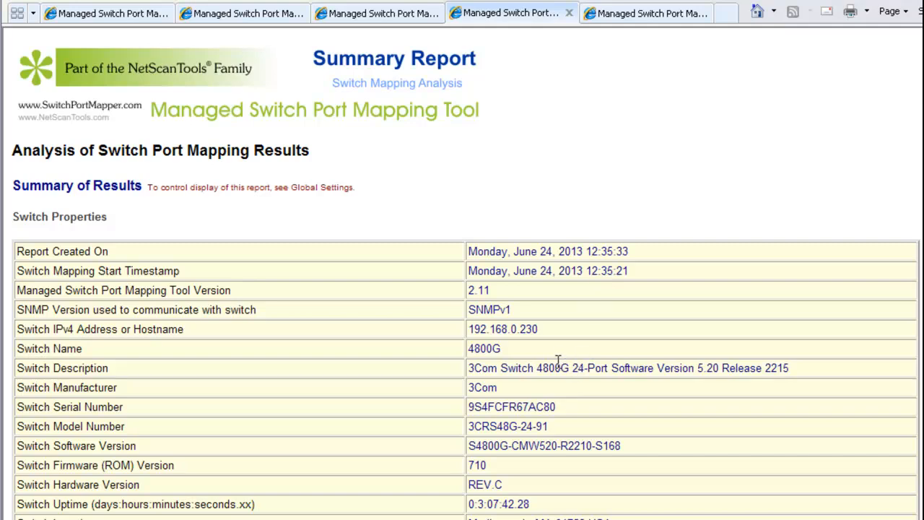
Step: Scroll through the Summary Report for the 3Com switch at 192.168.0.230
{"action": "scroll", "scroll_direction": "down", "scroll_amount": 3}
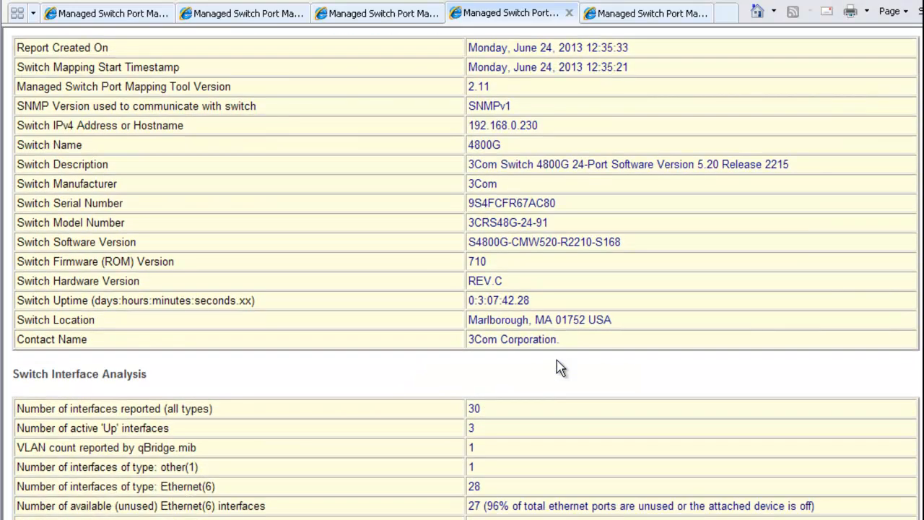
{"action": "scroll", "scroll_direction": "down", "scroll_amount": 3}
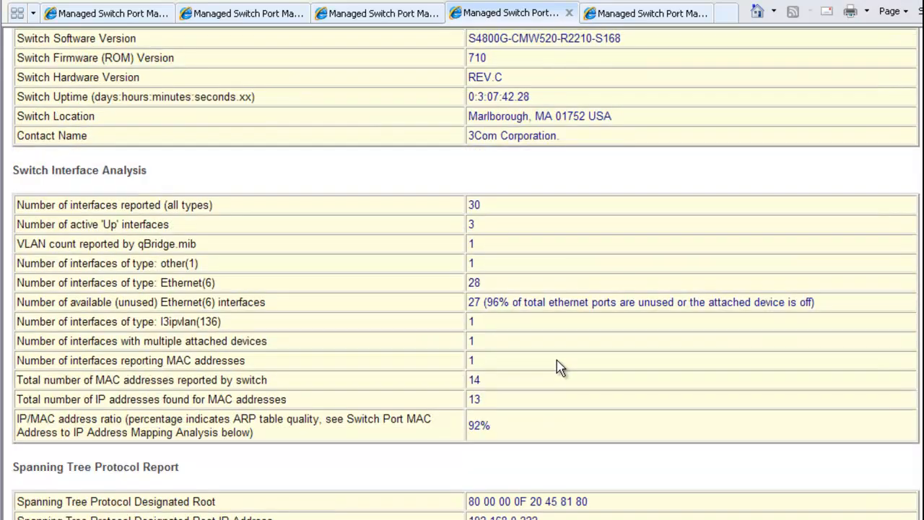
{"action": "scroll", "scroll_direction": "down", "scroll_amount": 3}
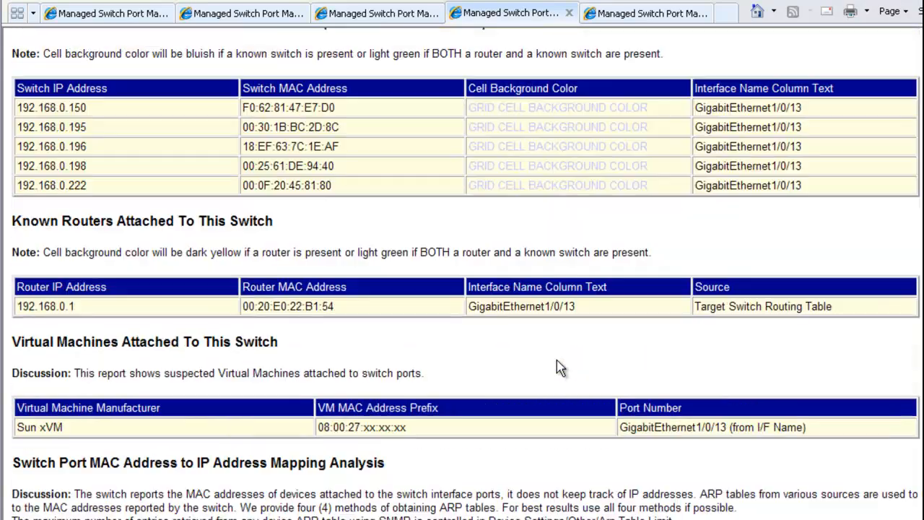
{"action": "scroll", "scroll_direction": "down", "scroll_amount": 3}
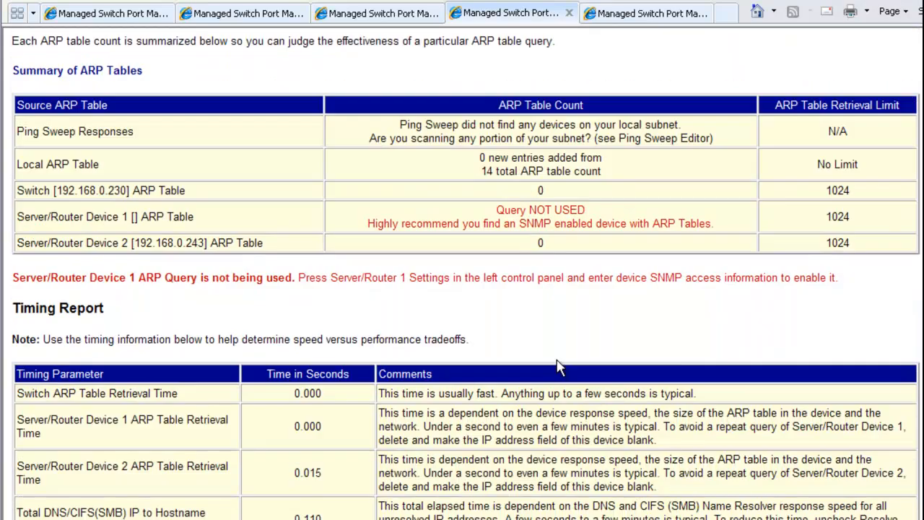
{"action": "scroll", "scroll_direction": "down", "scroll_amount": 3}
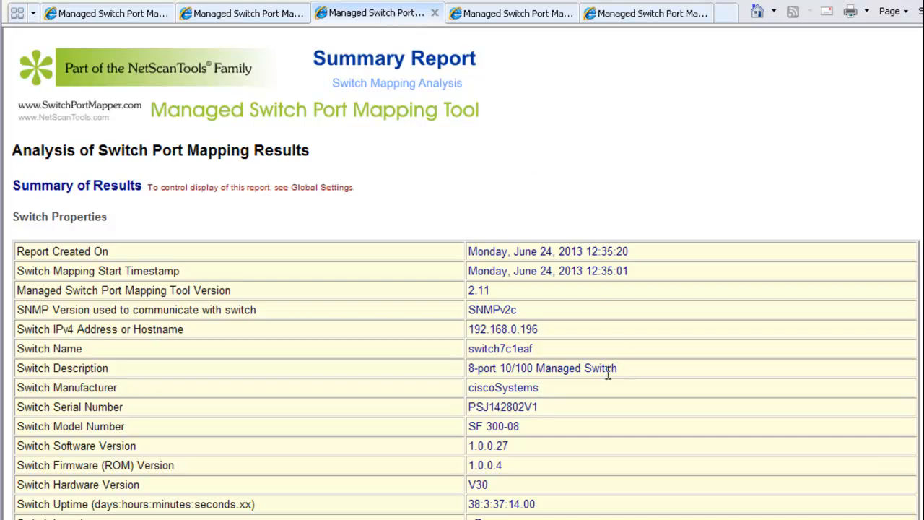
{"action": "mouse_move", "coordinate": [543, 339]}
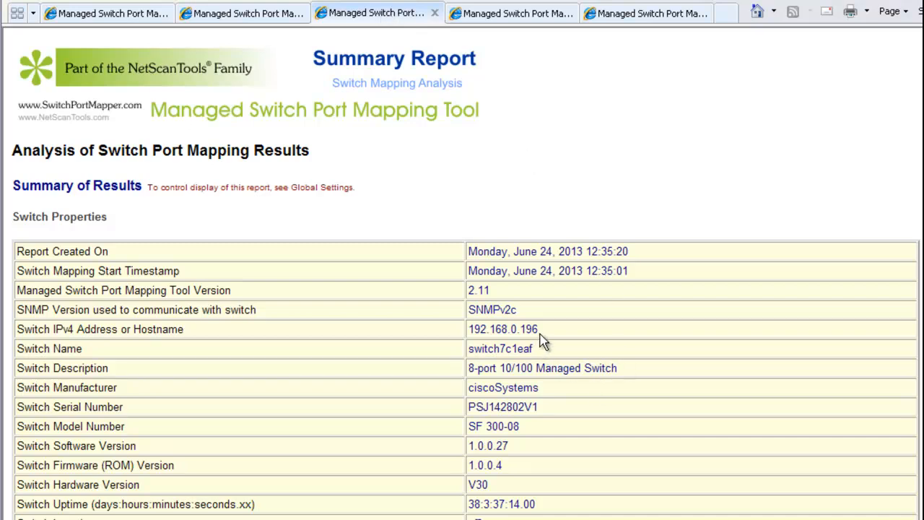
Step: Scroll through the 192.168.0.196 report, then switch to the 192.168.0.222 report
{"action": "scroll", "scroll_direction": "down", "scroll_amount": 3}
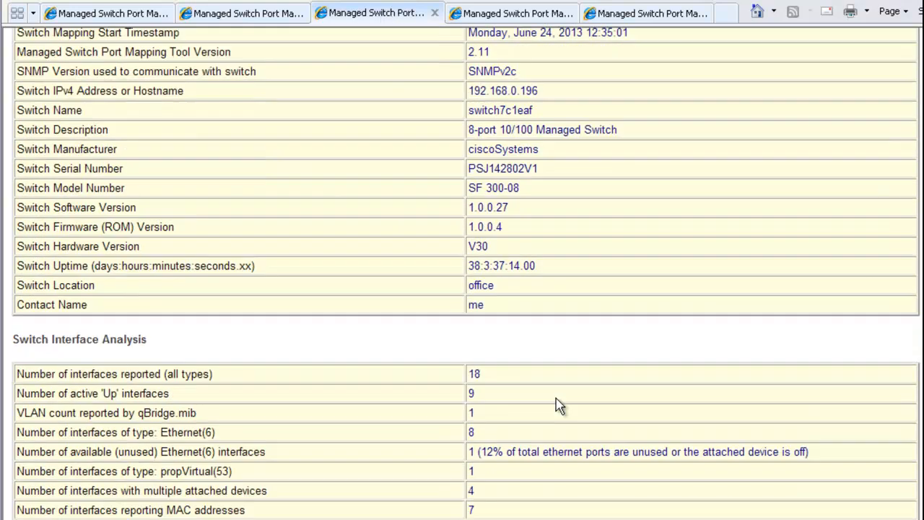
{"action": "scroll", "scroll_direction": "down", "scroll_amount": 3}
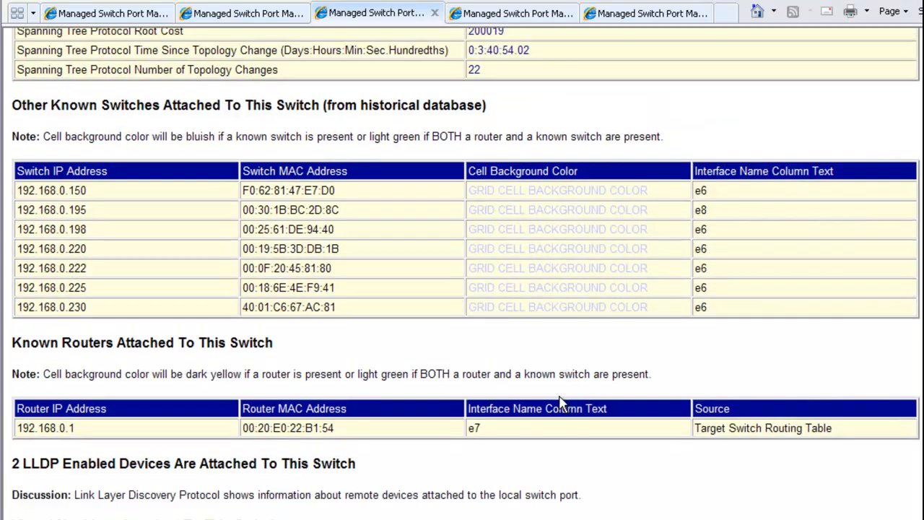
{"action": "mouse_move", "coordinate": [173, 103]}
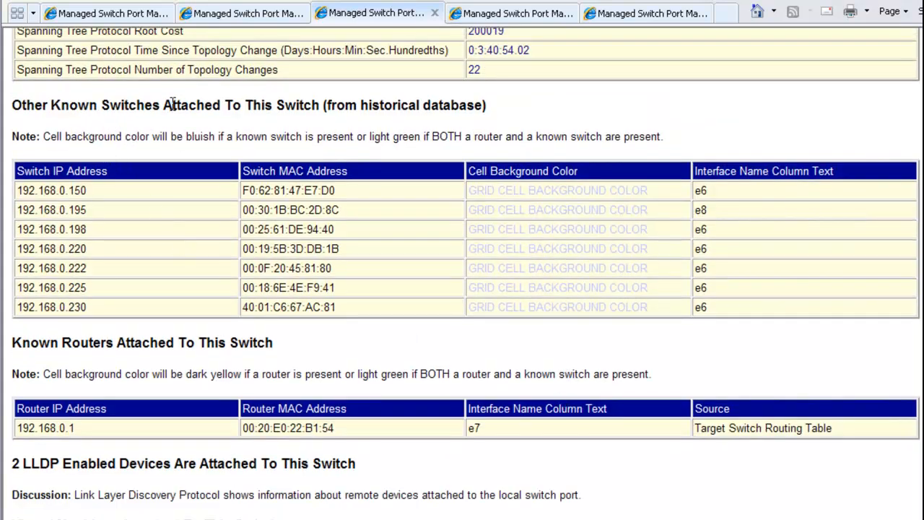
{"action": "mouse_move", "coordinate": [86, 210]}
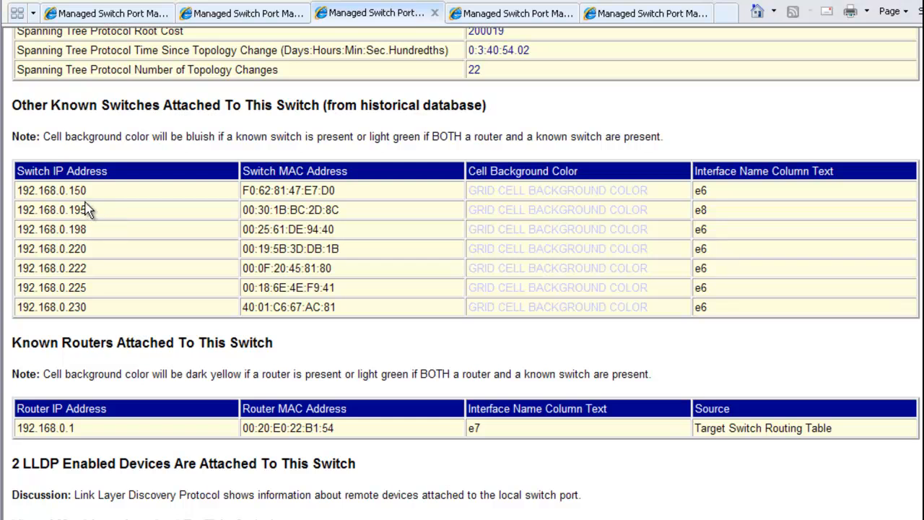
{"action": "mouse_move", "coordinate": [92, 309]}
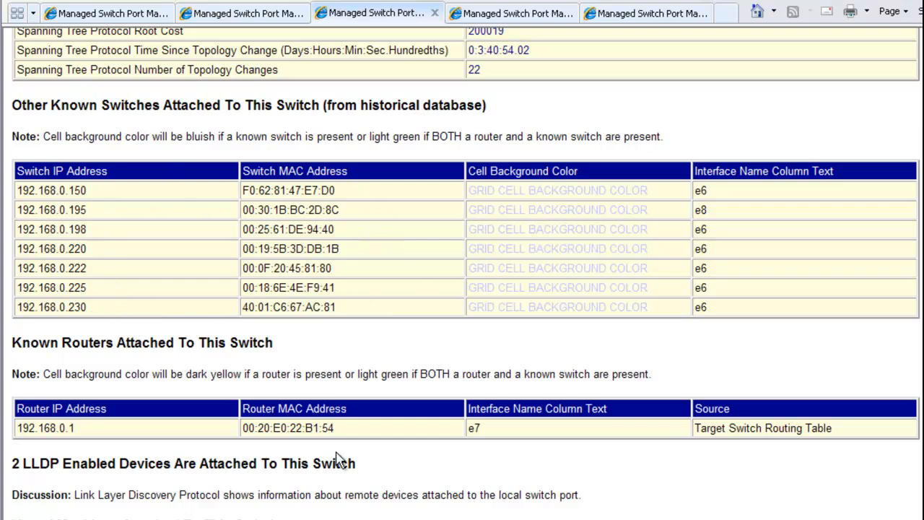
{"action": "scroll", "scroll_direction": "down", "scroll_amount": 3}
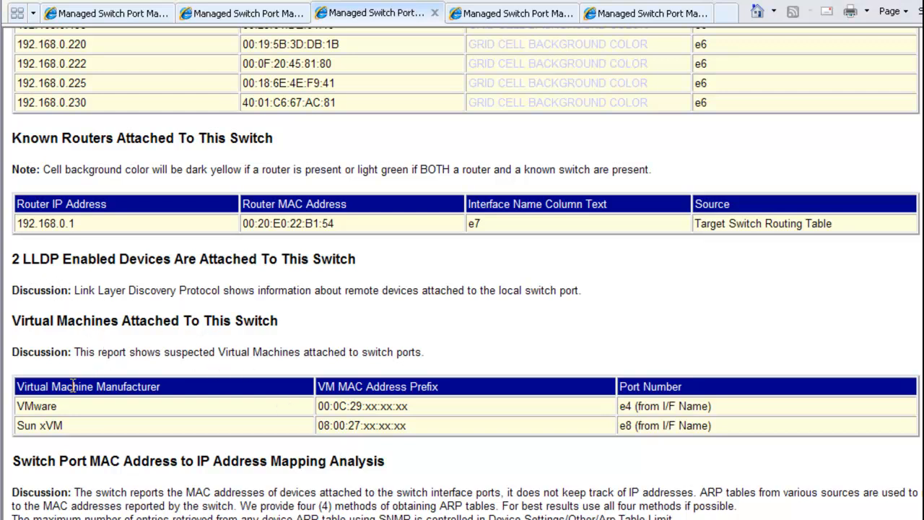
{"action": "mouse_move", "coordinate": [87, 436]}
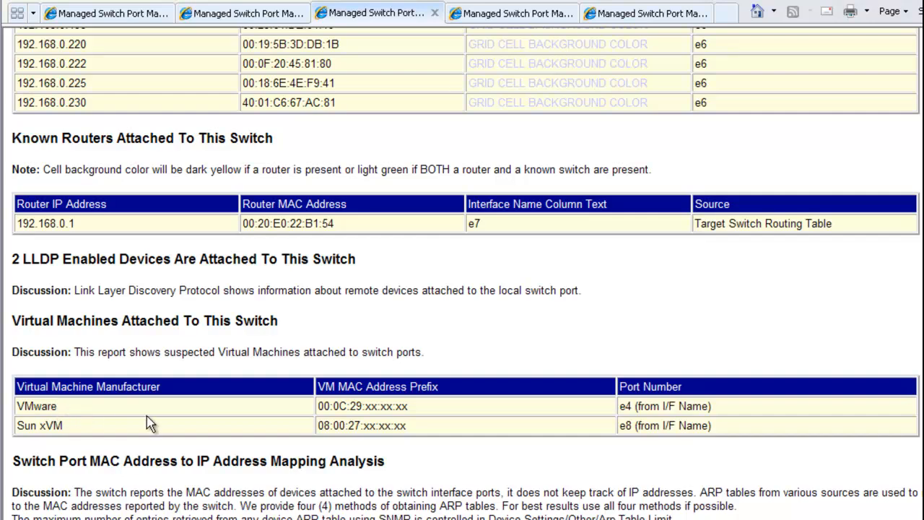
{"action": "scroll", "scroll_direction": "down", "scroll_amount": 3}
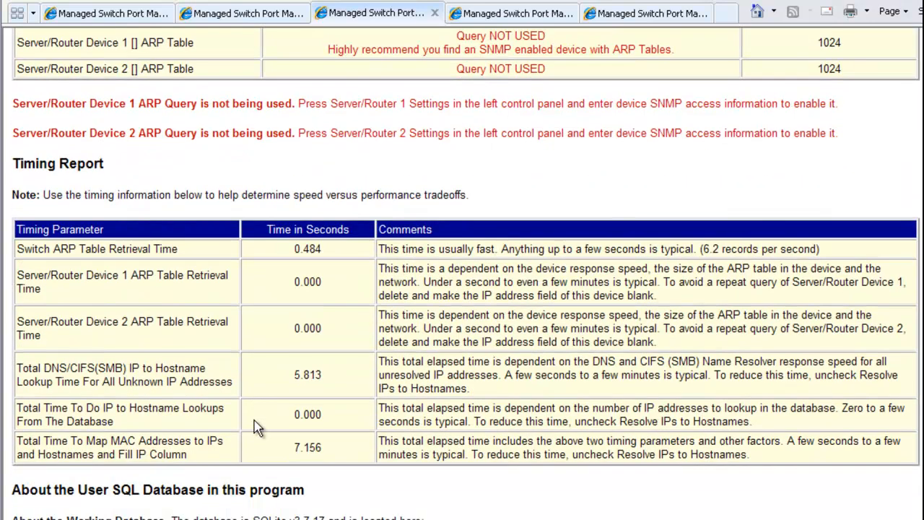
{"action": "left_click", "coordinate": [243, 13]}
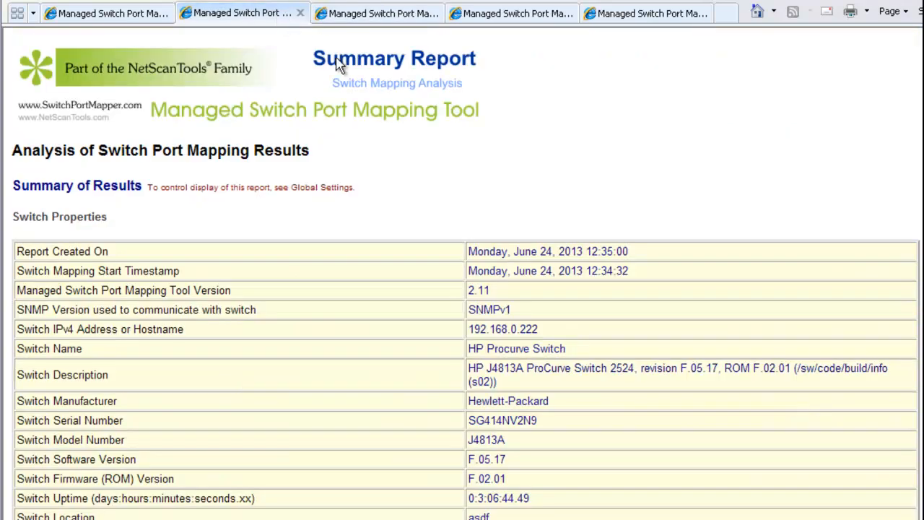
{"action": "mouse_move", "coordinate": [496, 346]}
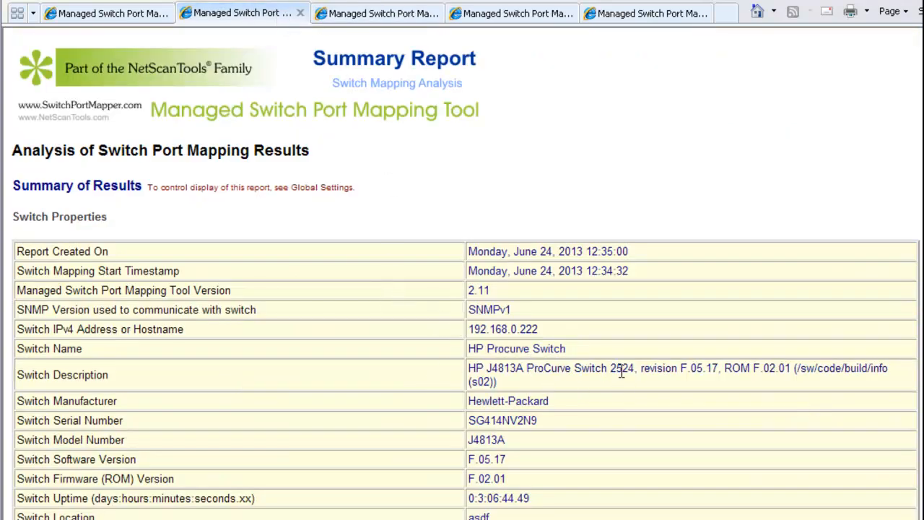
Step: Scroll down through the HP ProCurve 192.168.0.222 Summary Report
{"action": "scroll", "scroll_direction": "down", "scroll_amount": 3}
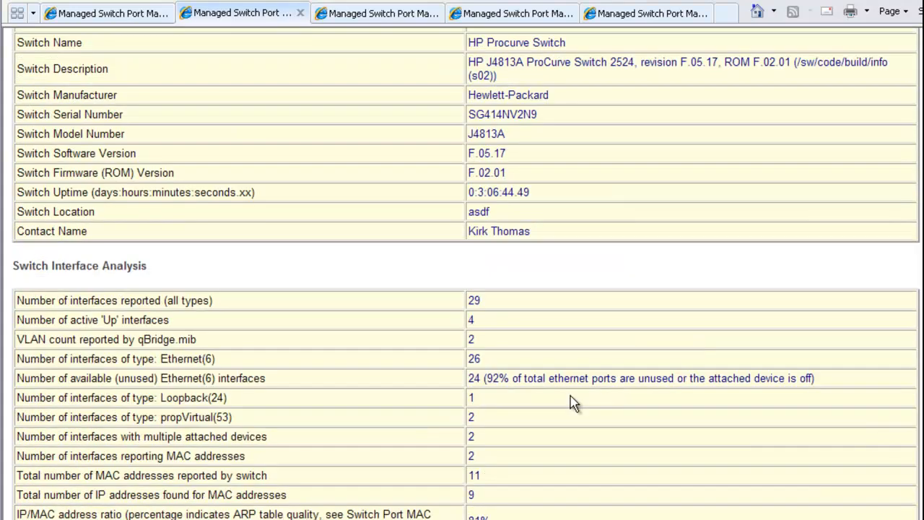
{"action": "scroll", "scroll_direction": "down", "scroll_amount": 3}
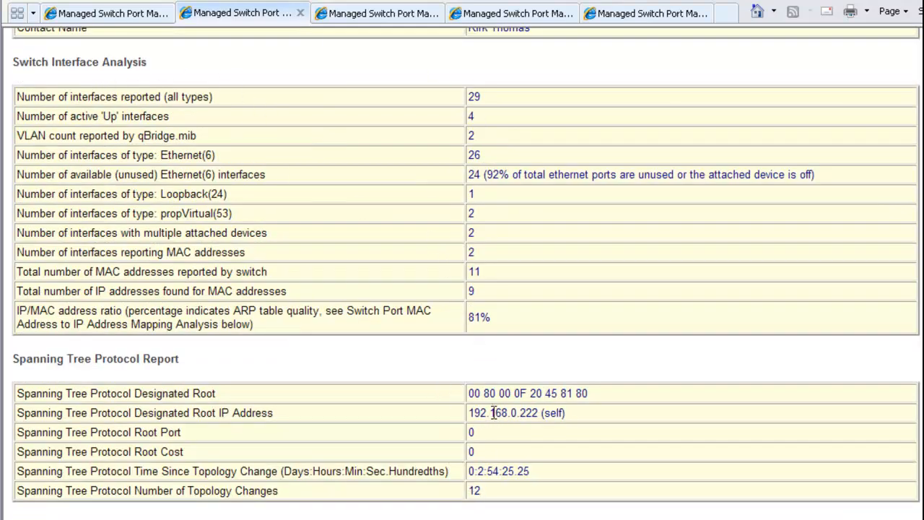
{"action": "scroll", "scroll_direction": "down", "scroll_amount": 3}
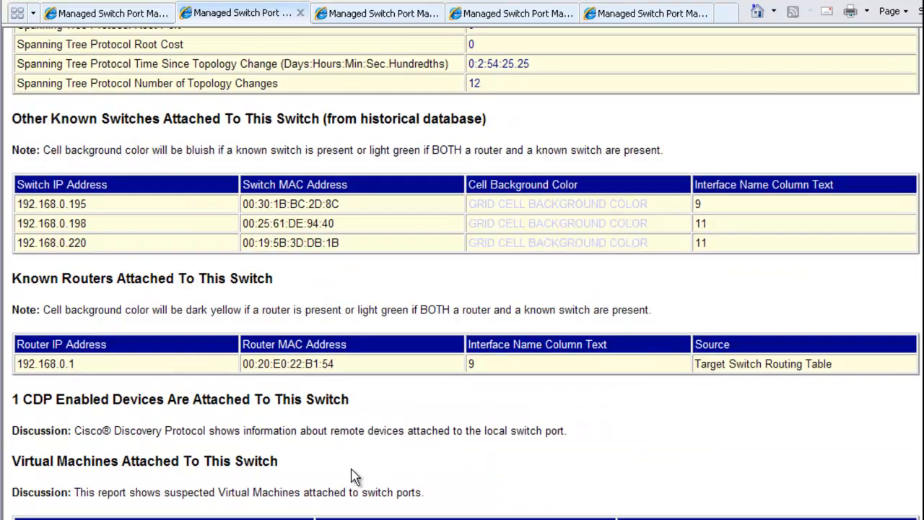
{"action": "scroll", "scroll_direction": "down", "scroll_amount": 3}
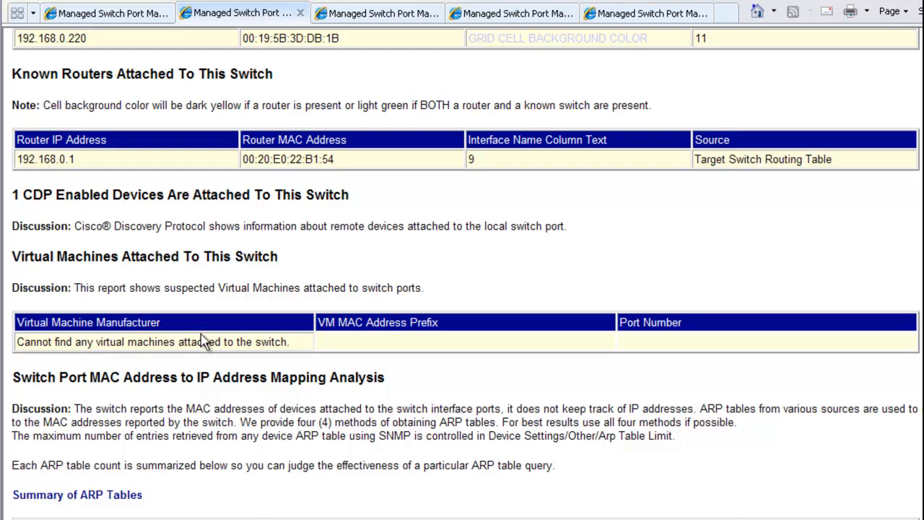
{"action": "scroll", "scroll_direction": "down", "scroll_amount": 3}
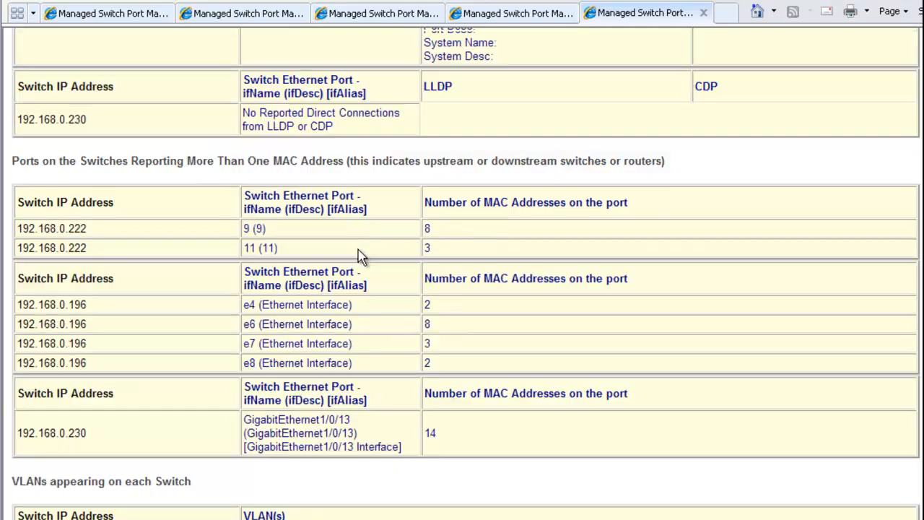
Step: Scroll back to the top of the combined newtest1 report
{"action": "scroll", "scroll_direction": "up", "scroll_amount": 3}
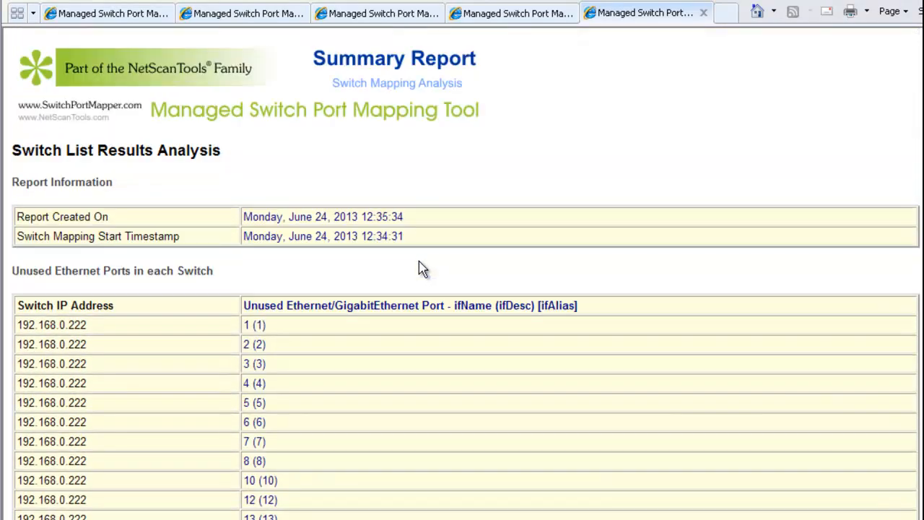
{"action": "mouse_move", "coordinate": [470, 260]}
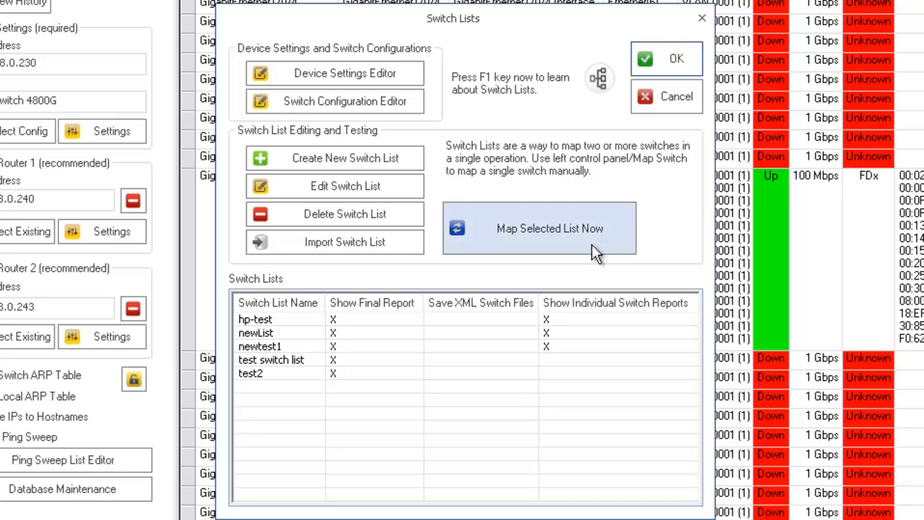
{"action": "mouse_move", "coordinate": [563, 244]}
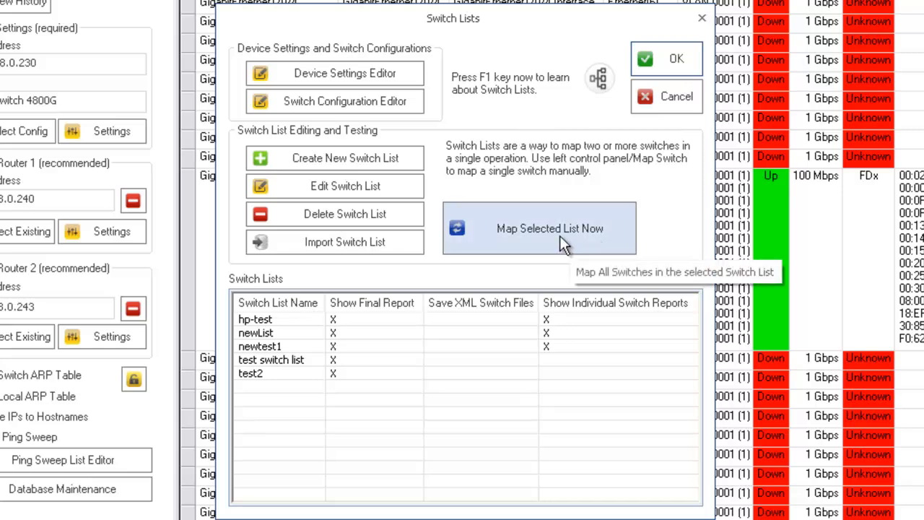